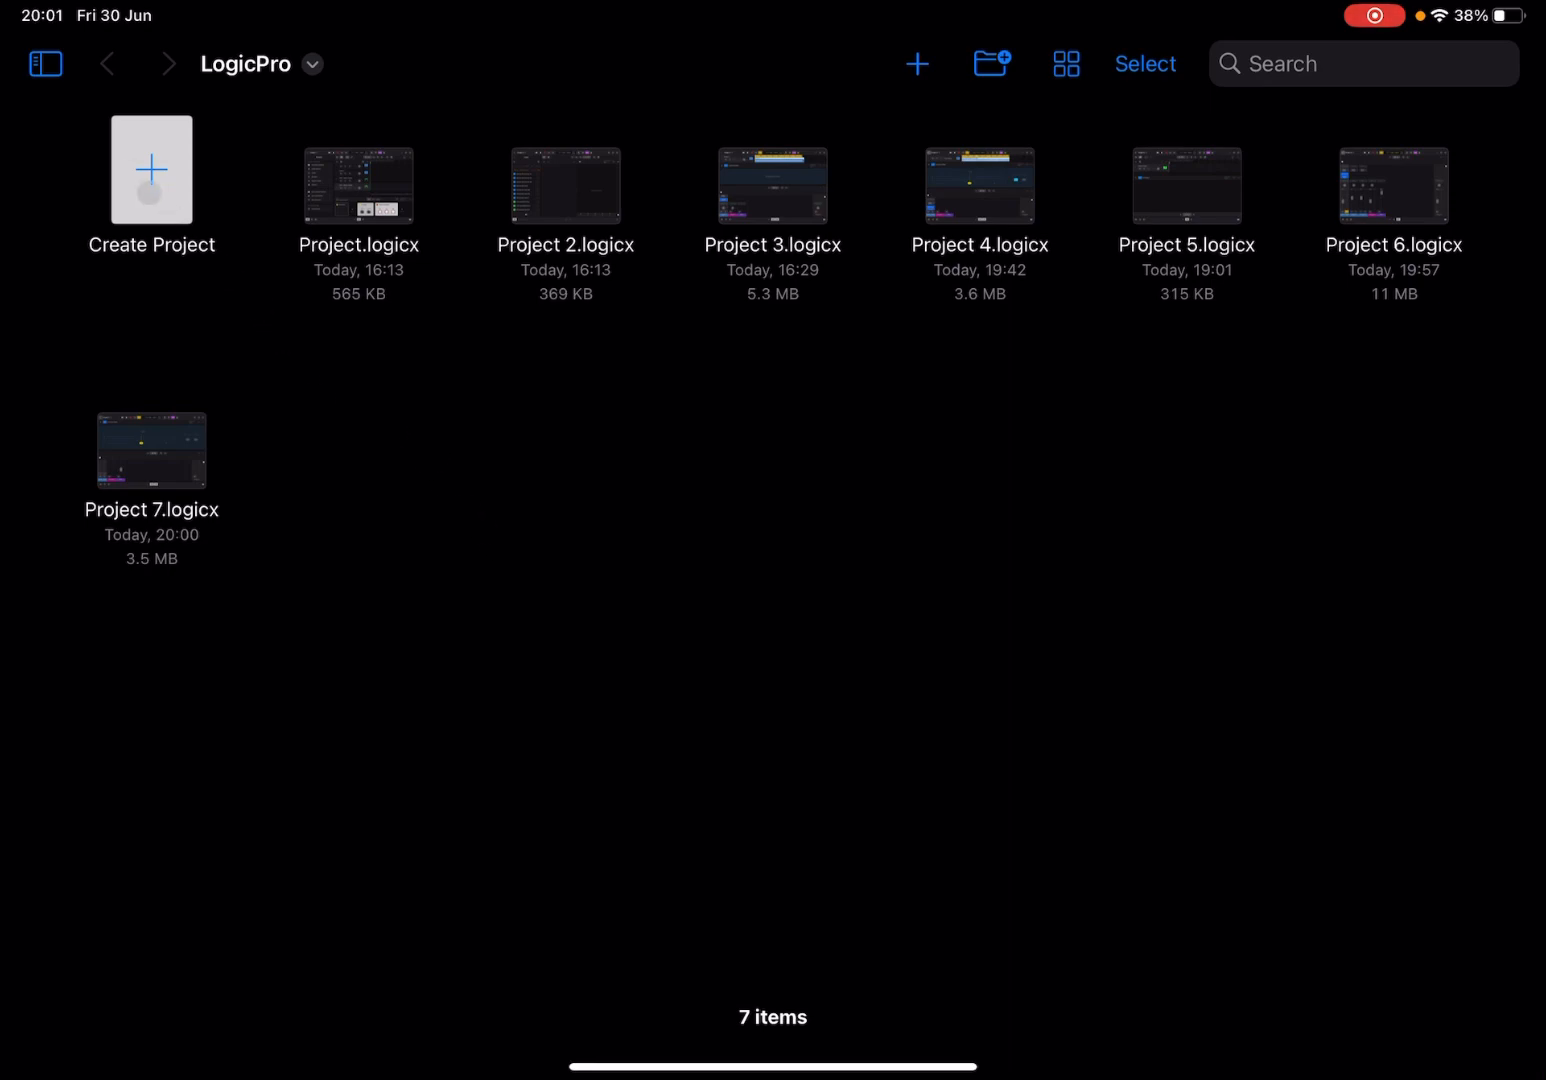
- Create a new empty tracks-based project, Project 8
{"action": "left_click", "coordinate": [152, 170]}
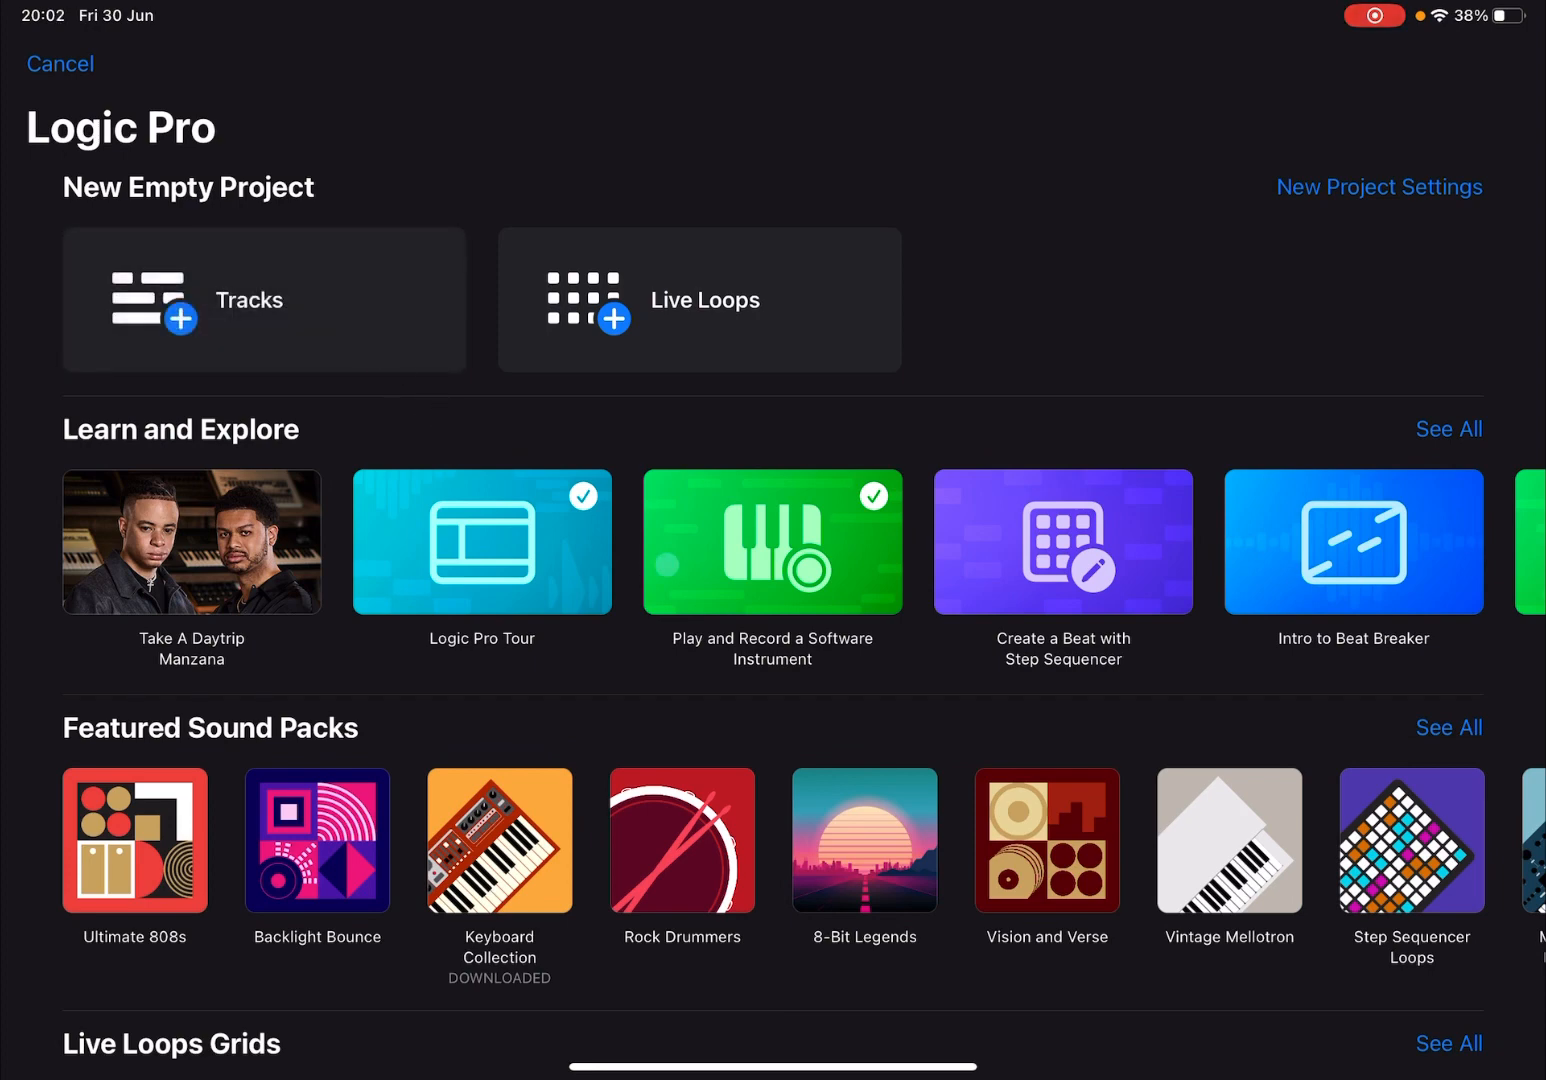
{"action": "left_click", "coordinate": [264, 300]}
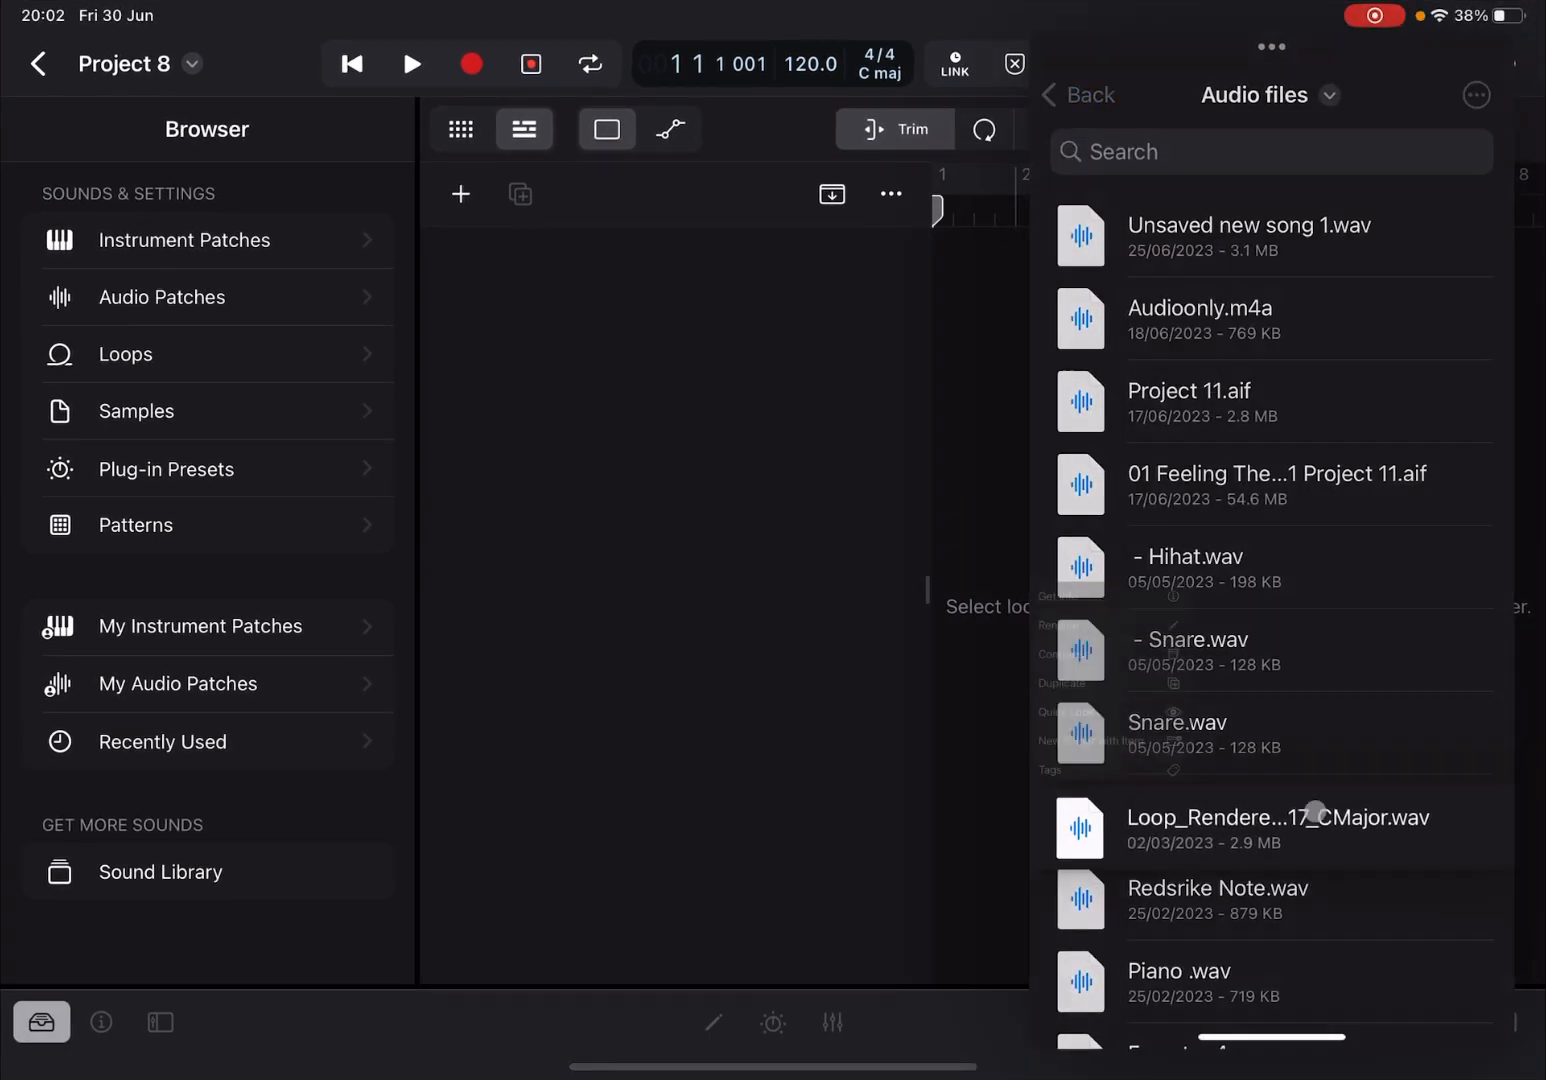
- Import Loop_RenderedBeat_117_CMajor onto track 1 and set the cycle area to the region's length
{"action": "left_click_drag", "start_coordinate": [1278, 824], "coordinate": [972, 278]}
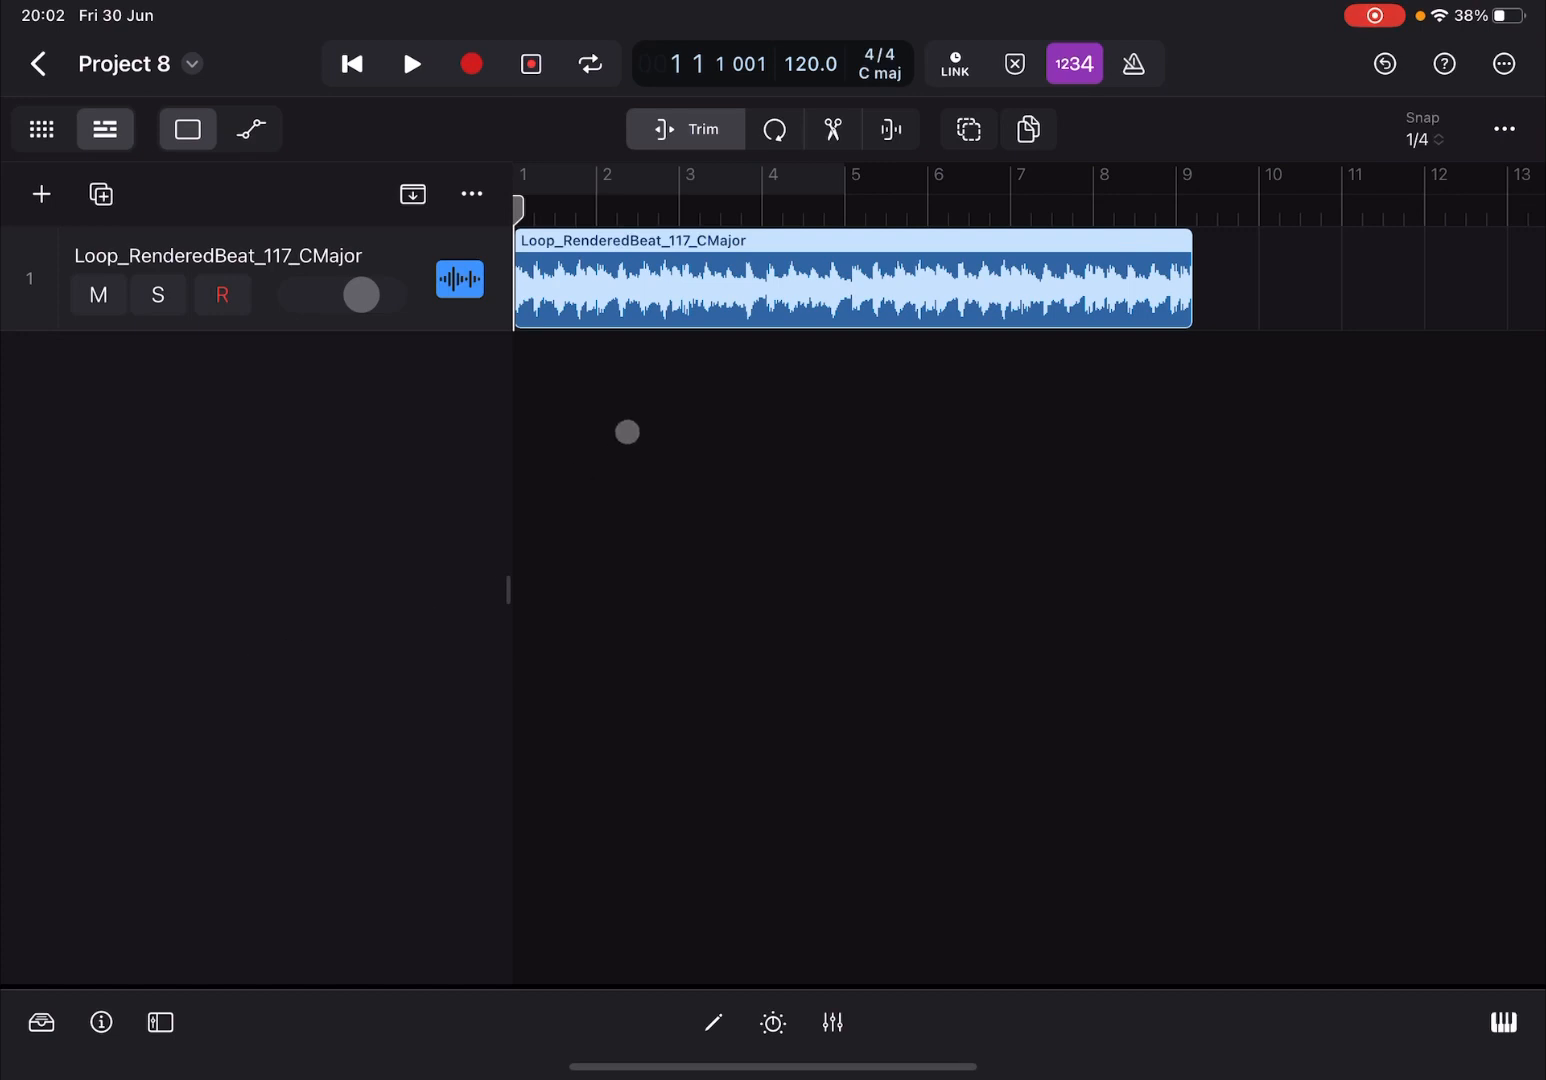
{"action": "left_click", "coordinate": [804, 292]}
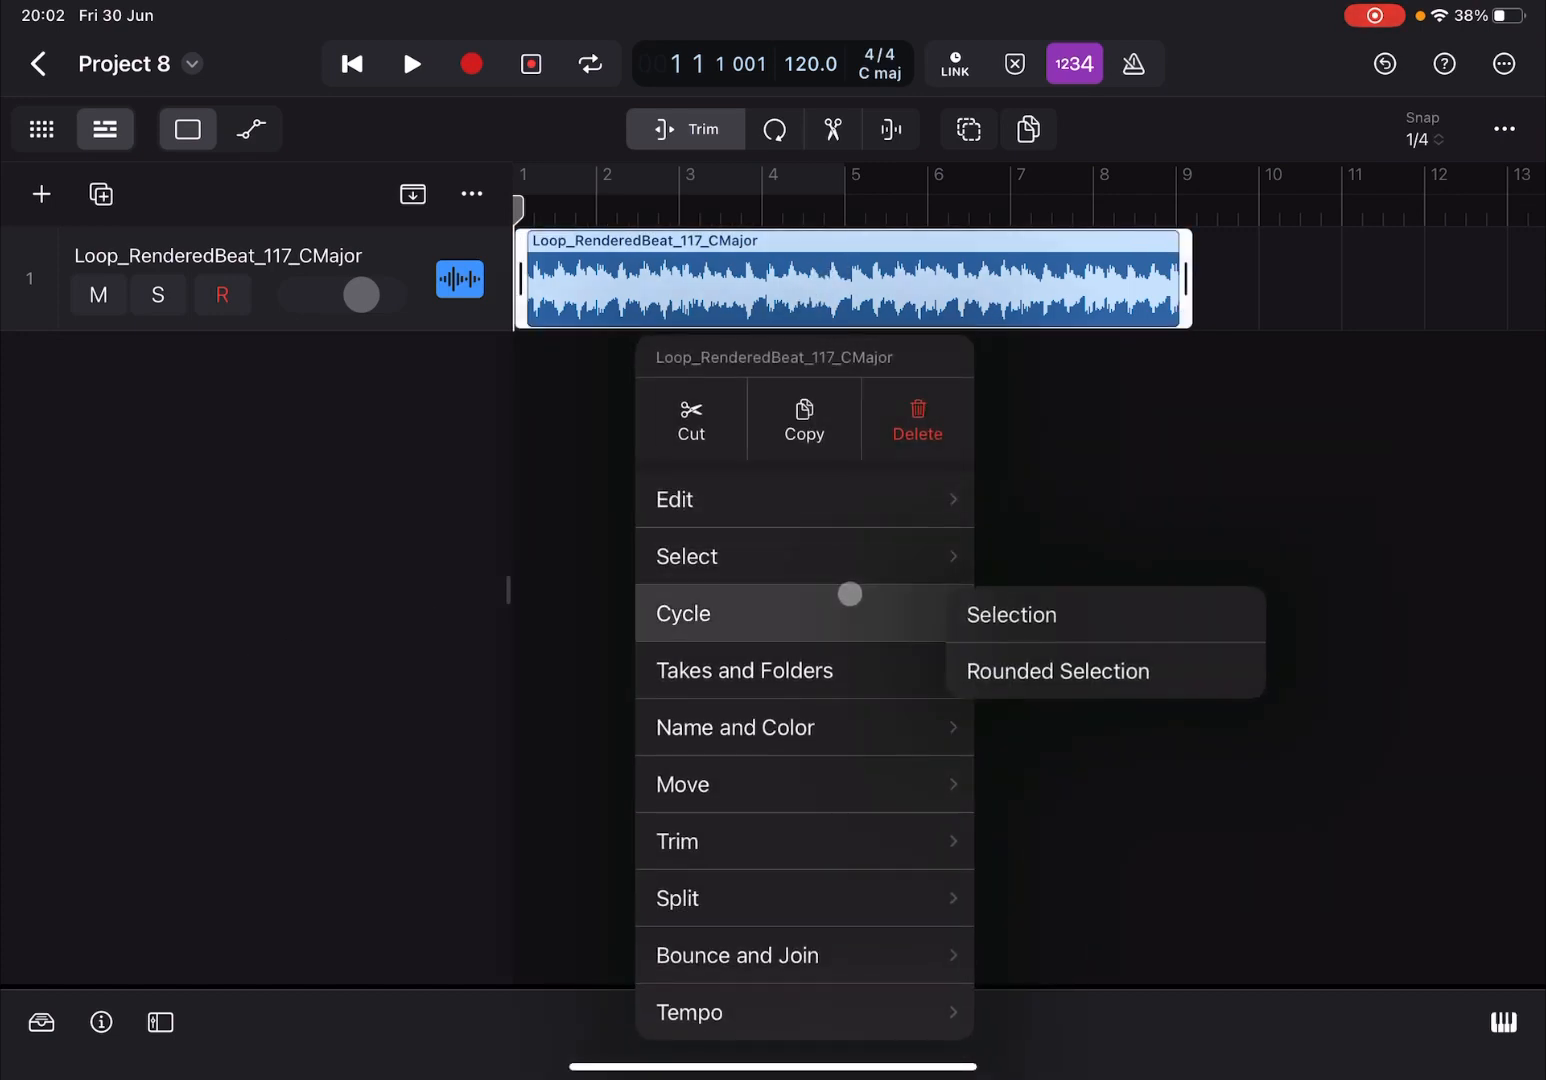
{"action": "left_click", "coordinate": [1008, 614]}
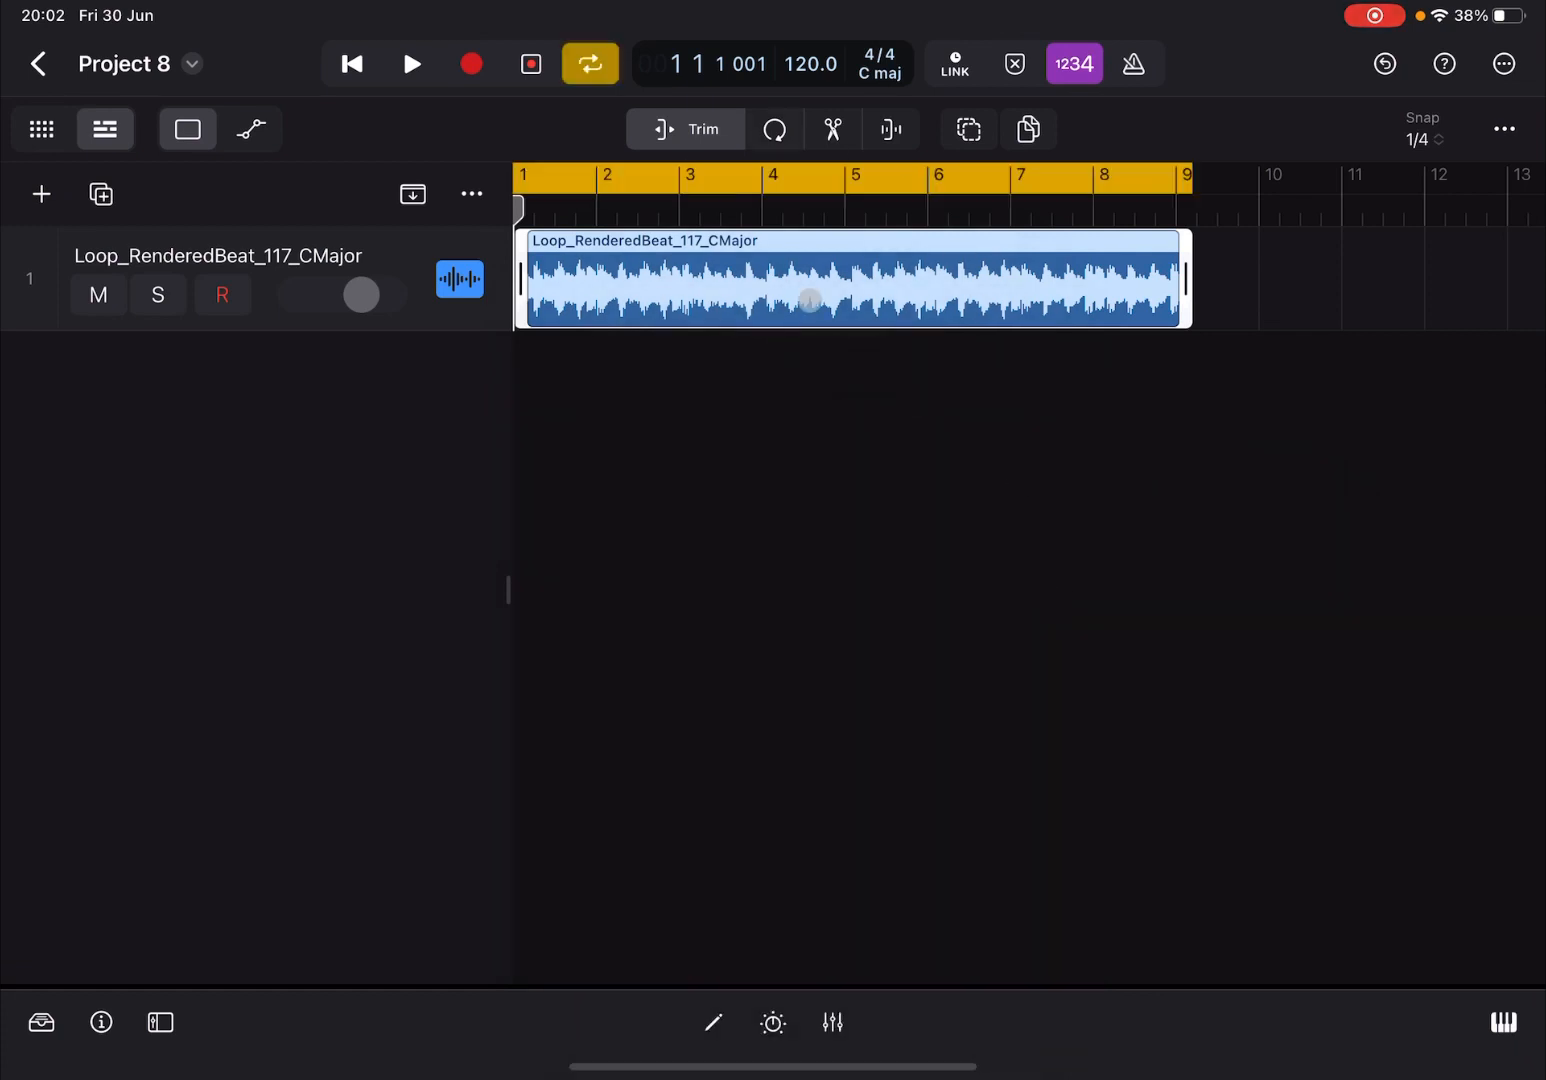
- Audition the cycled loop from the start, stop it, and bring up the mixer
{"action": "left_click", "coordinate": [352, 64]}
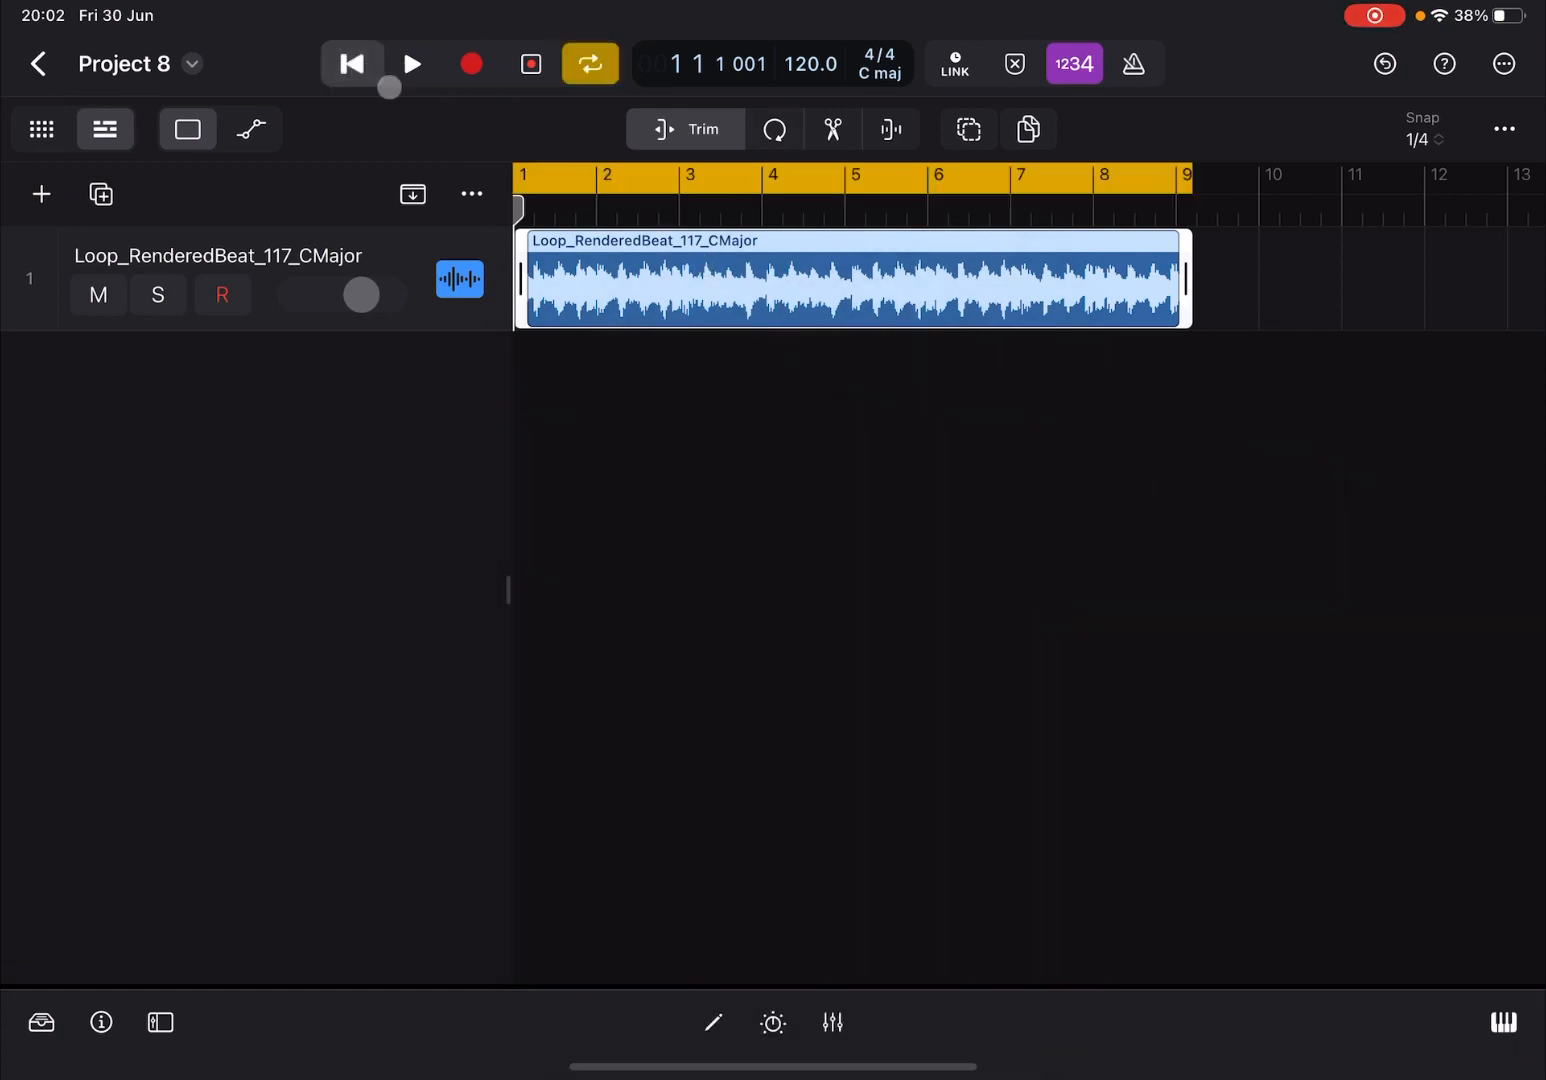
{"action": "left_click", "coordinate": [412, 64]}
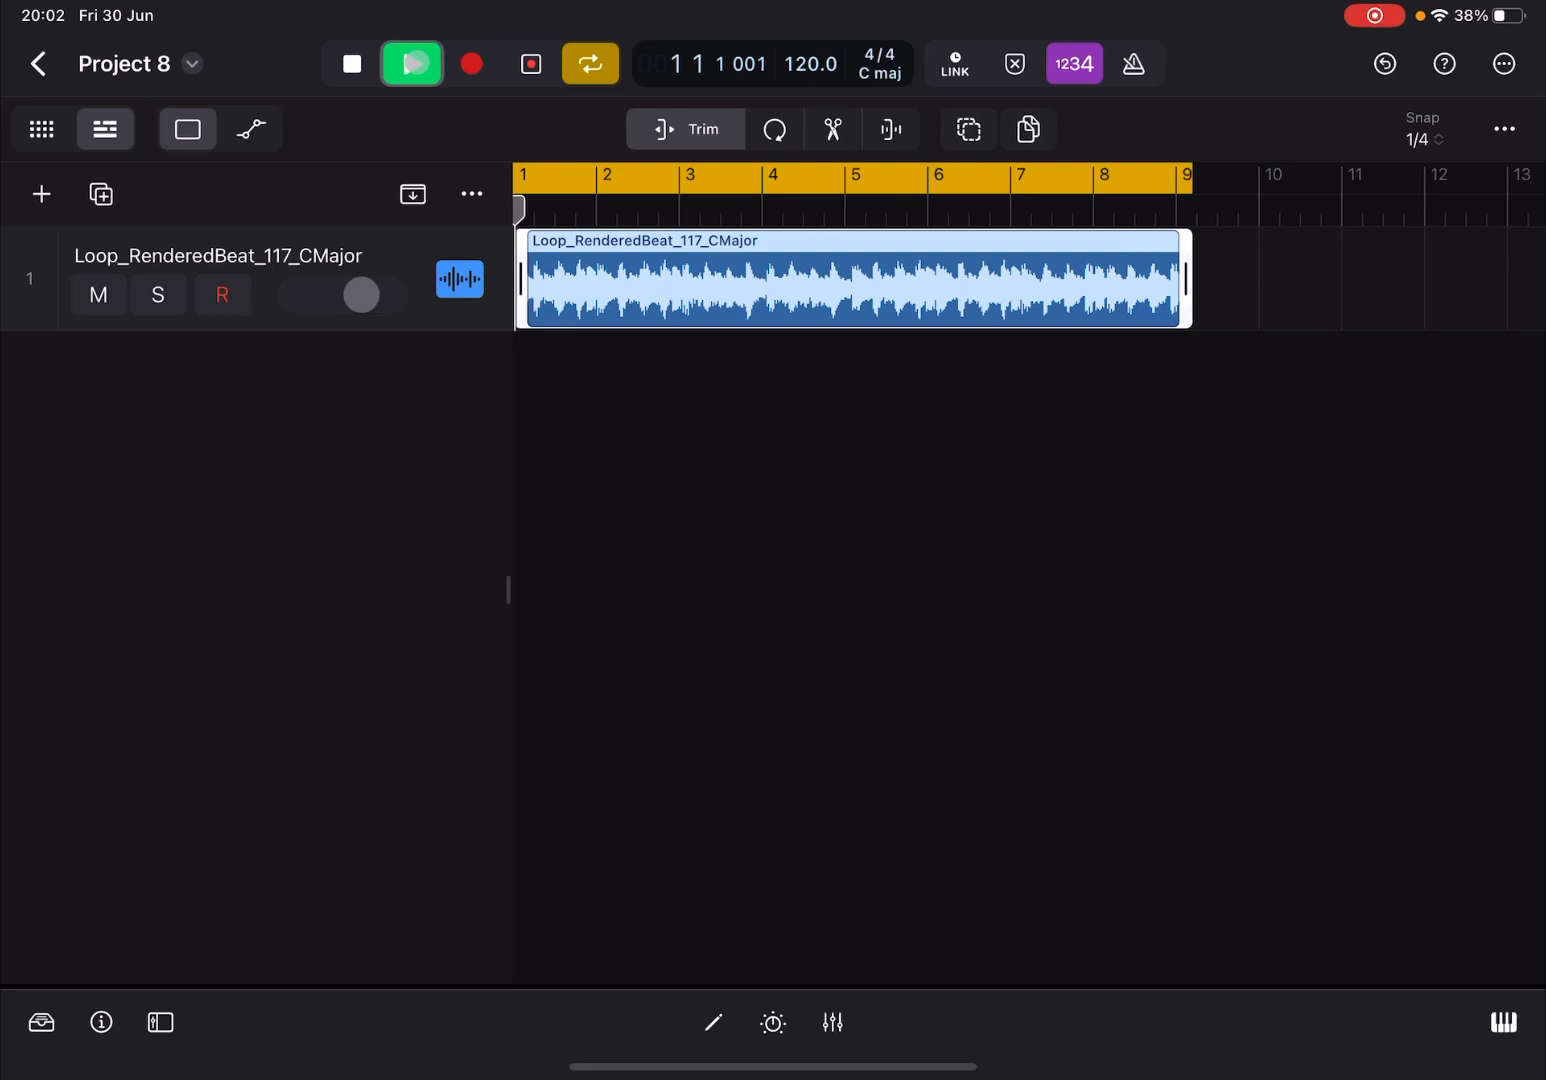
{"action": "left_click", "coordinate": [412, 64]}
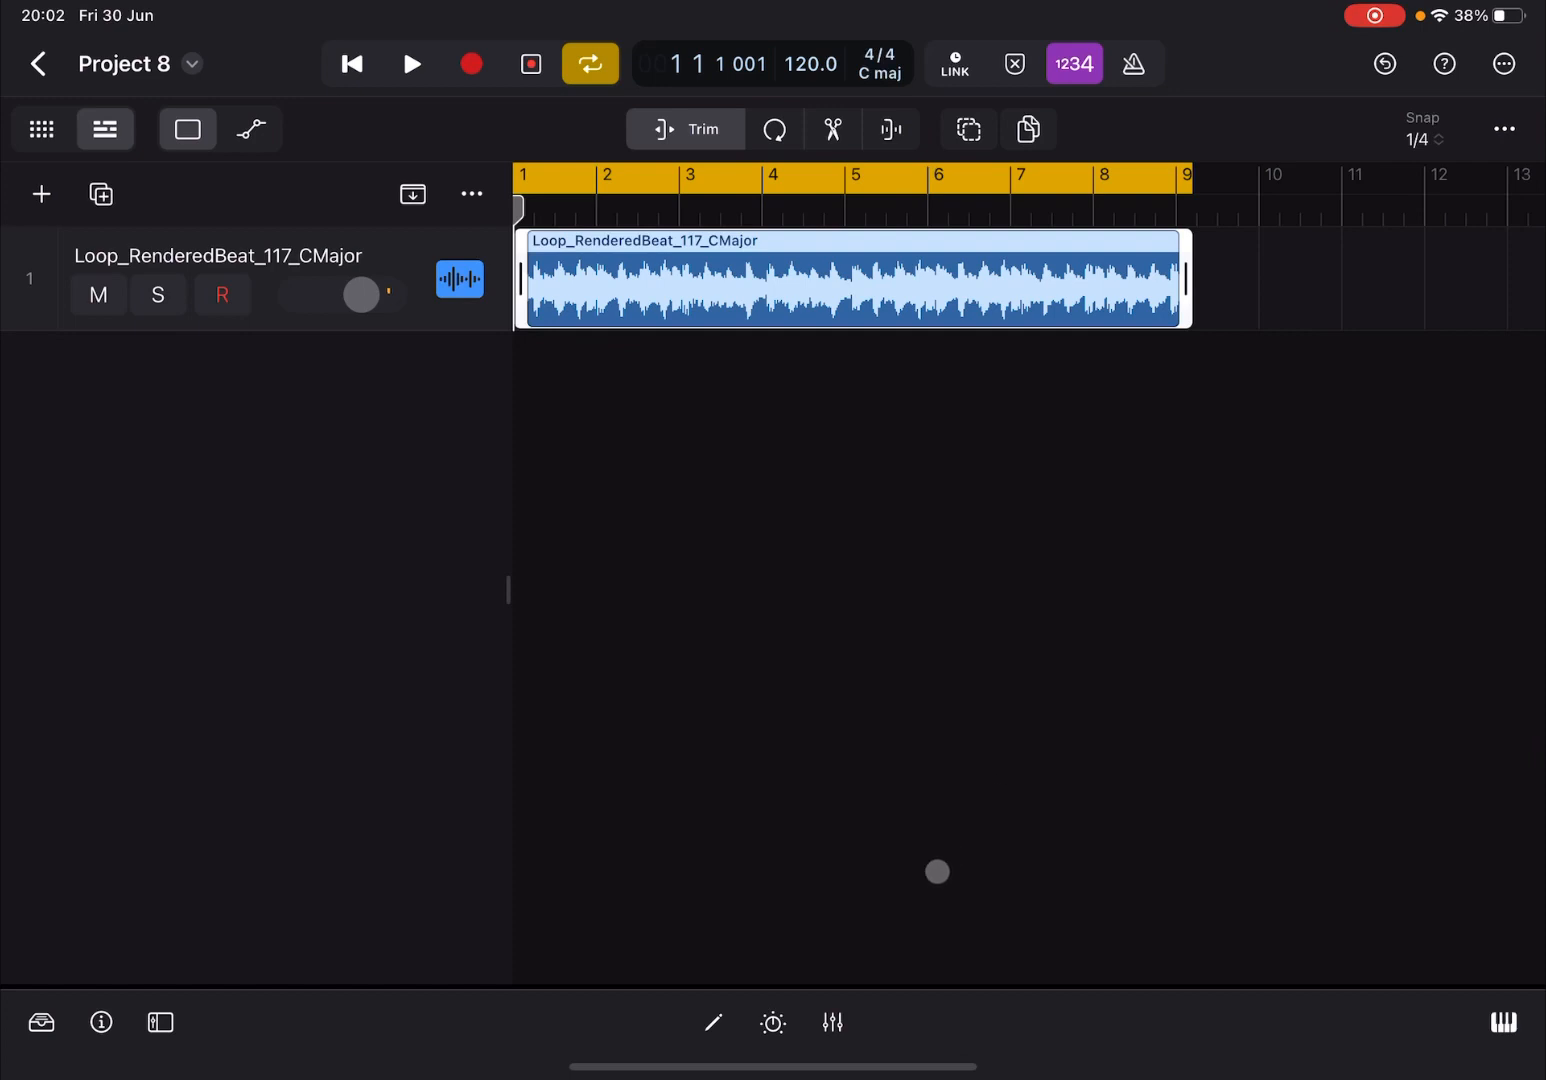
{"action": "left_click", "coordinate": [830, 1022]}
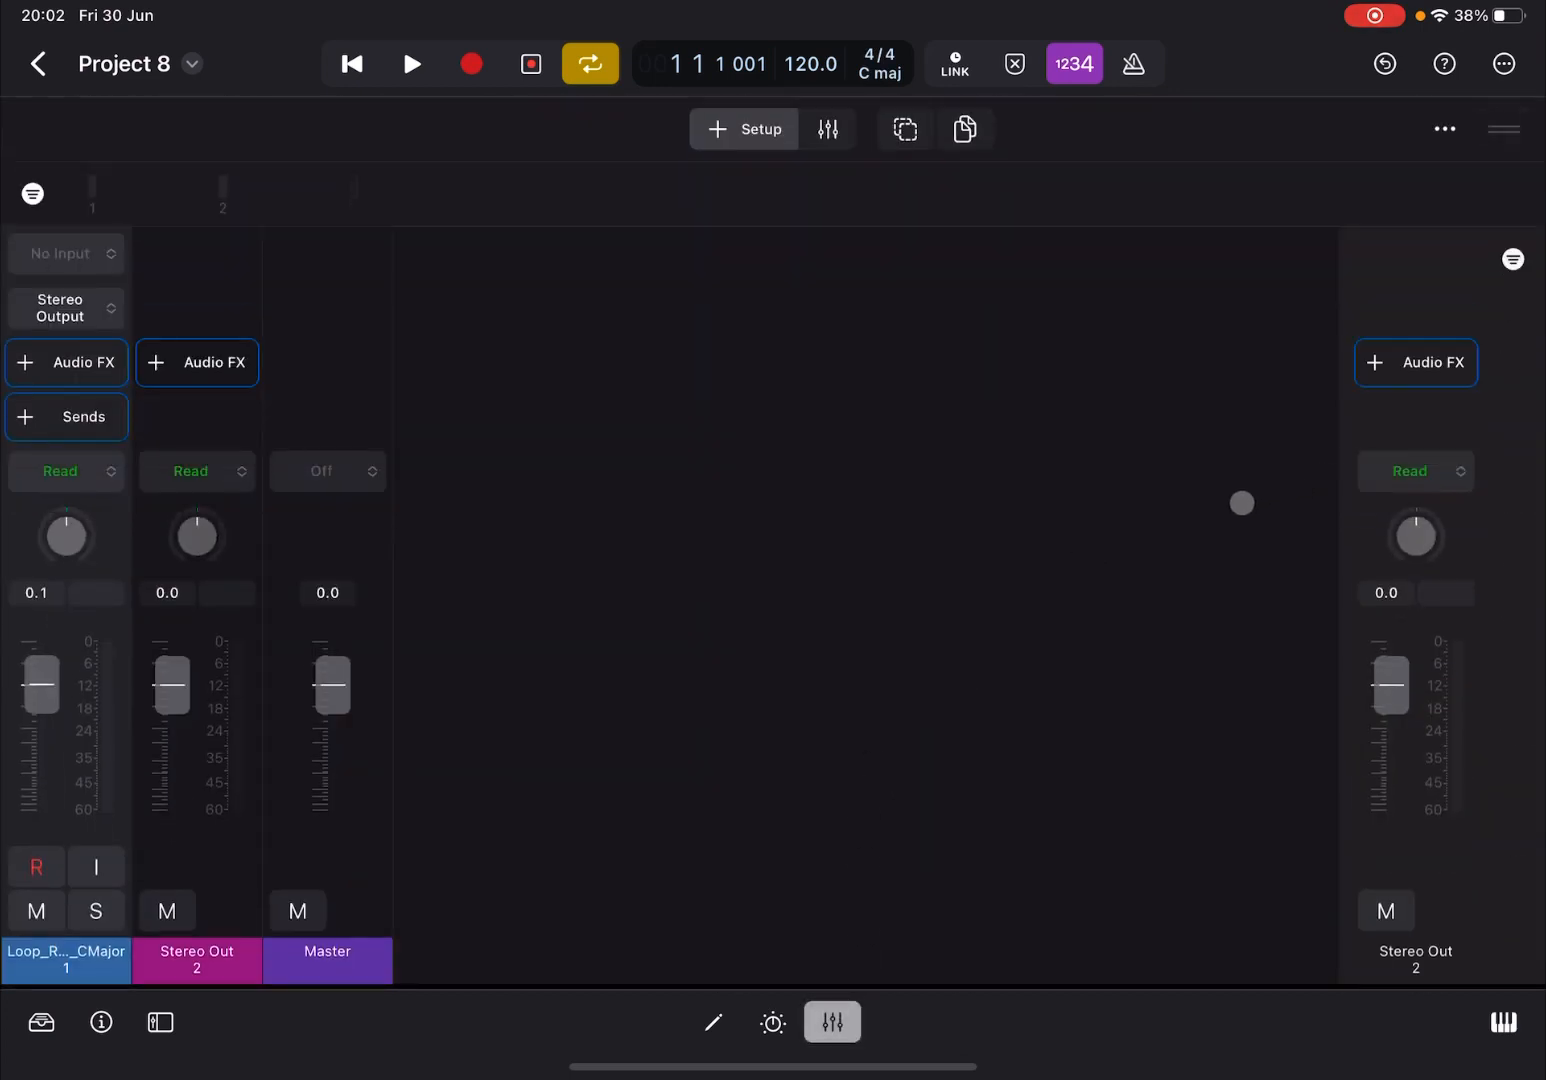
{"action": "mouse_move", "coordinate": [792, 456]}
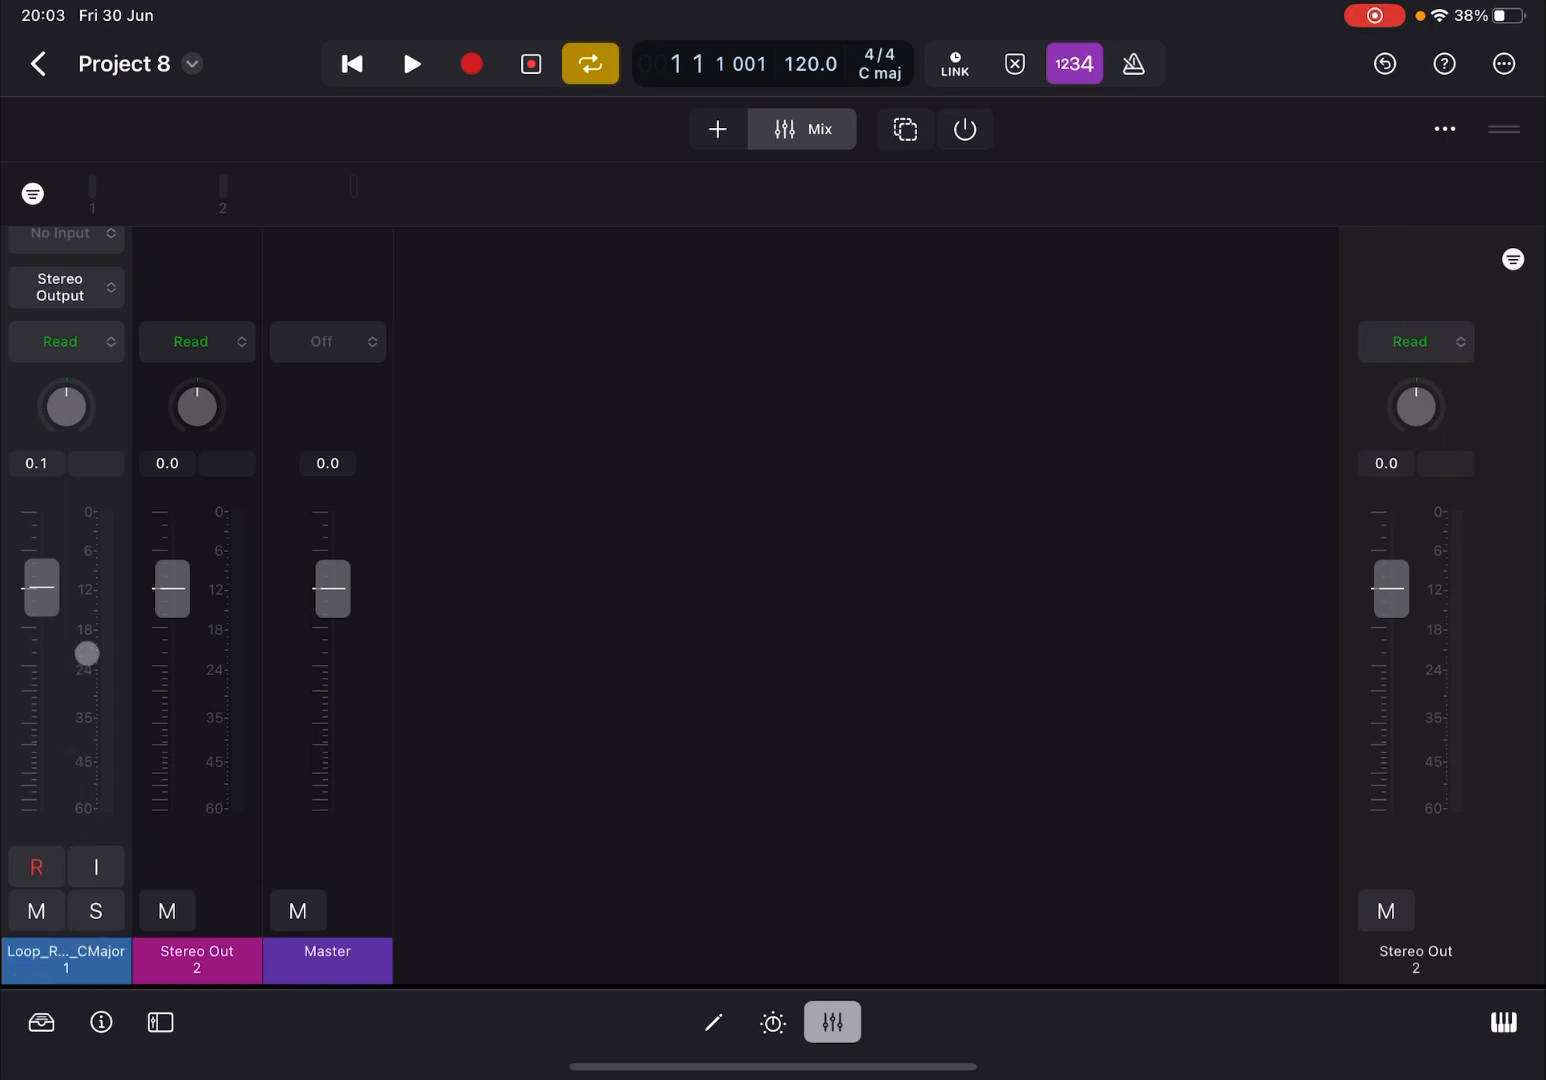
- Nudge the loop track's fader to about −1.2 dB, start playback, then pull it fully down to −∞
{"action": "left_click_drag", "start_coordinate": [88, 654], "coordinate": [80, 656]}
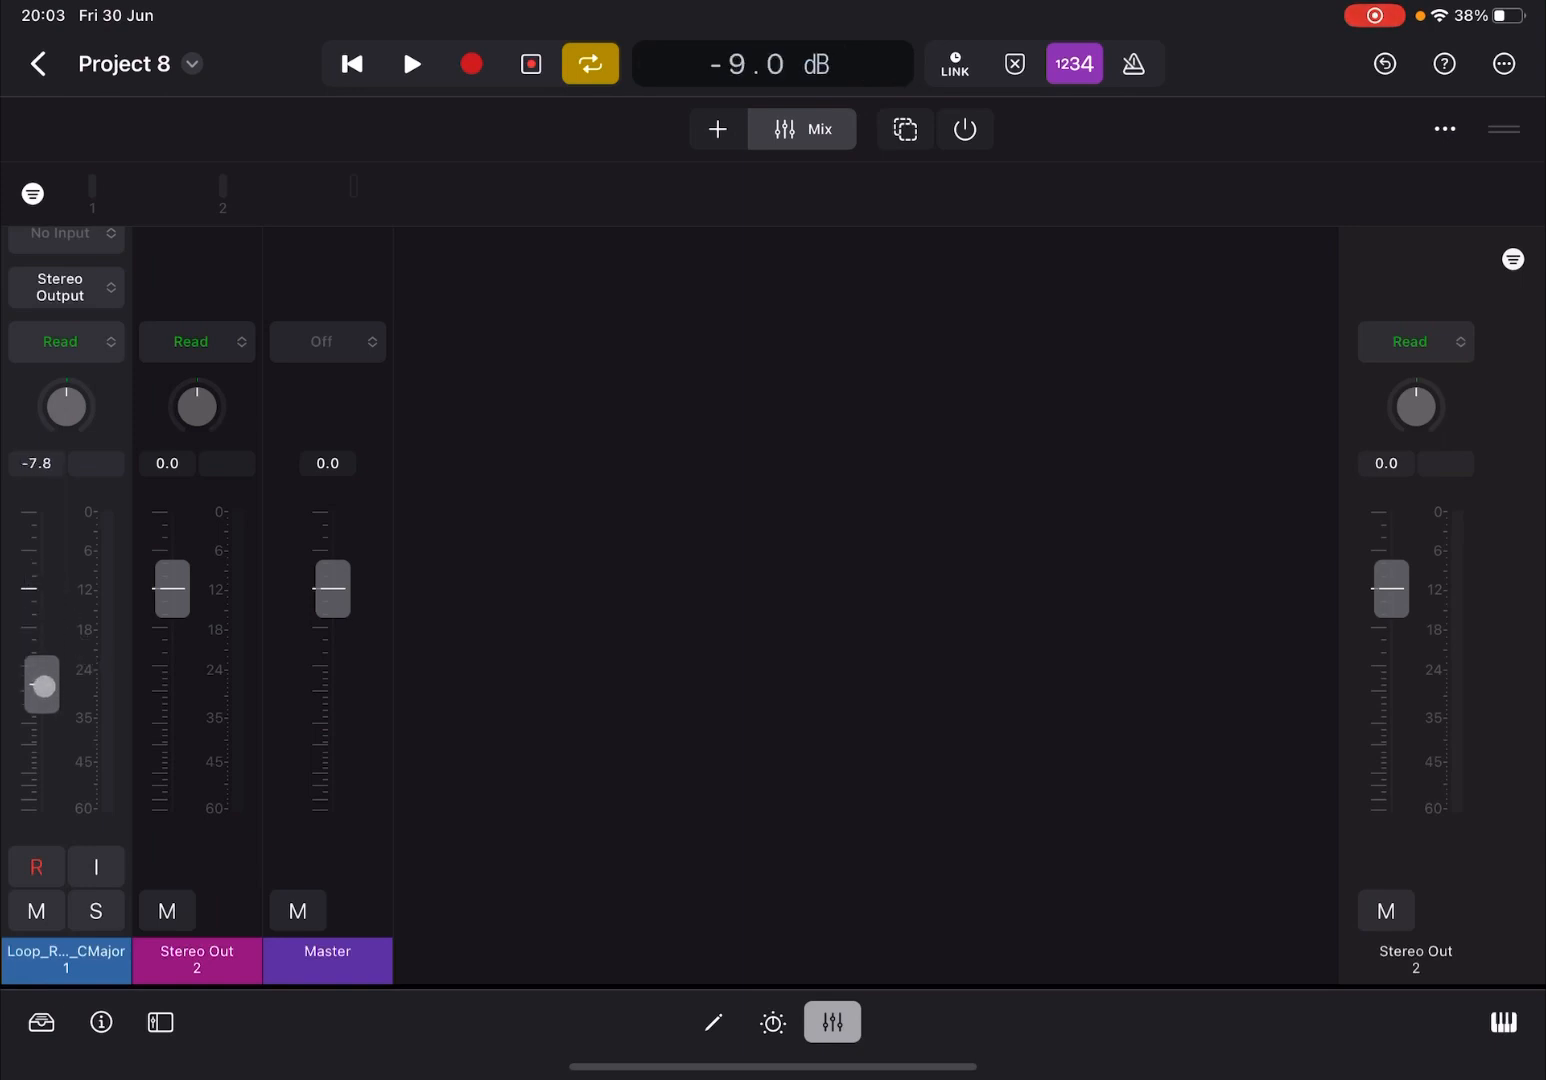
{"action": "left_click_drag", "start_coordinate": [40, 684], "coordinate": [40, 604]}
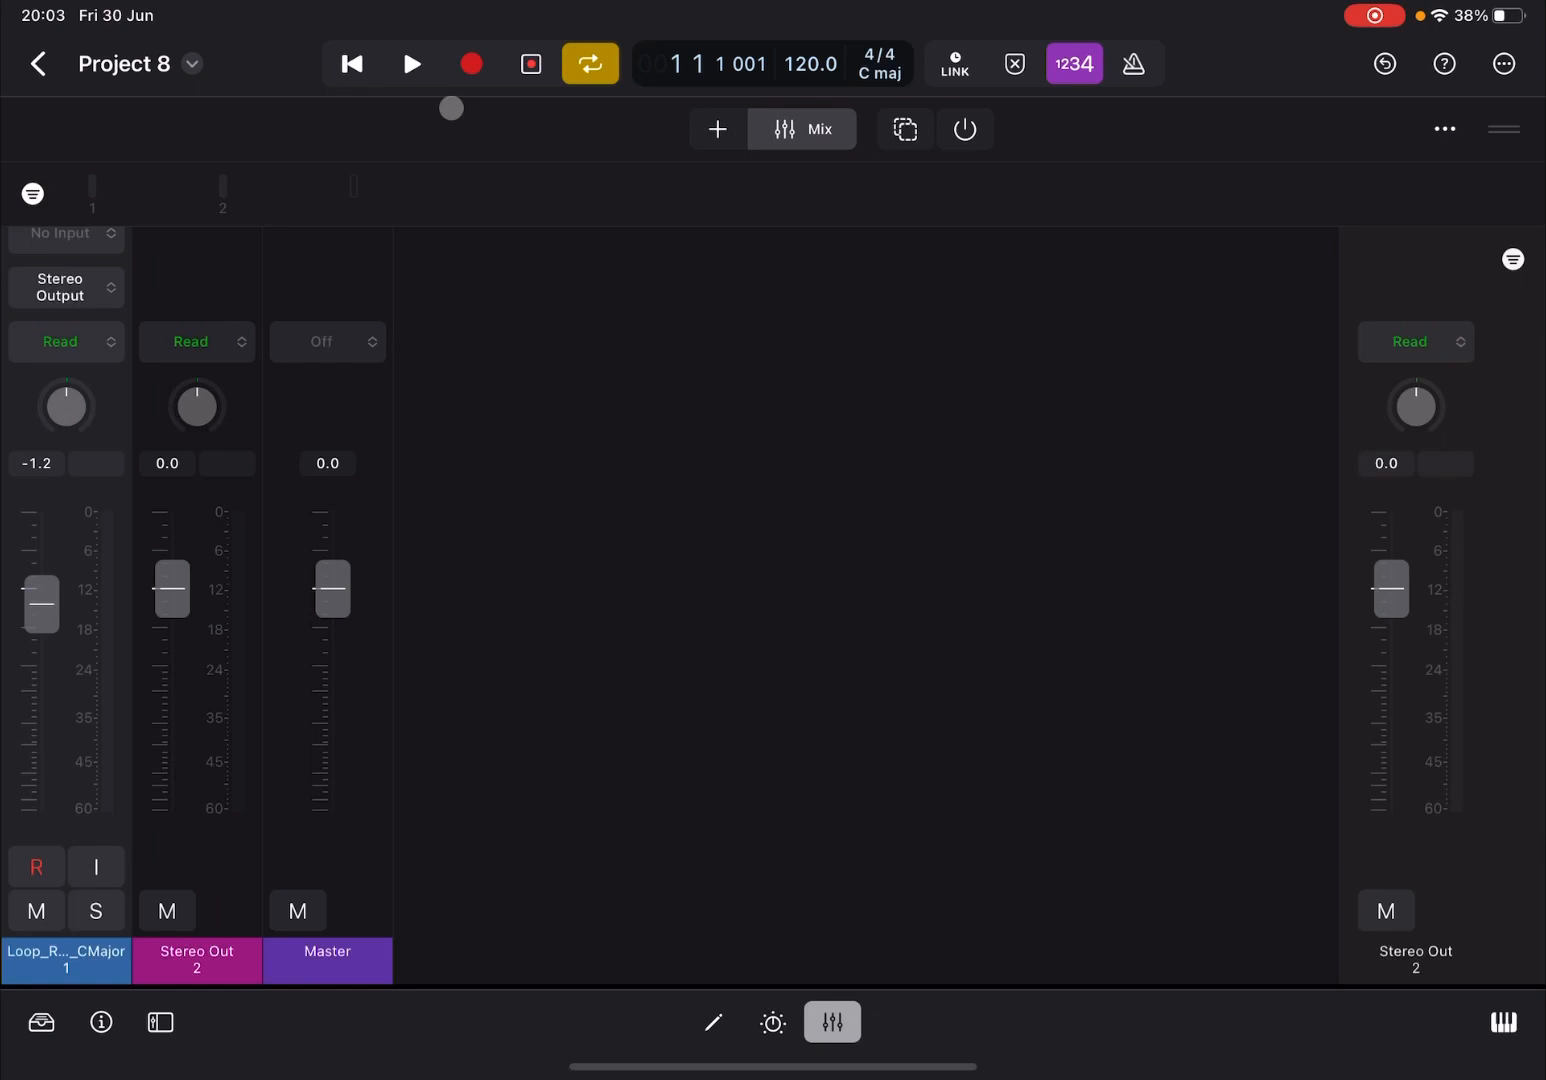
{"action": "left_click", "coordinate": [412, 64]}
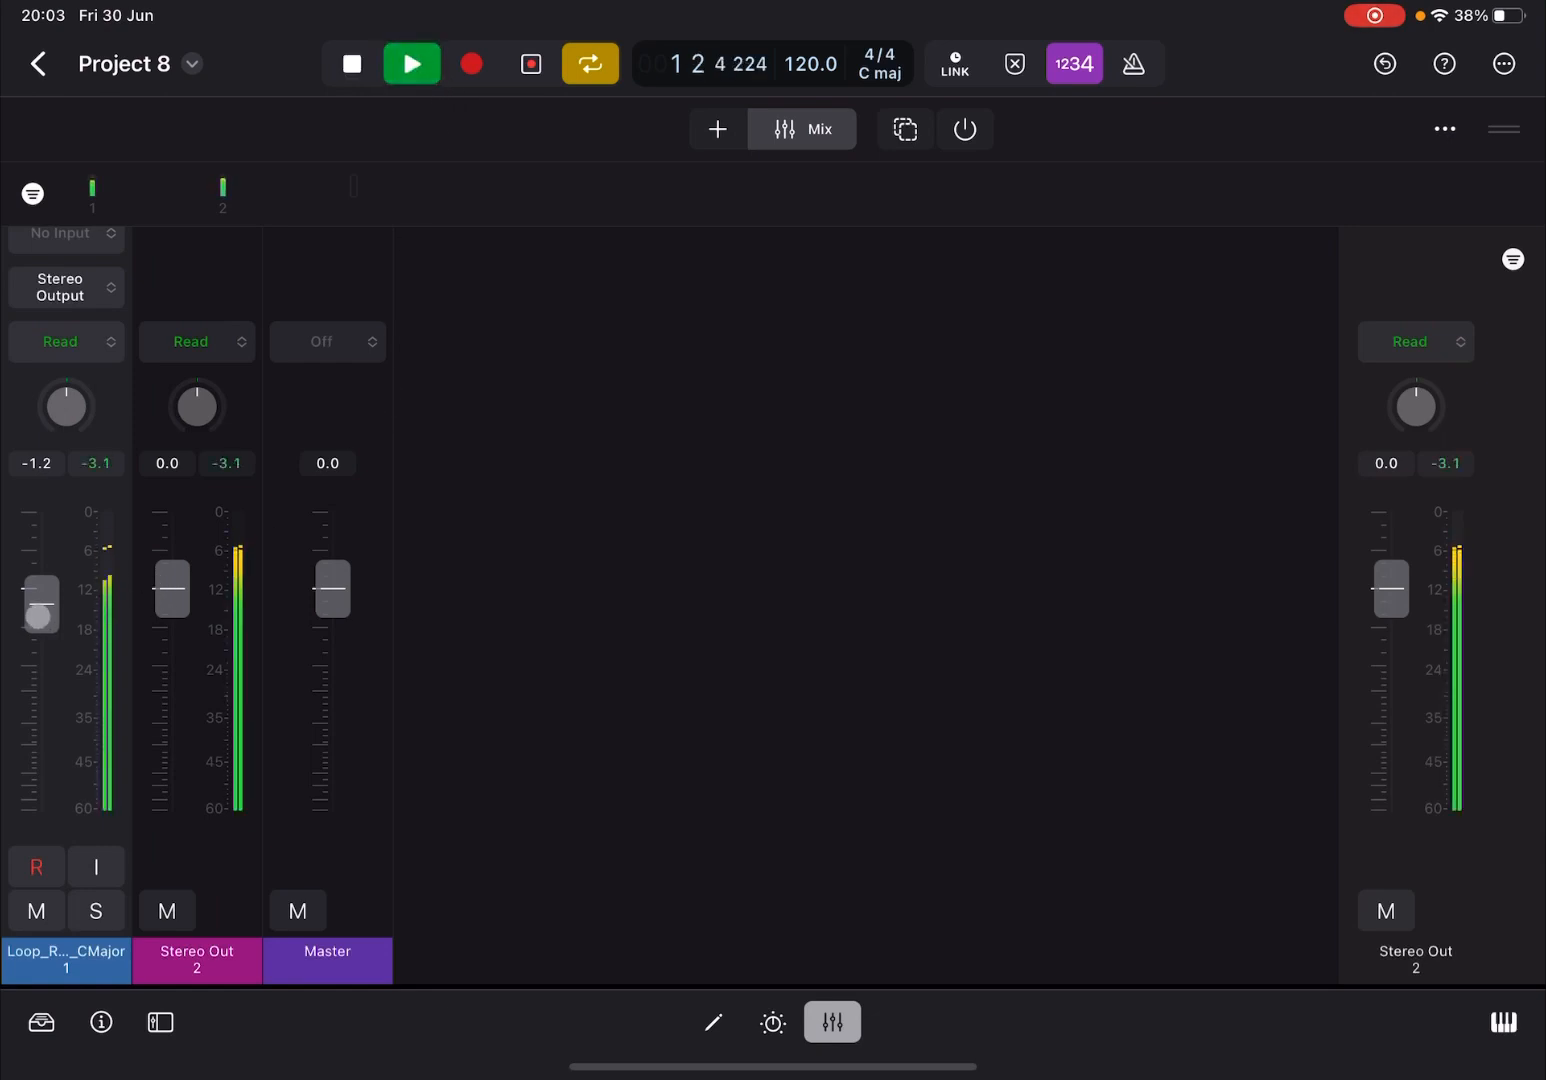
{"action": "left_click_drag", "start_coordinate": [40, 600], "coordinate": [42, 810]}
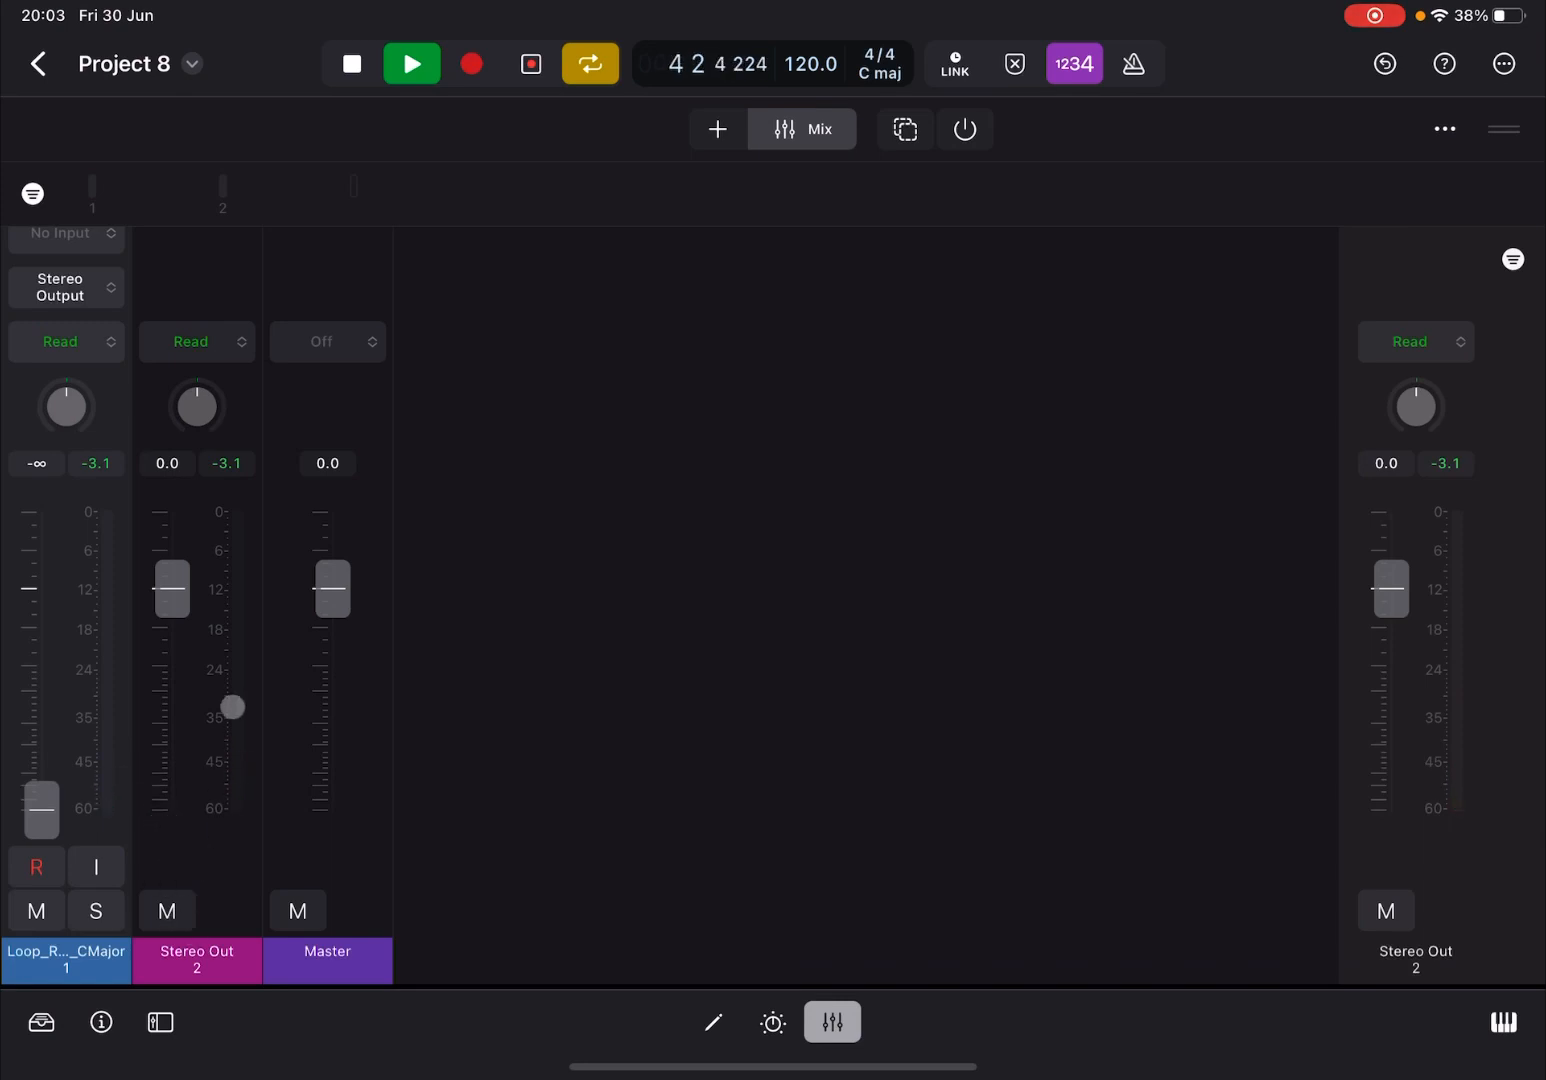
{"action": "left_click_drag", "start_coordinate": [232, 706], "coordinate": [212, 782]}
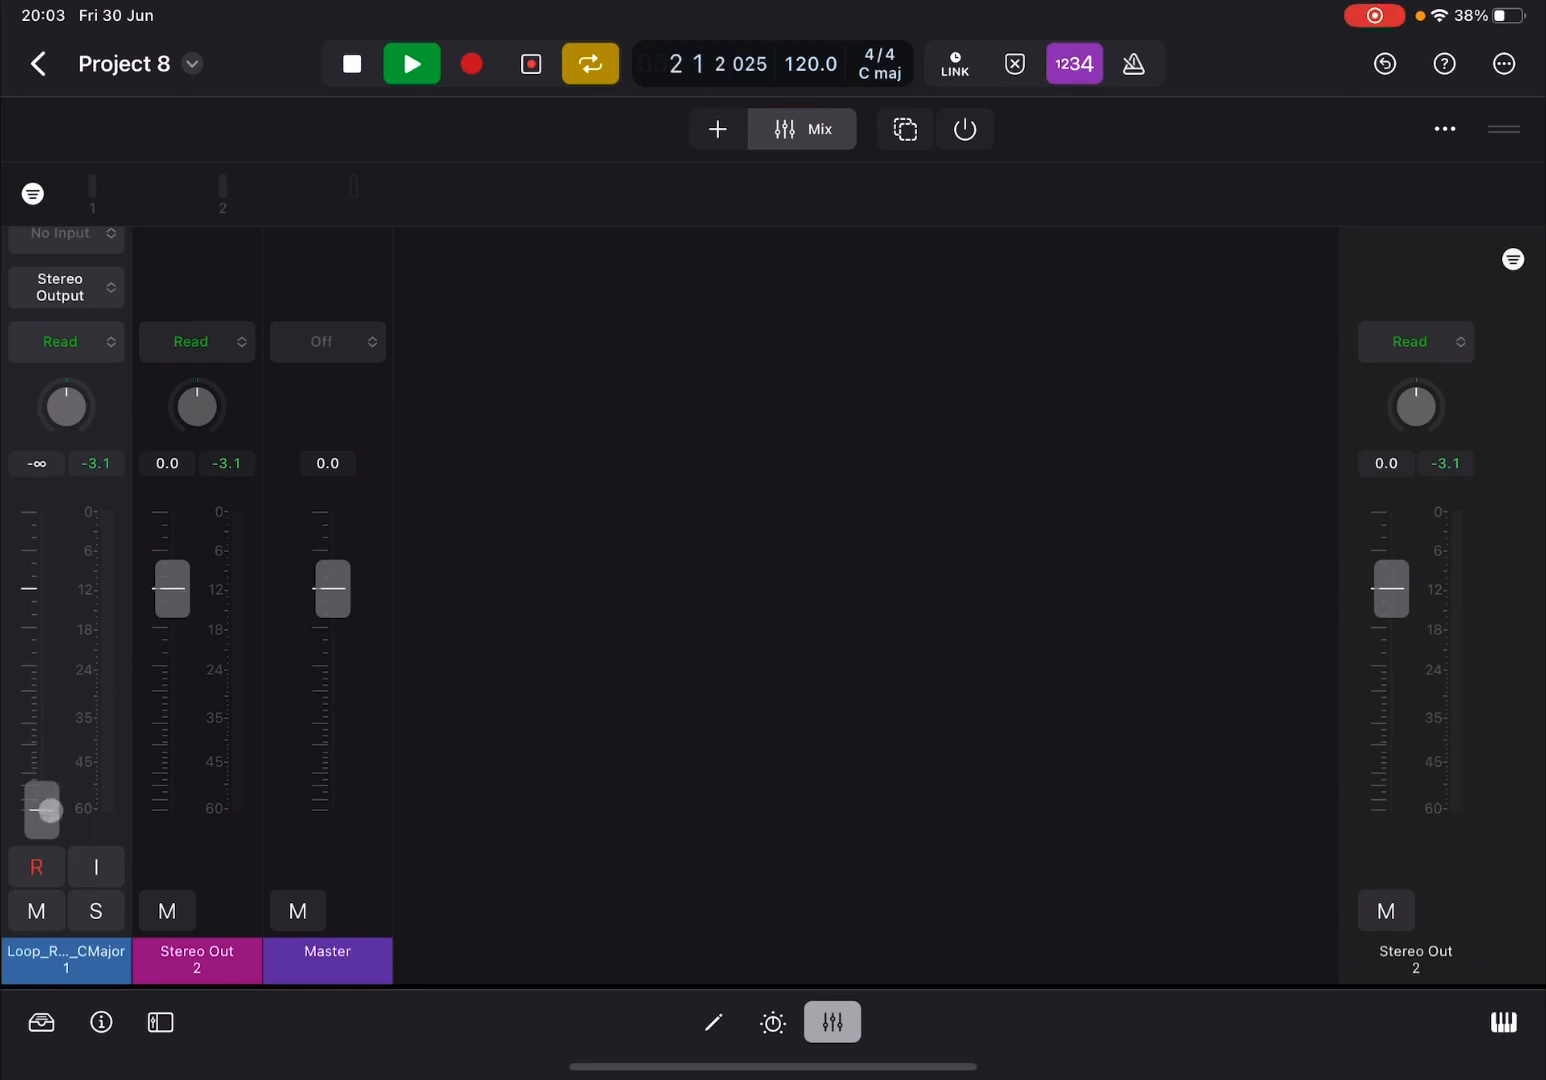
- Set the loop track to −0.5 dB, Stereo Out to about −0.9 dB, with the Master at −∞
{"action": "left_click_drag", "start_coordinate": [40, 810], "coordinate": [40, 596]}
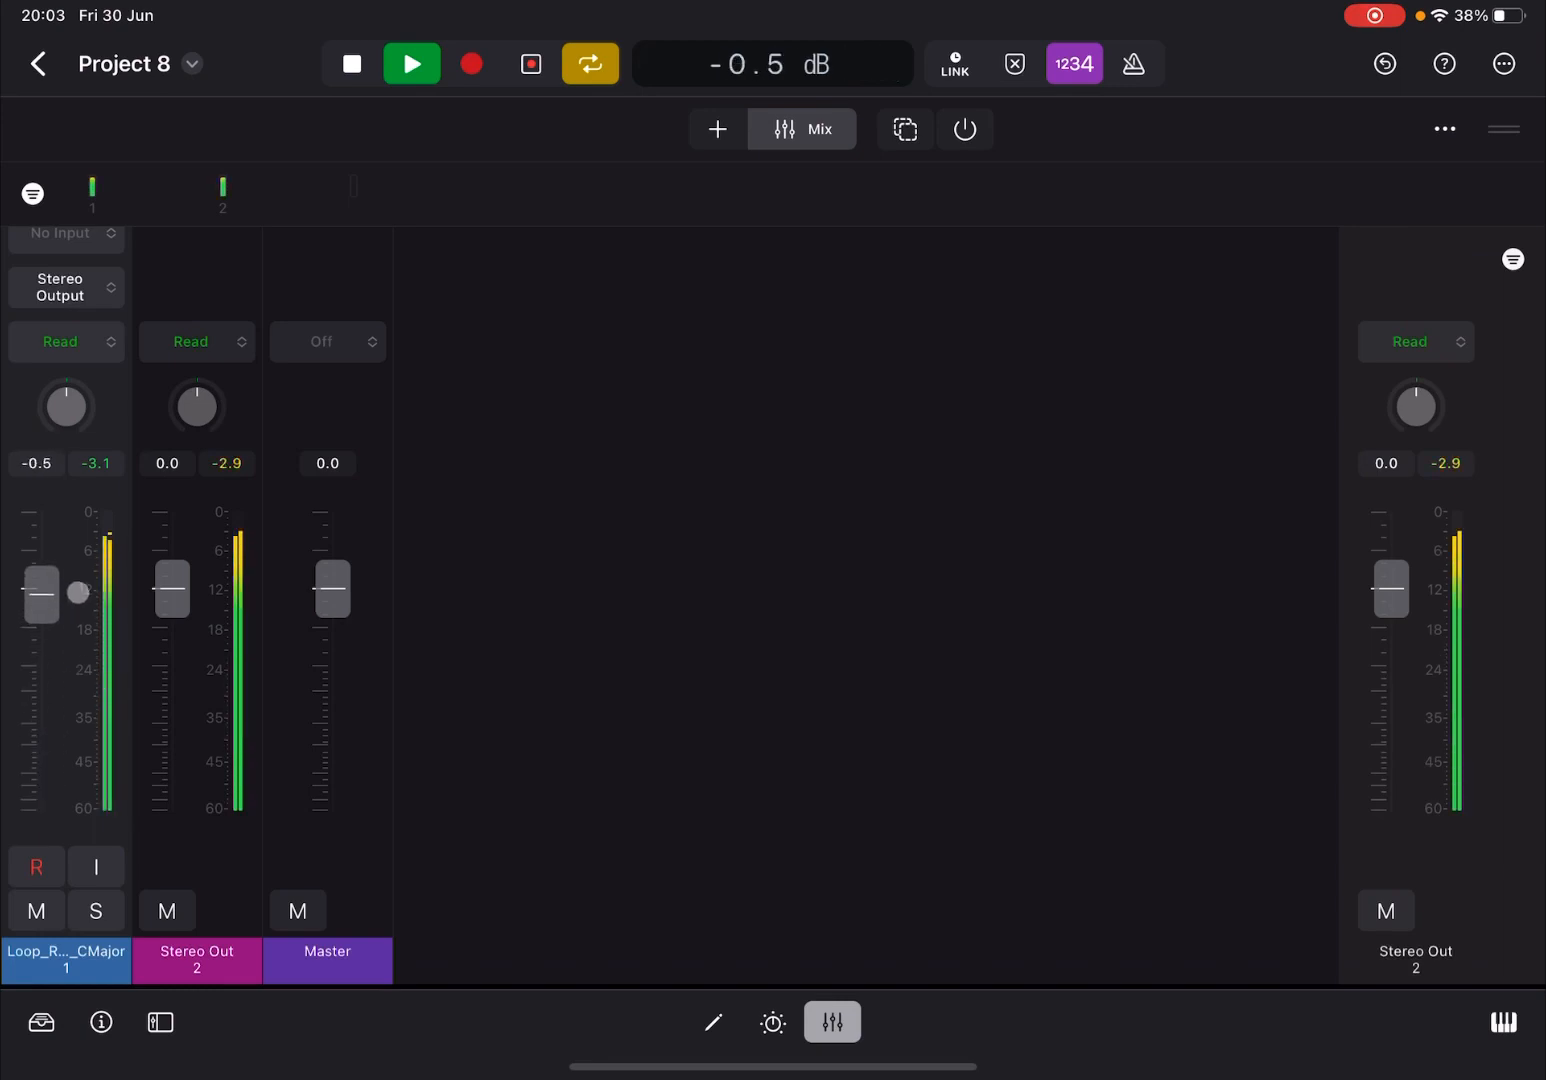
{"action": "left_click_drag", "start_coordinate": [172, 588], "coordinate": [172, 698]}
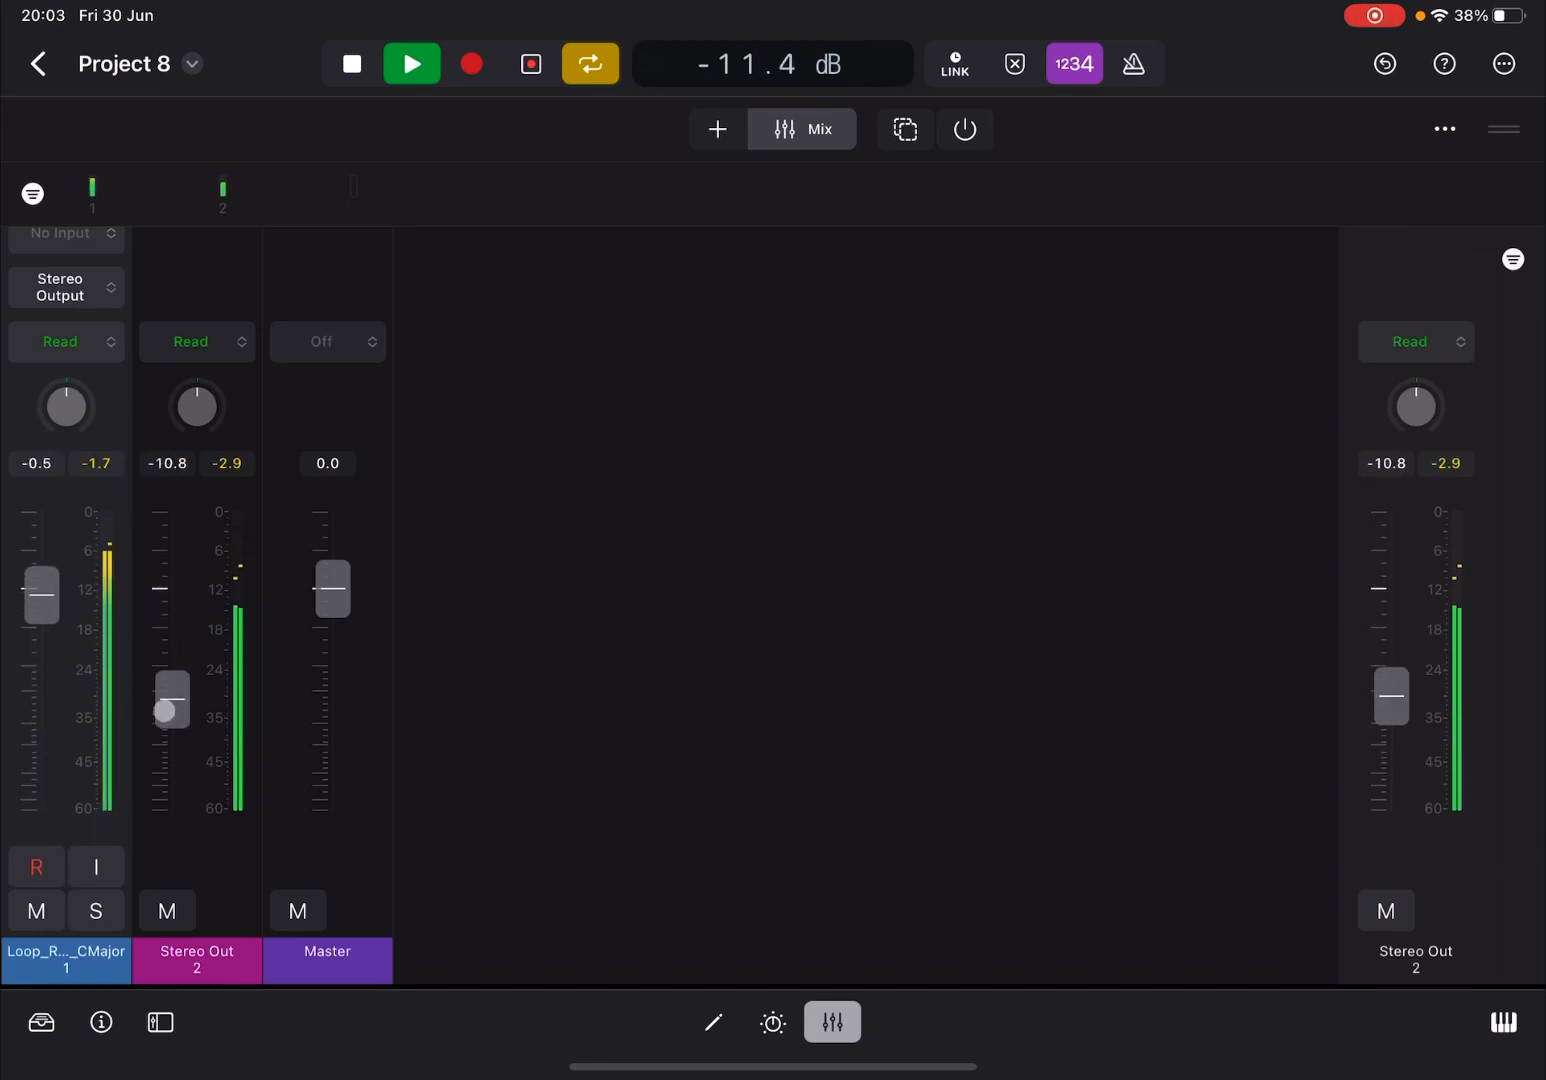
{"action": "left_click_drag", "start_coordinate": [172, 698], "coordinate": [172, 810]}
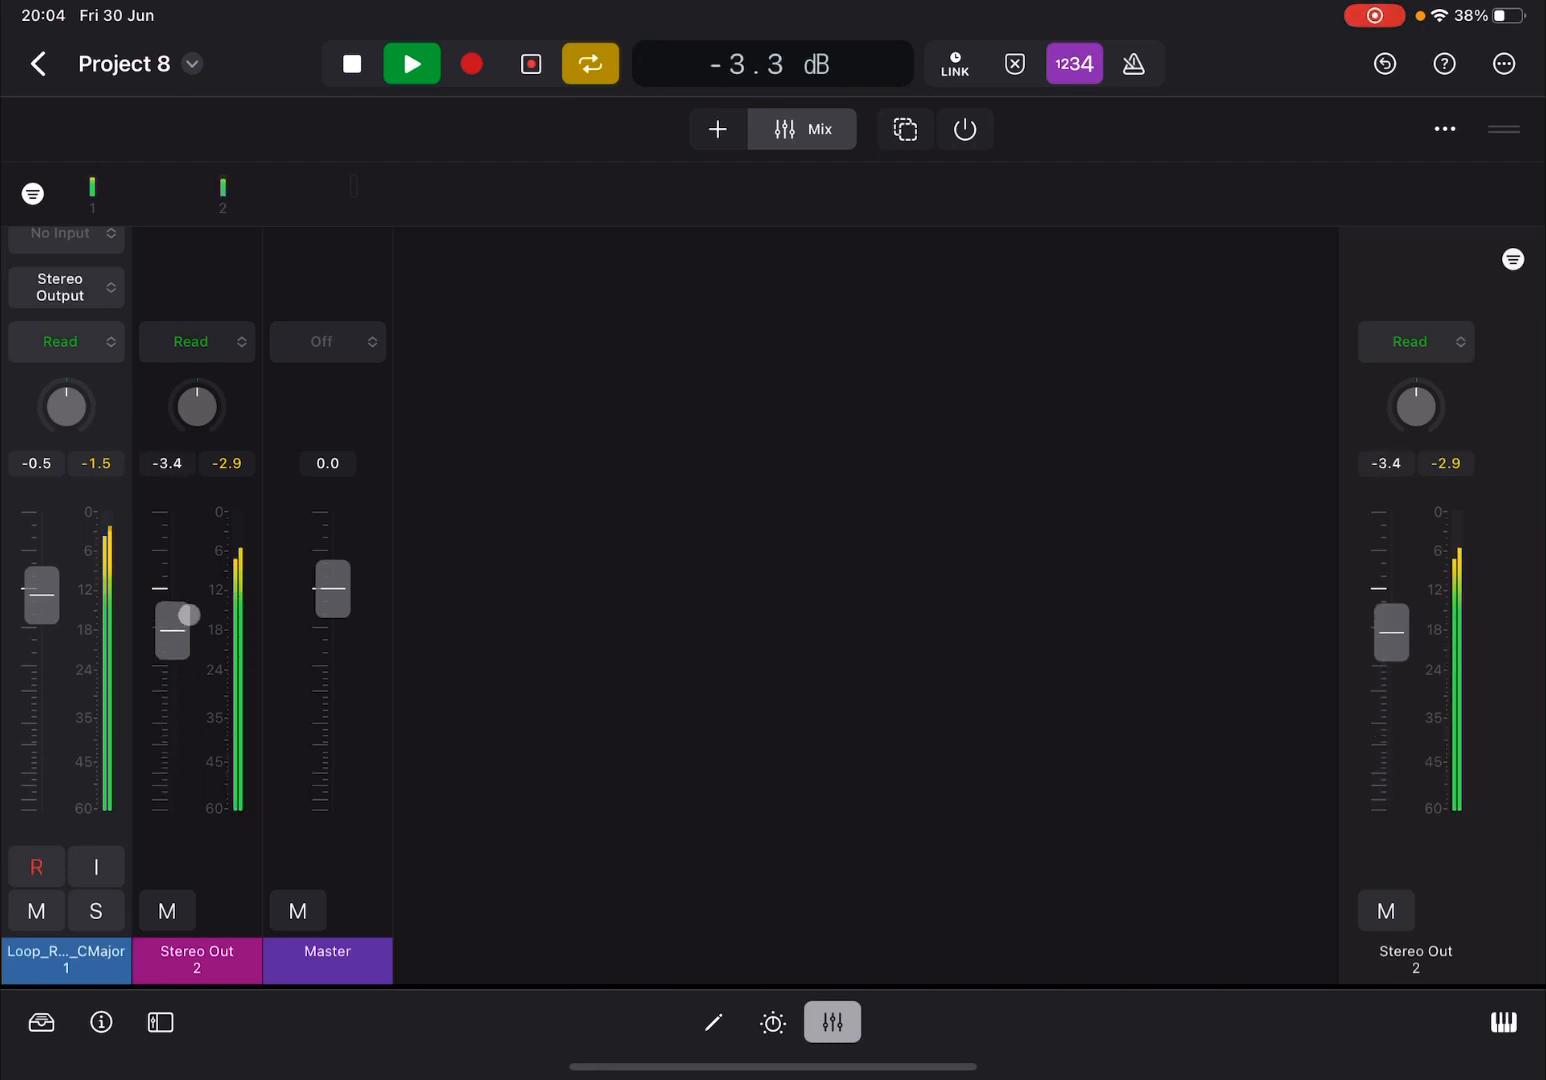
{"action": "left_click_drag", "start_coordinate": [332, 588], "coordinate": [332, 668]}
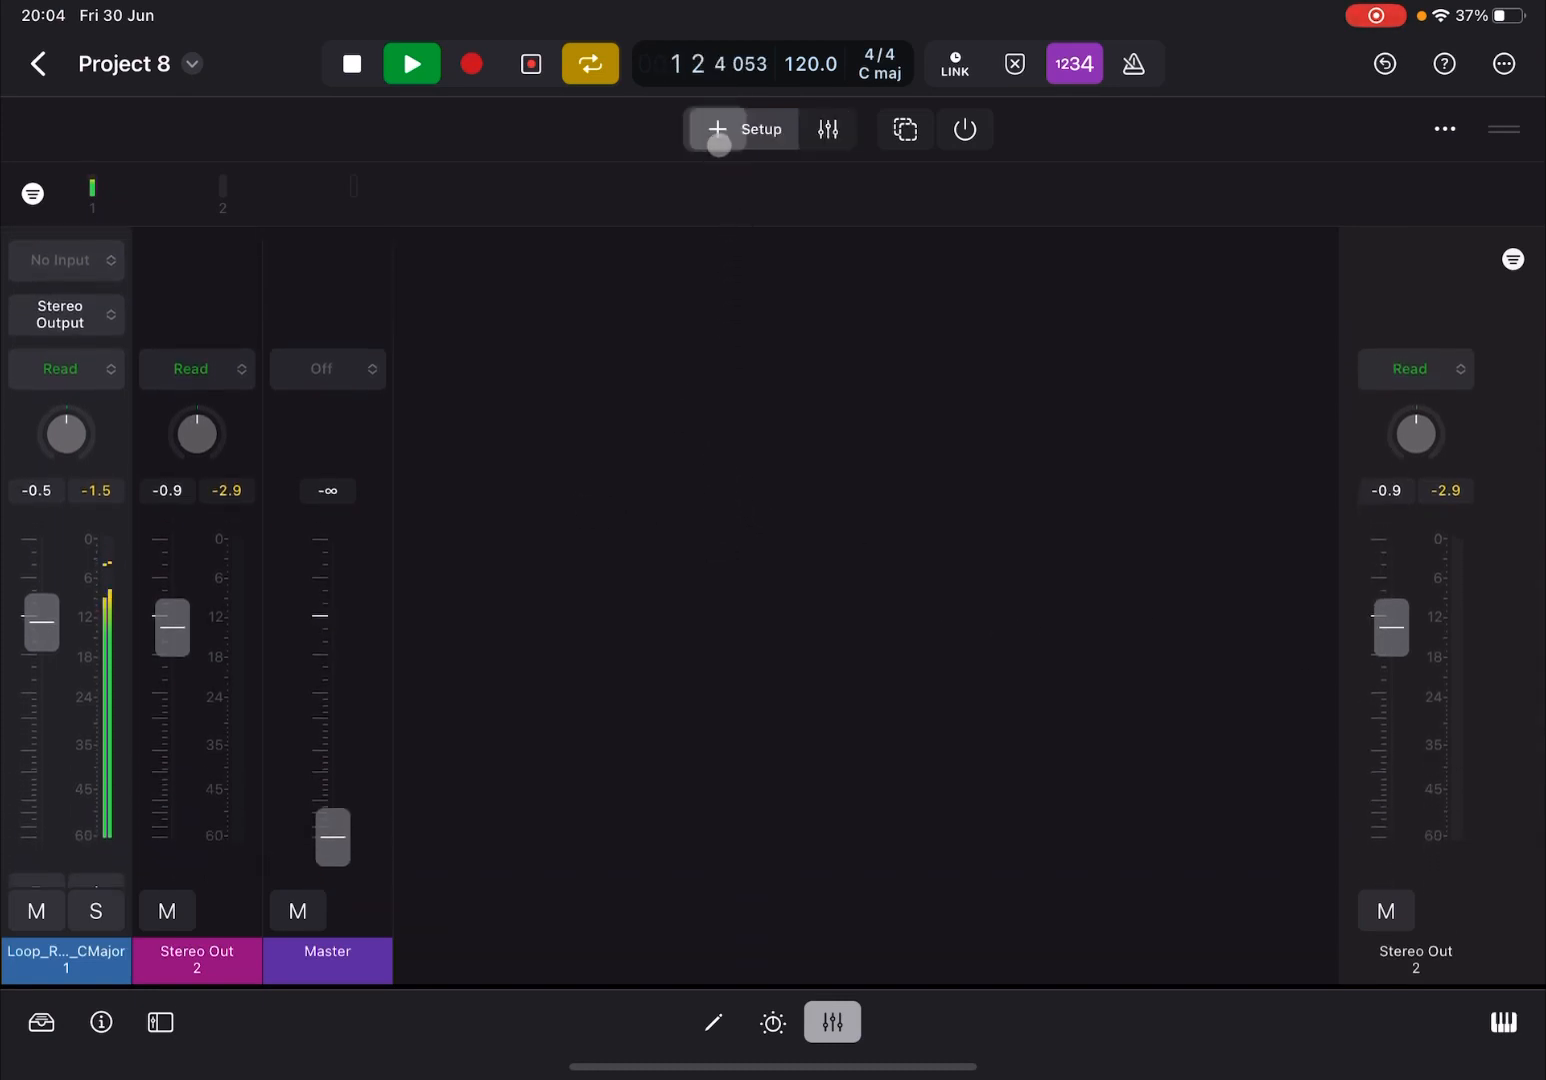
- Insert a Multipressor followed by a Loudness Meter on the loop channel
{"action": "left_click", "coordinate": [760, 128]}
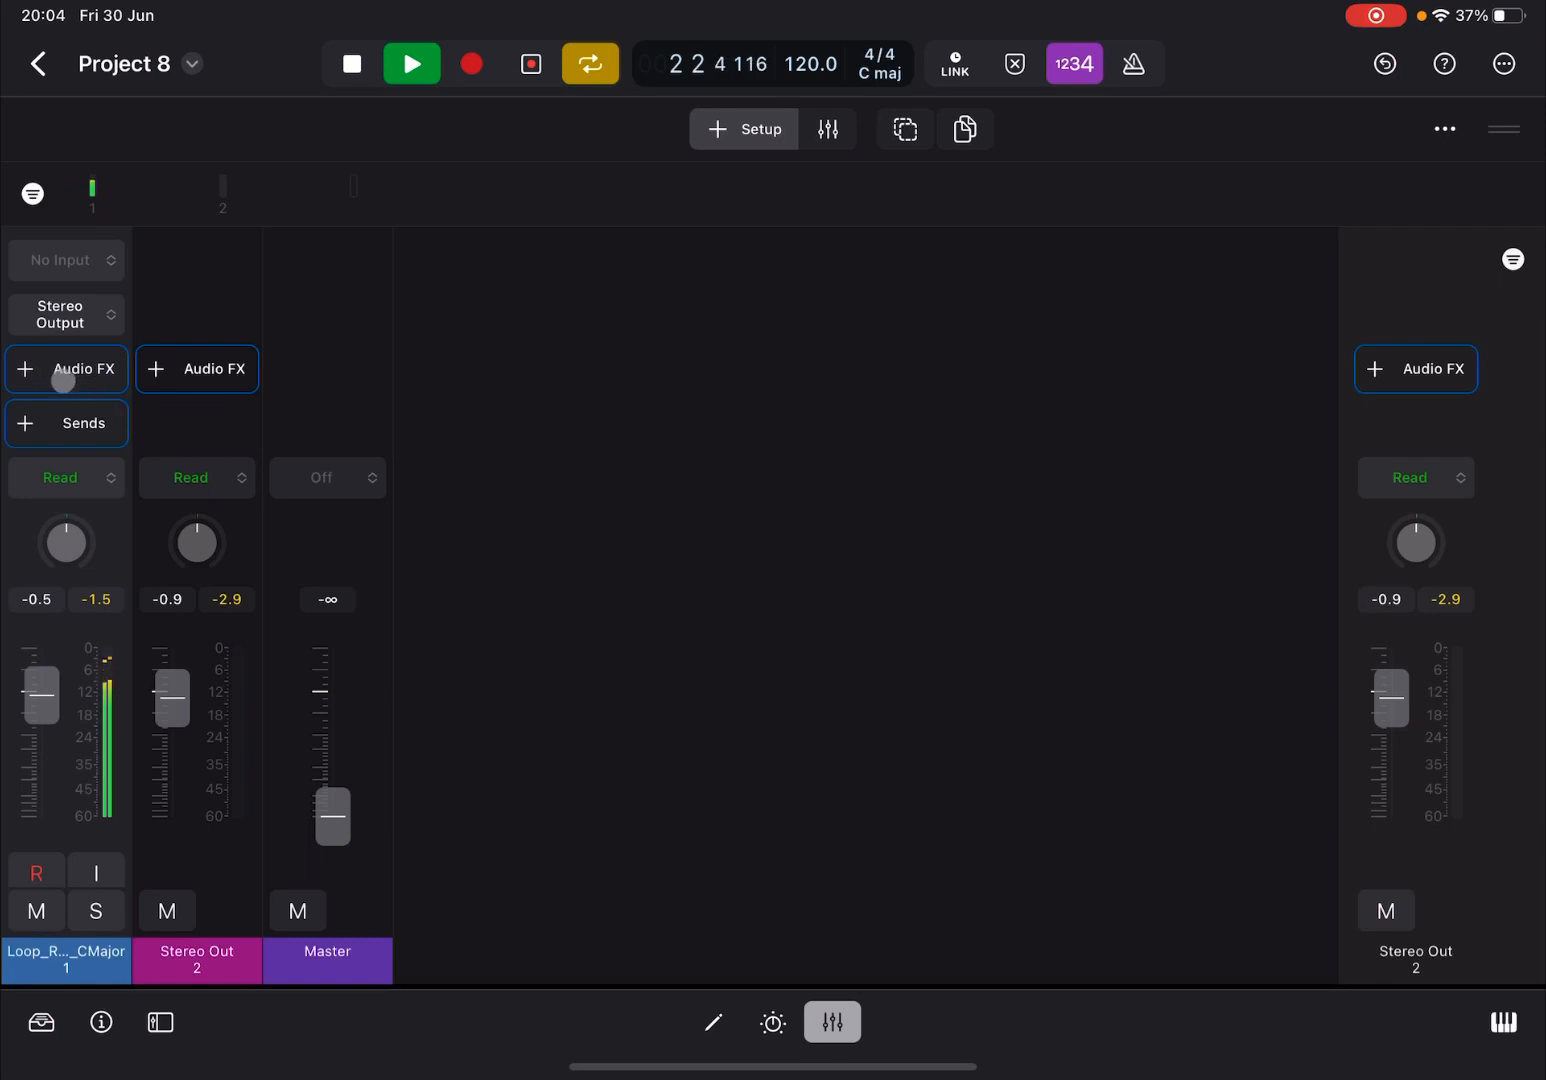
{"action": "left_click", "coordinate": [66, 368]}
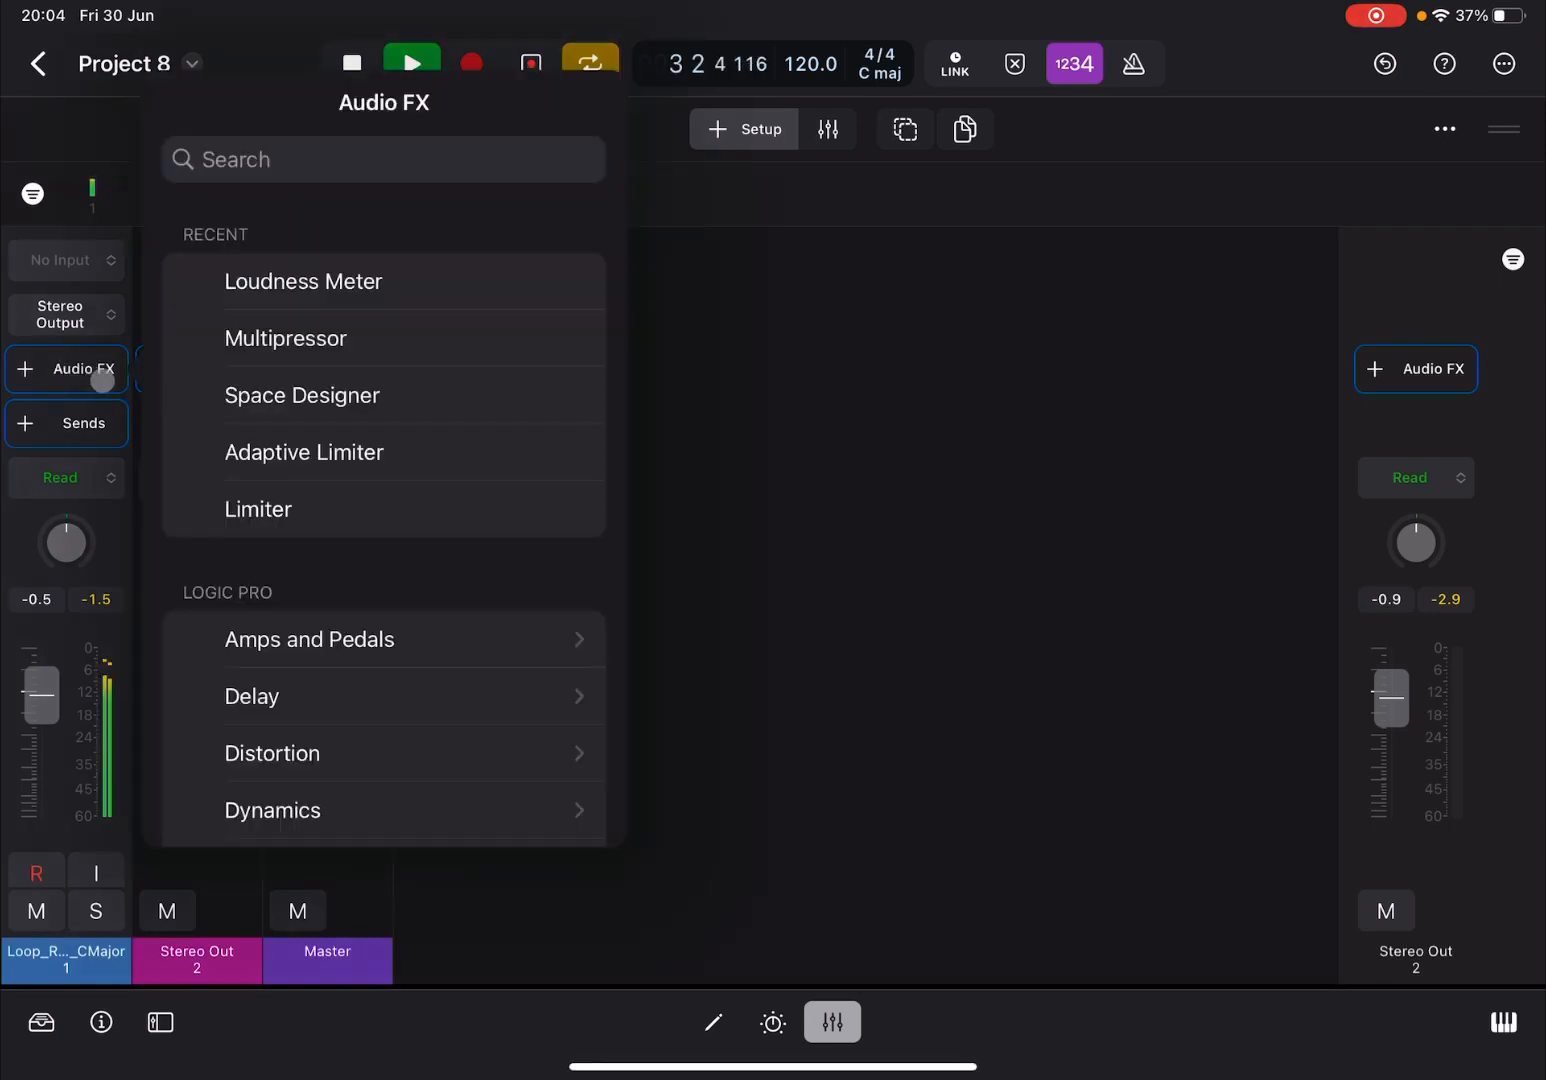
{"action": "left_click", "coordinate": [284, 338]}
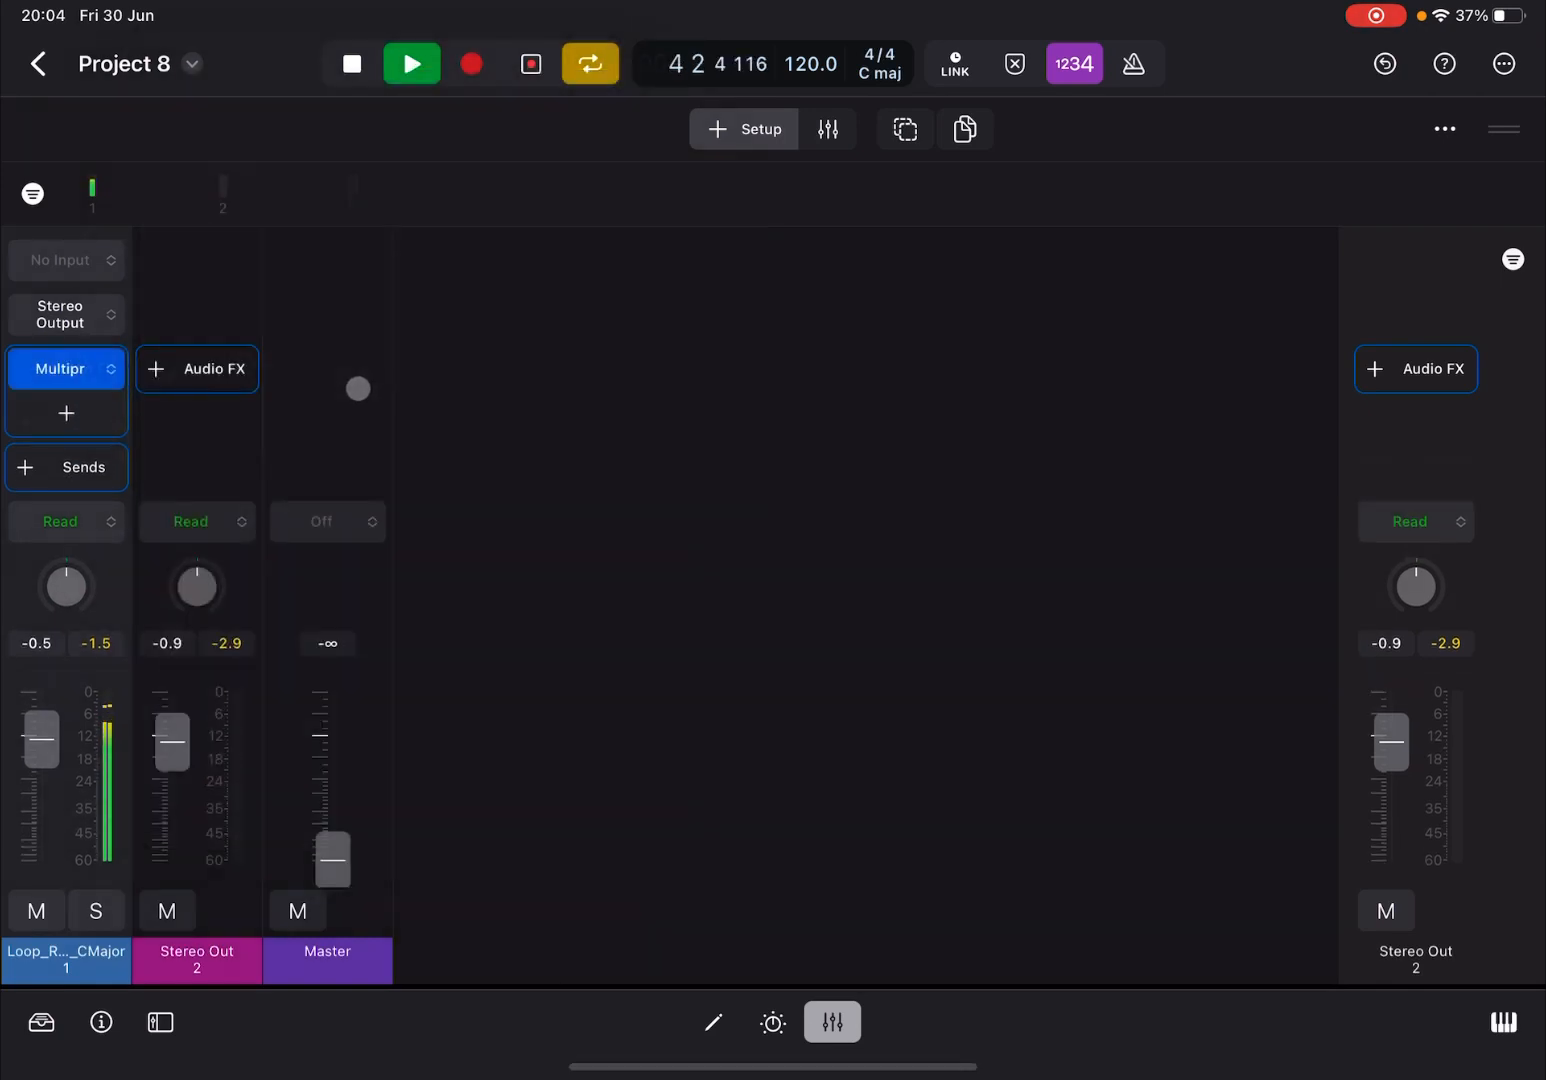
{"action": "left_click", "coordinate": [196, 368]}
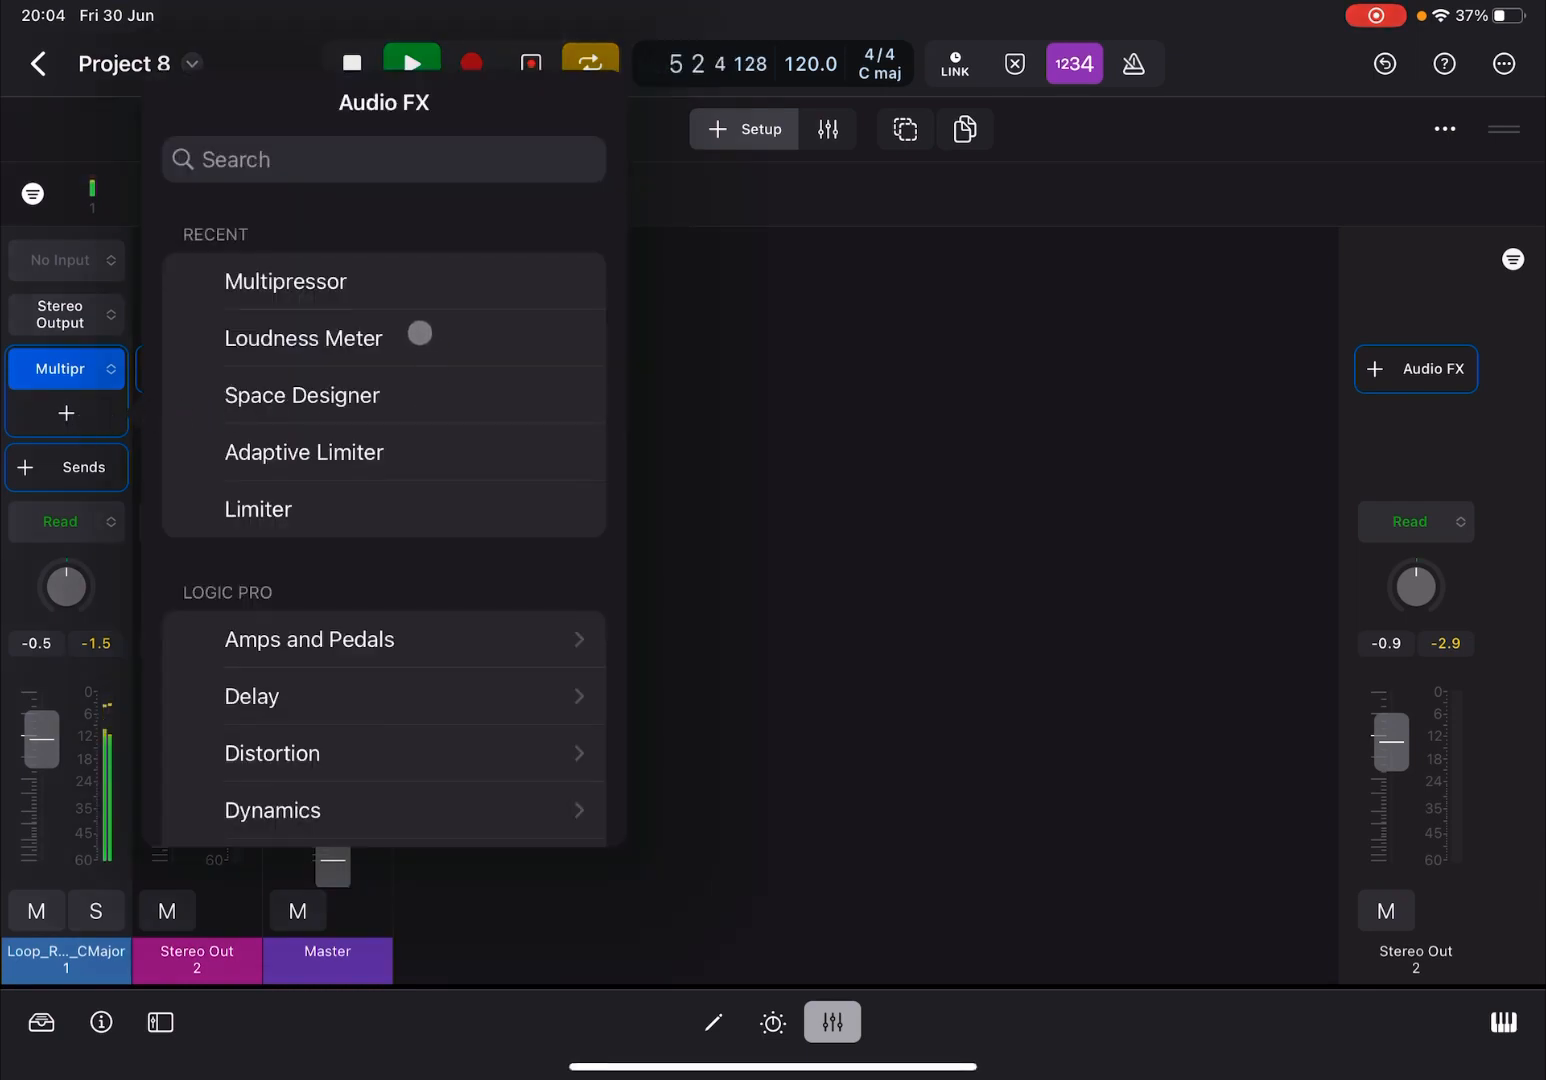
{"action": "left_click", "coordinate": [304, 338]}
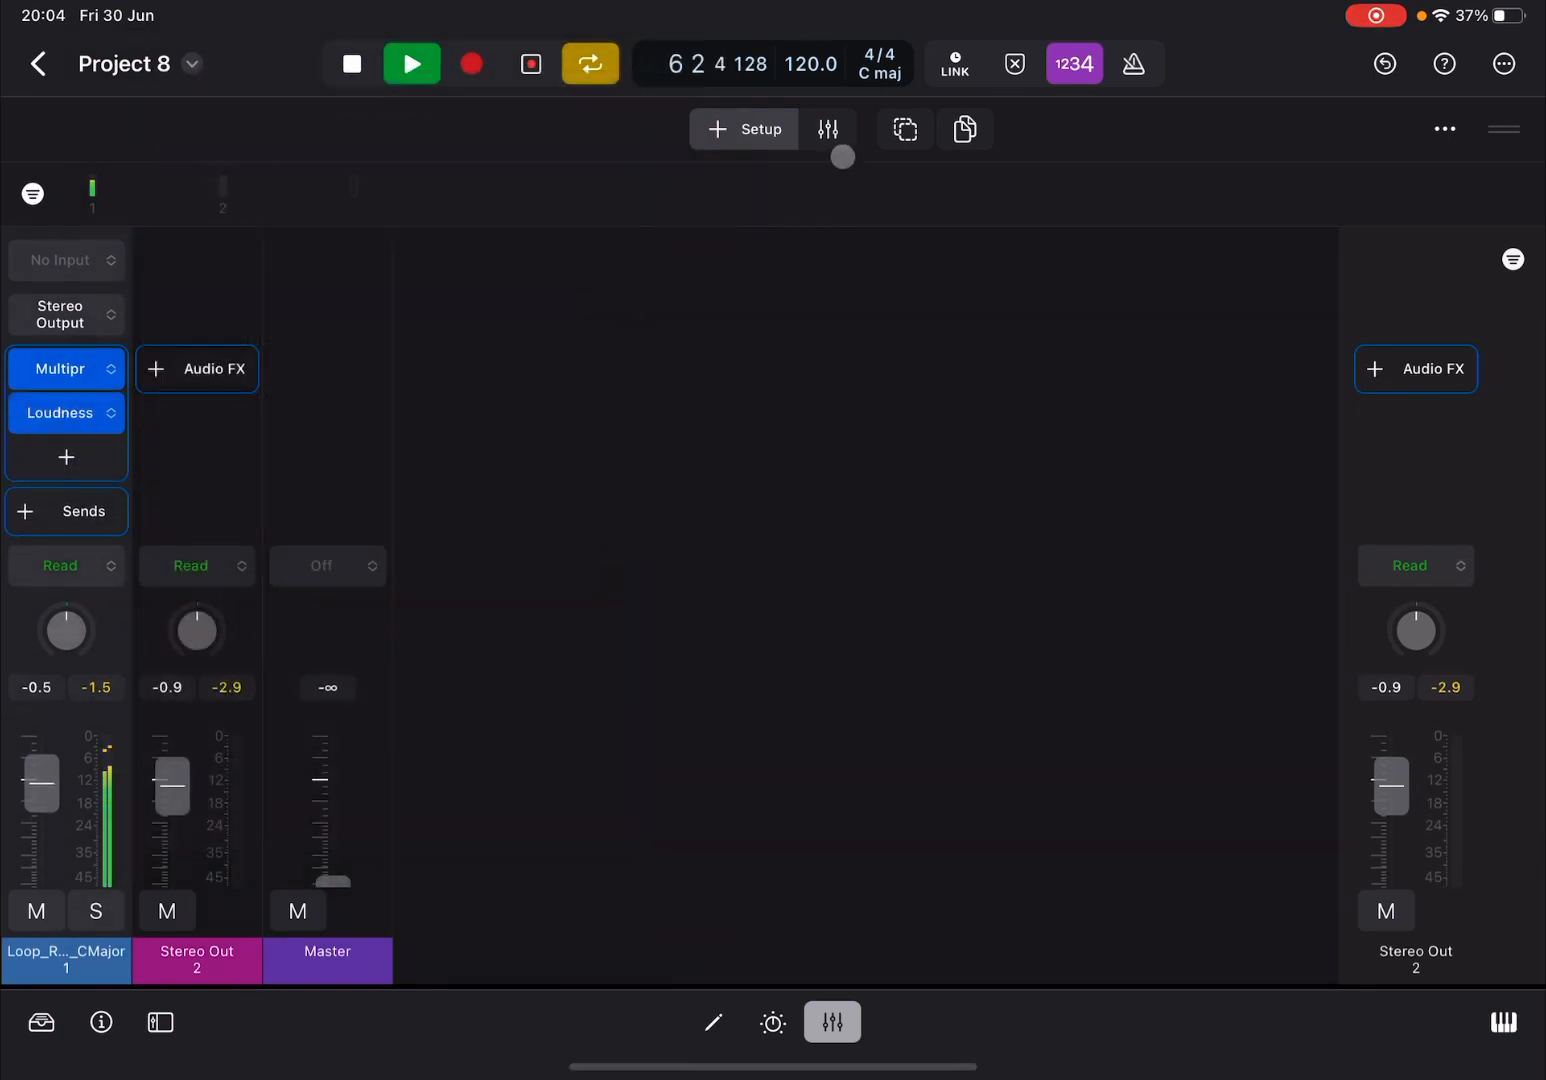
- Switch the mixer to its Mix layout and show the Loudness Meter's window
{"action": "left_click", "coordinate": [800, 128]}
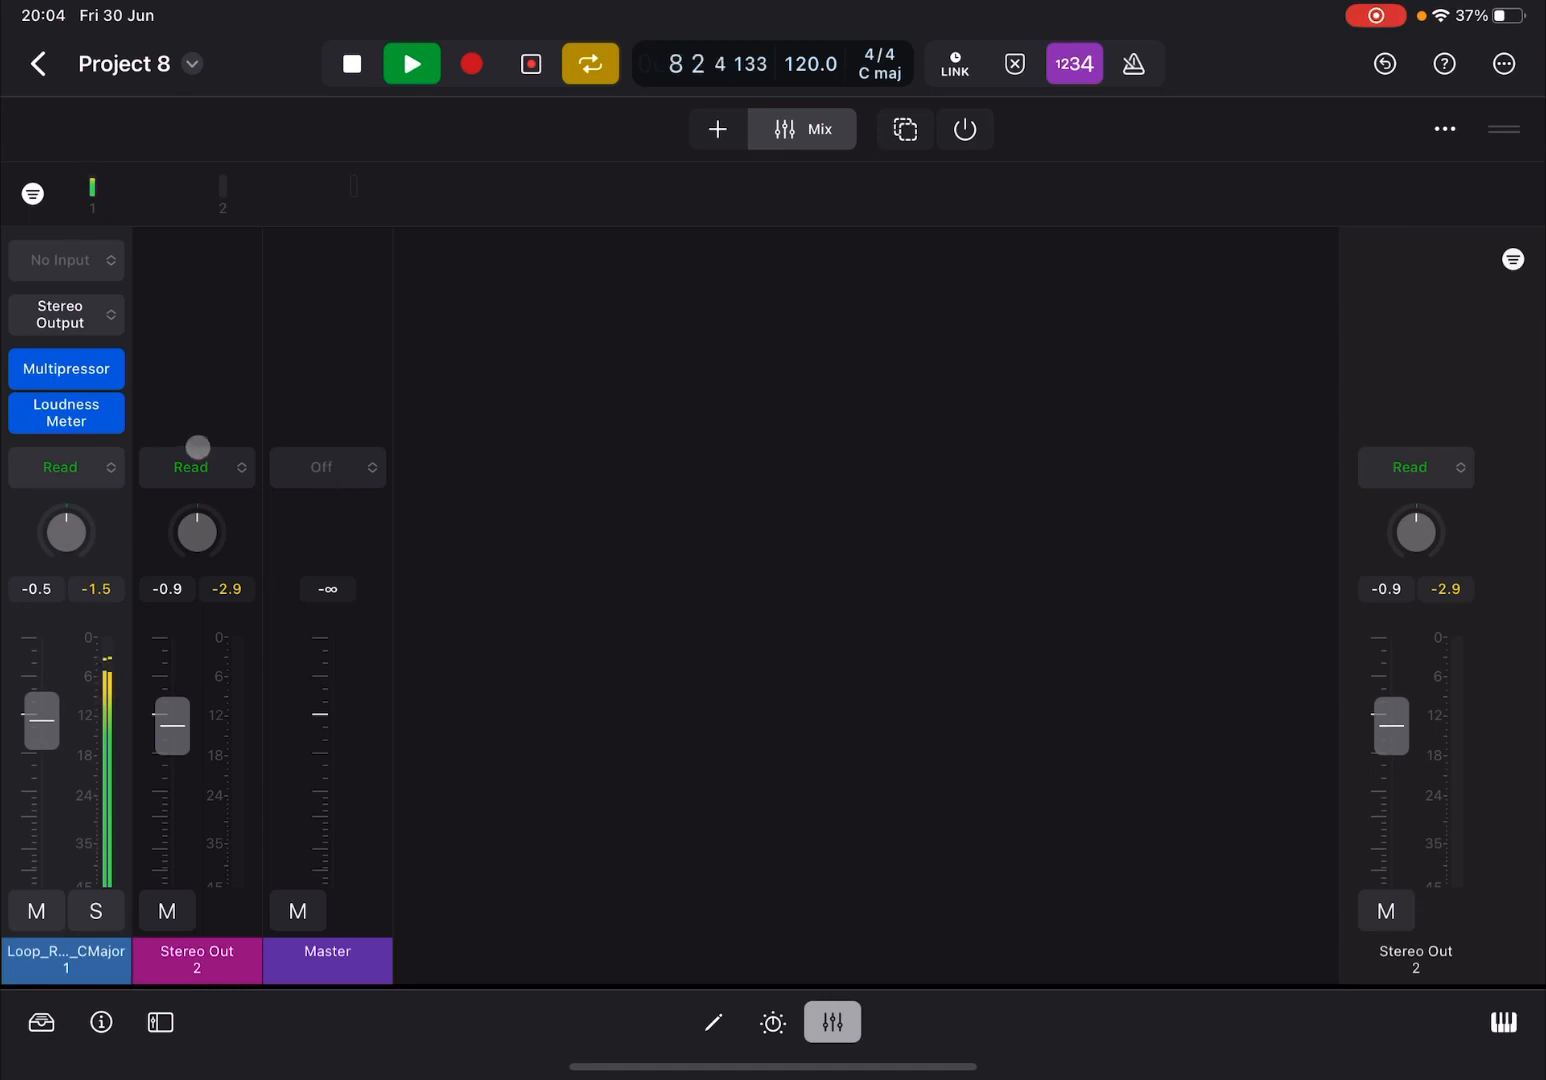
{"action": "left_click", "coordinate": [66, 412]}
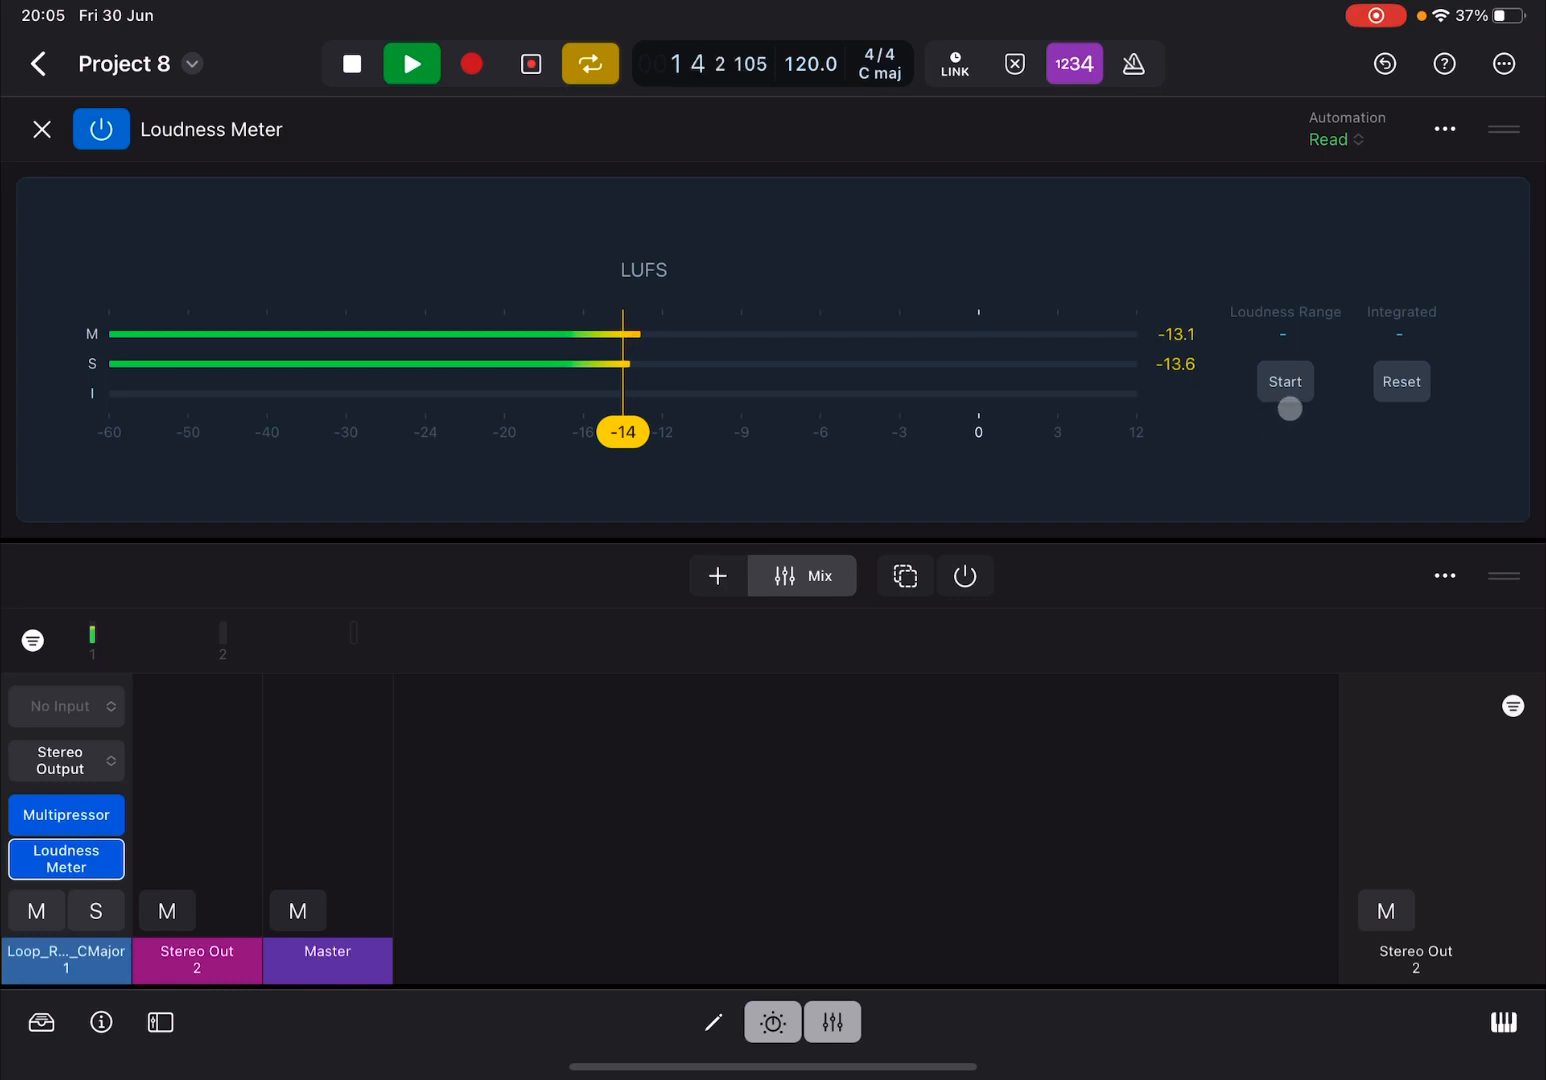
- Measure the loop's integrated loudness at −13.5 LUFS, then bring up the Multipressor's band settings
{"action": "left_click", "coordinate": [1284, 380]}
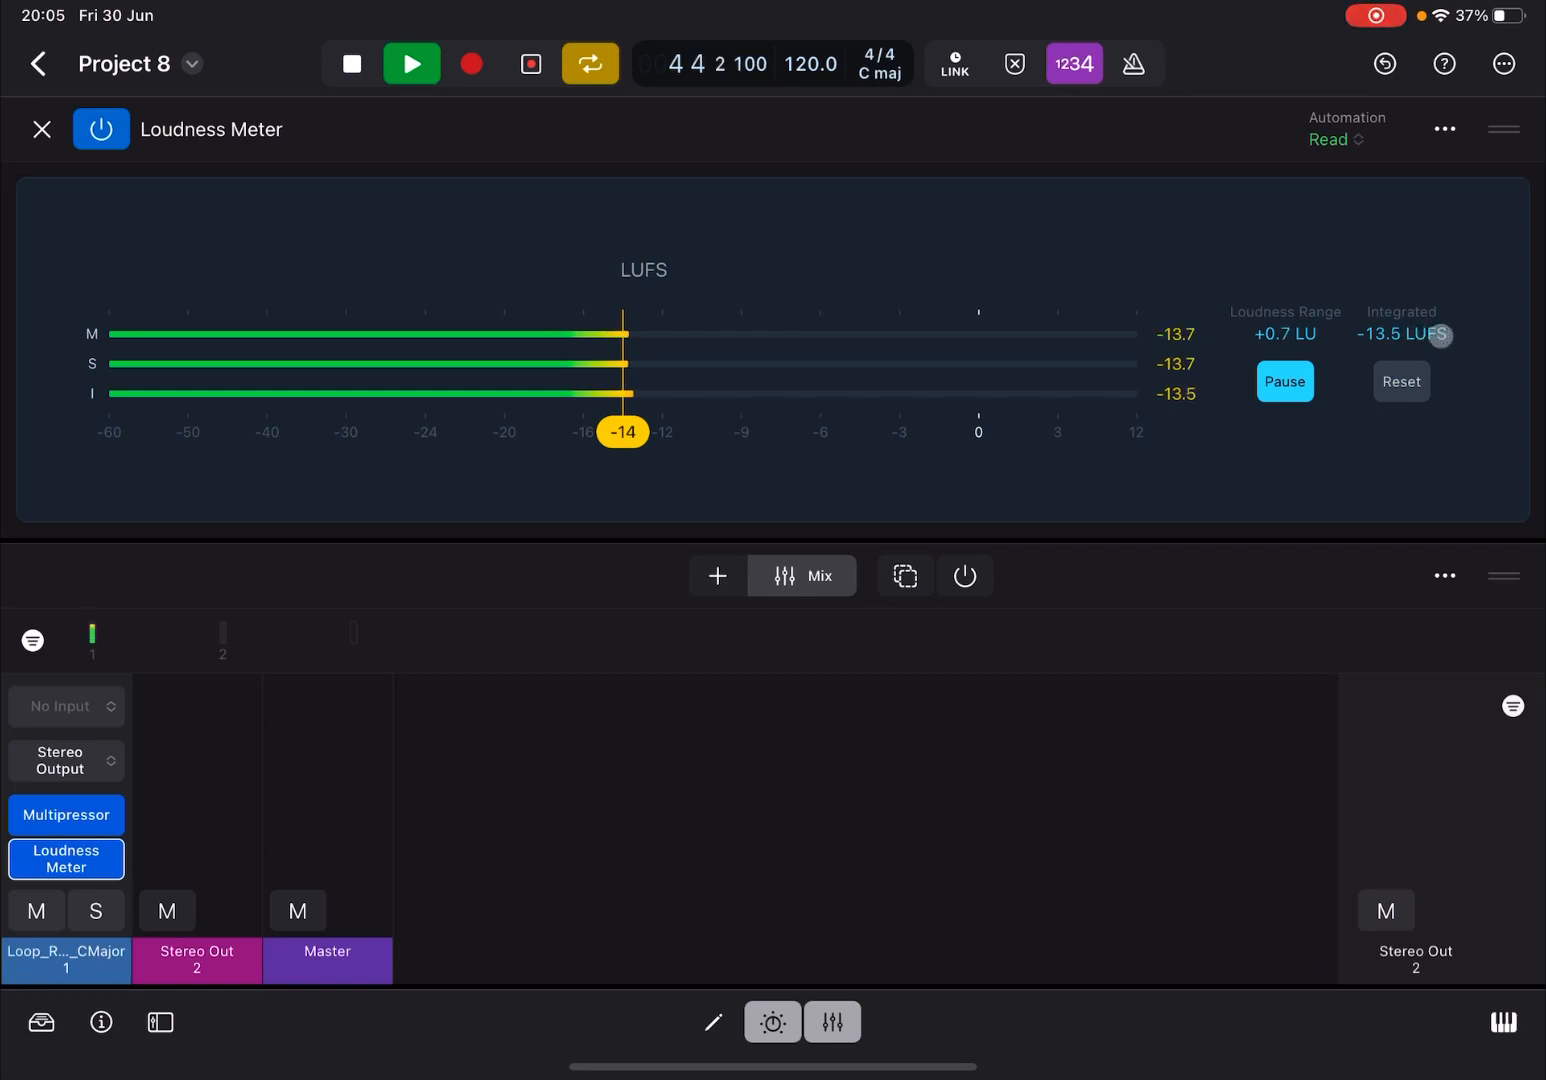
{"action": "left_click", "coordinate": [1284, 380]}
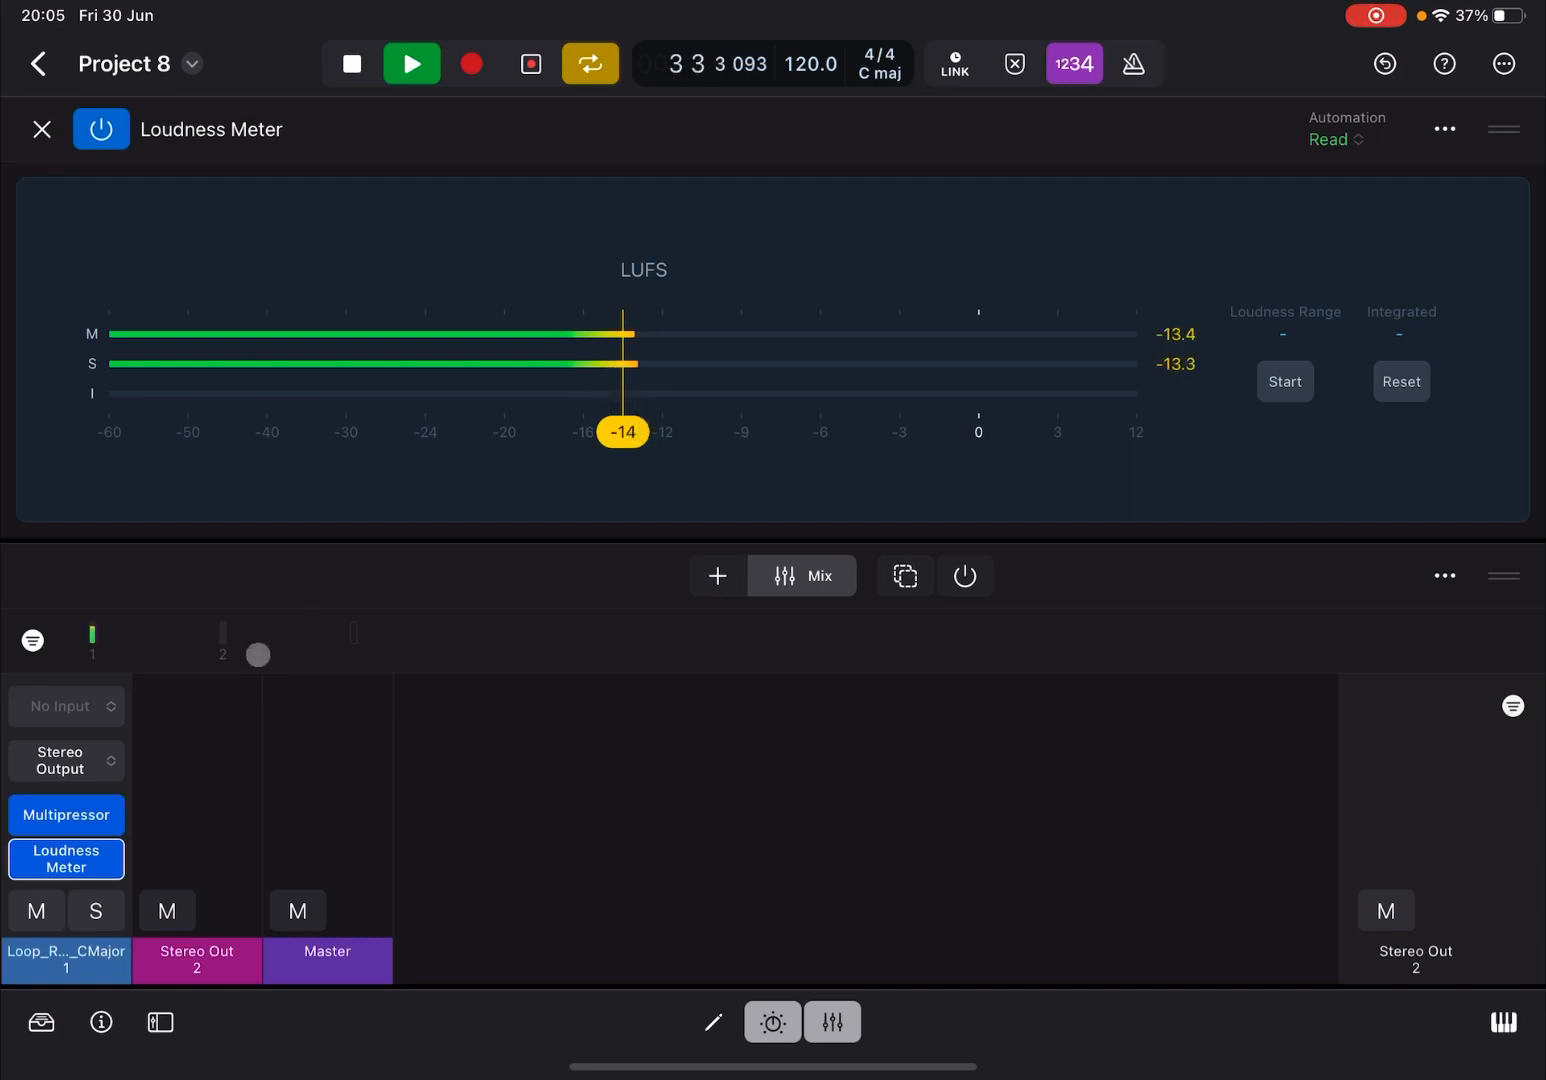
{"action": "left_click", "coordinate": [64, 814]}
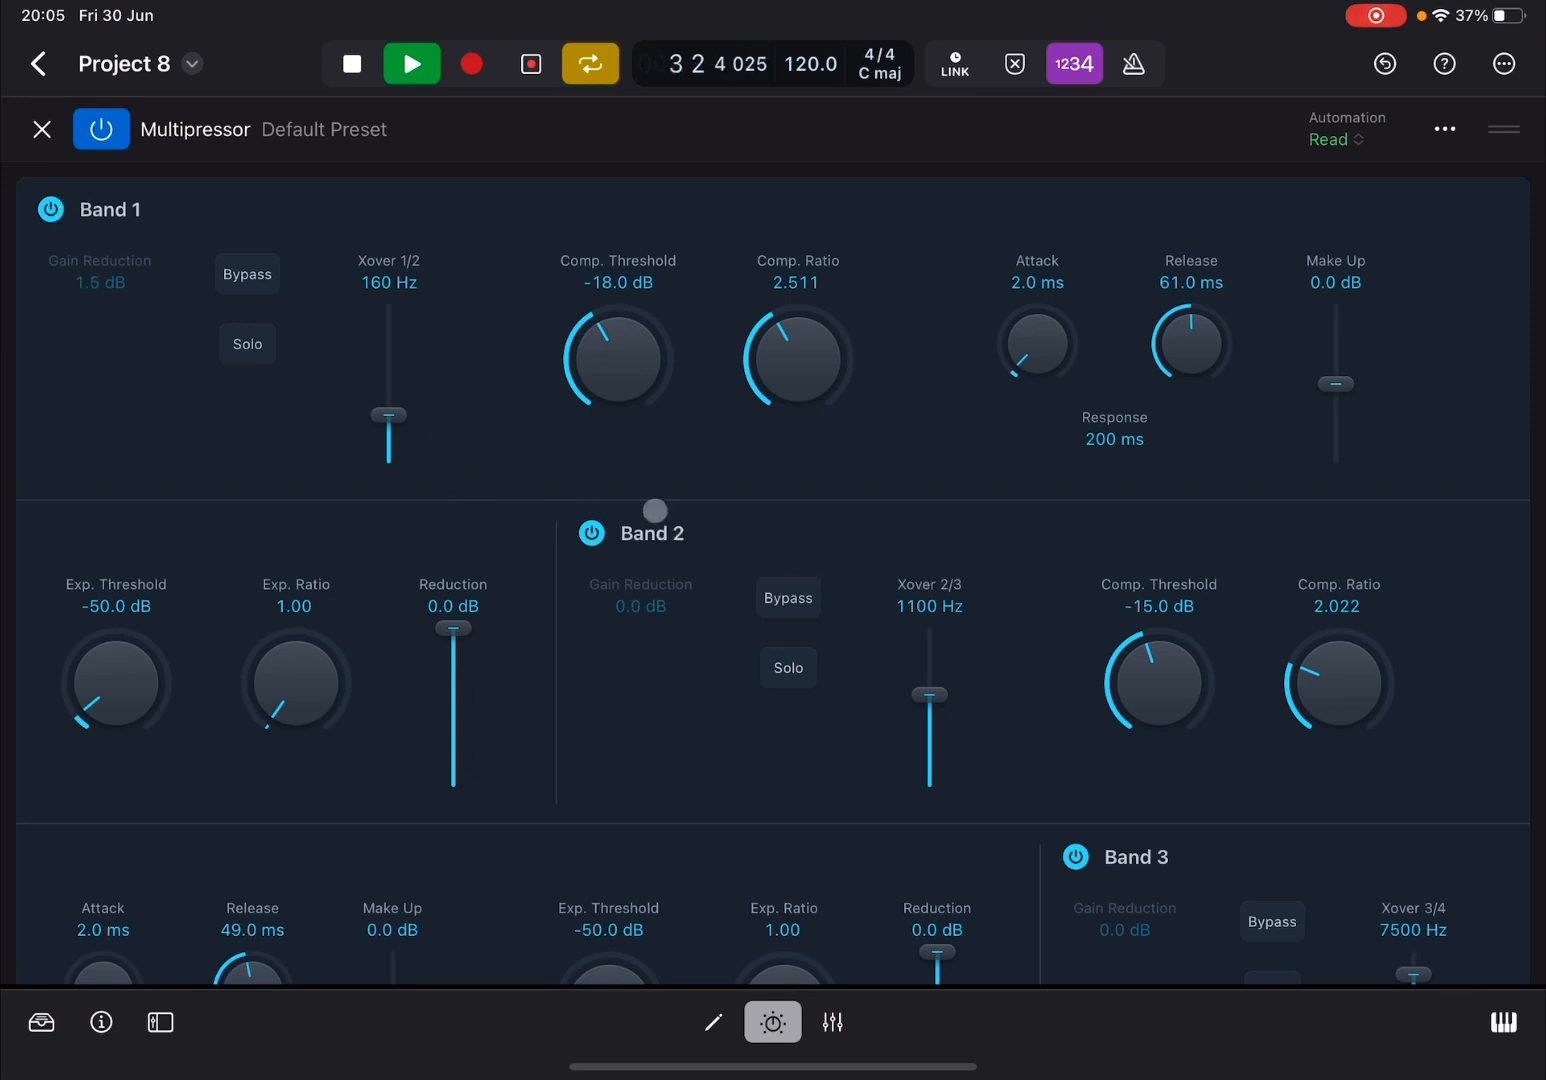
- Push Multipressor crossover 1/2 up to 20000 Hz and raise Band 1's compression ratio
{"action": "scroll", "scroll_direction": "down", "scroll_amount": 3}
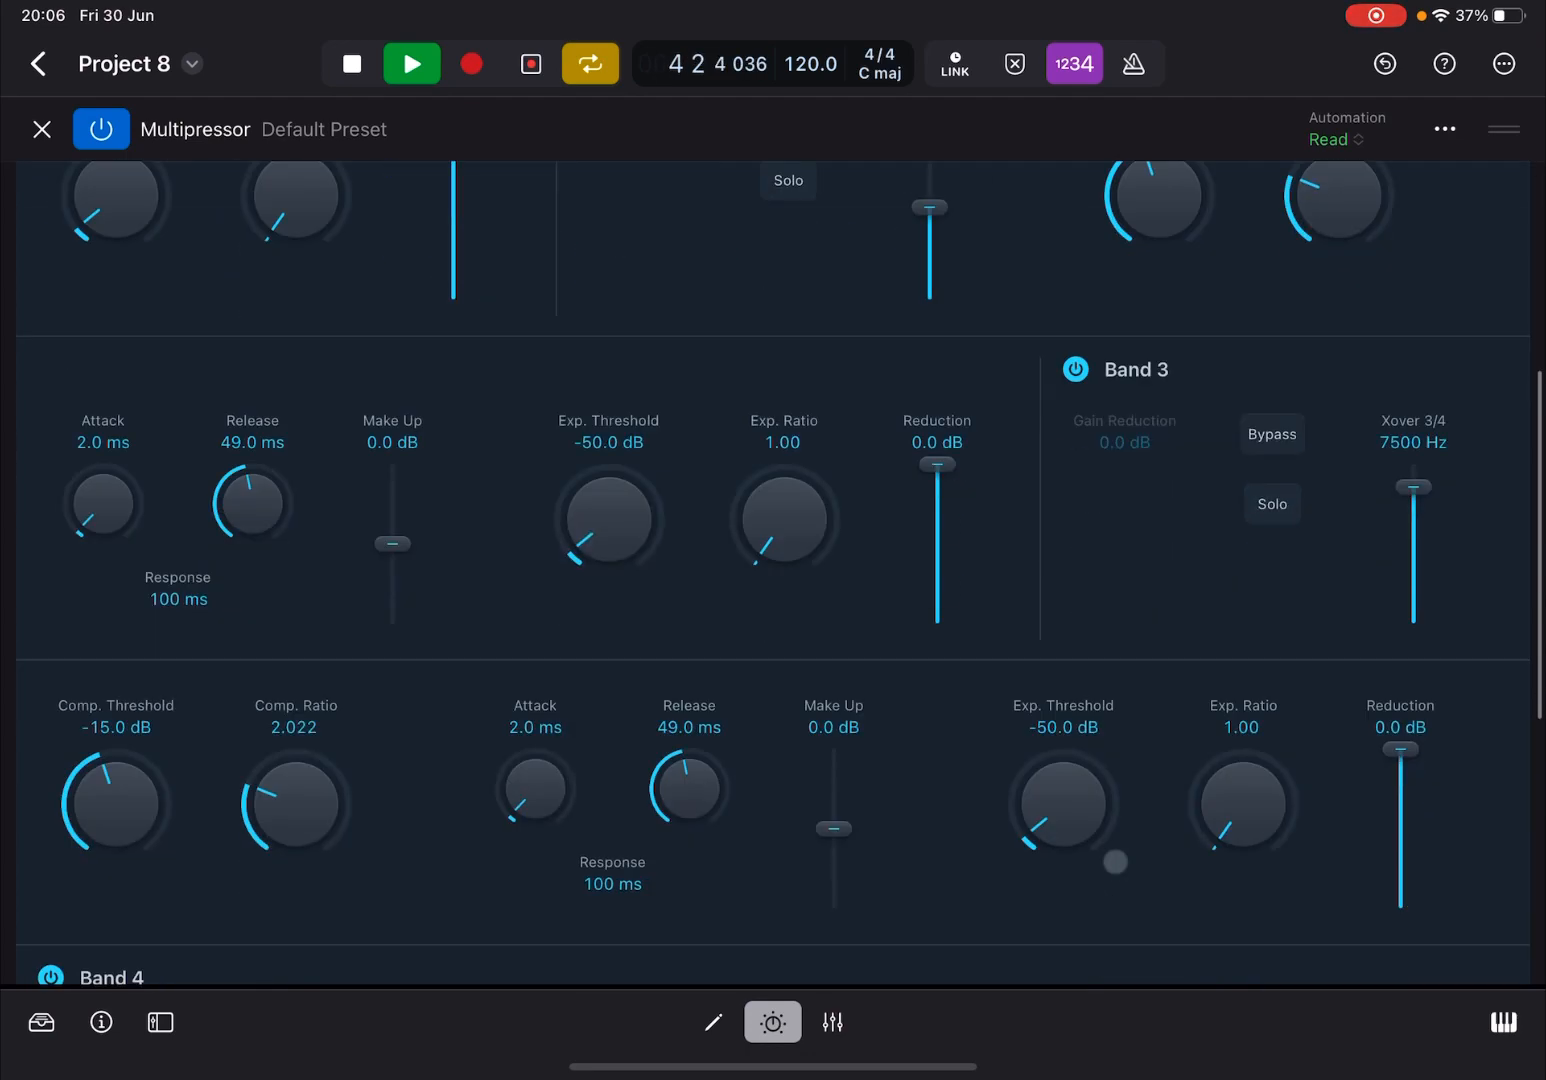
{"action": "scroll", "scroll_direction": "down", "scroll_amount": 3}
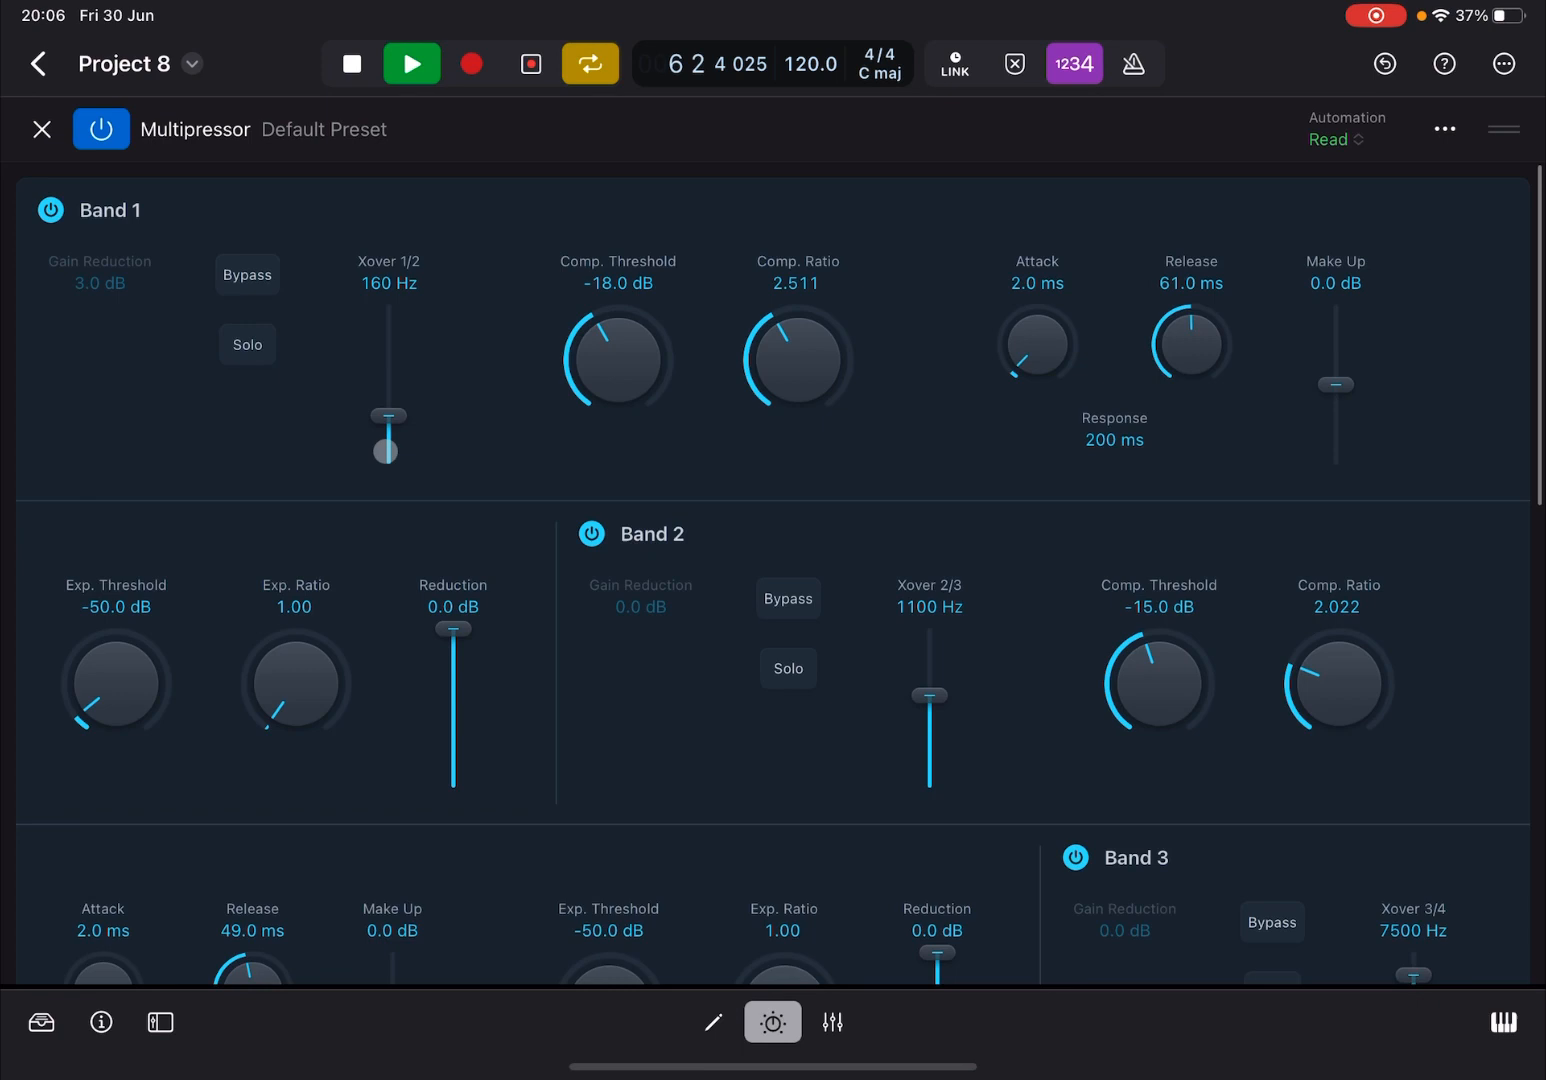
{"action": "scroll", "scroll_direction": "down", "scroll_amount": 3}
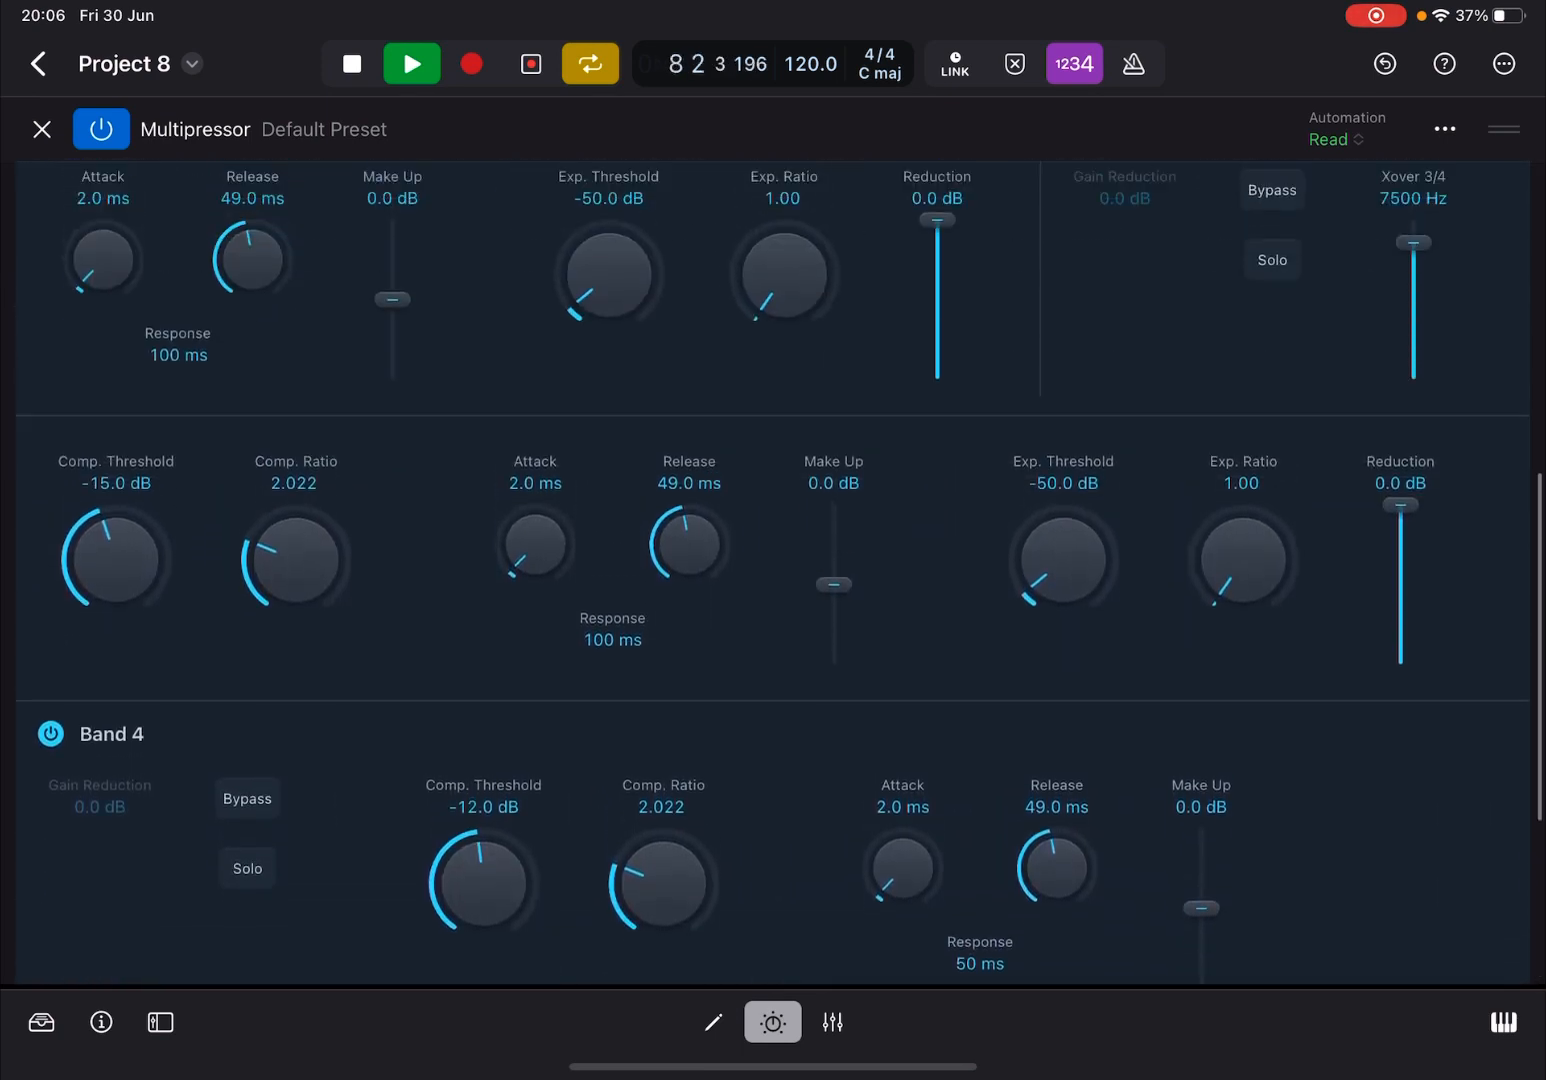
{"action": "scroll", "scroll_direction": "down", "scroll_amount": 3}
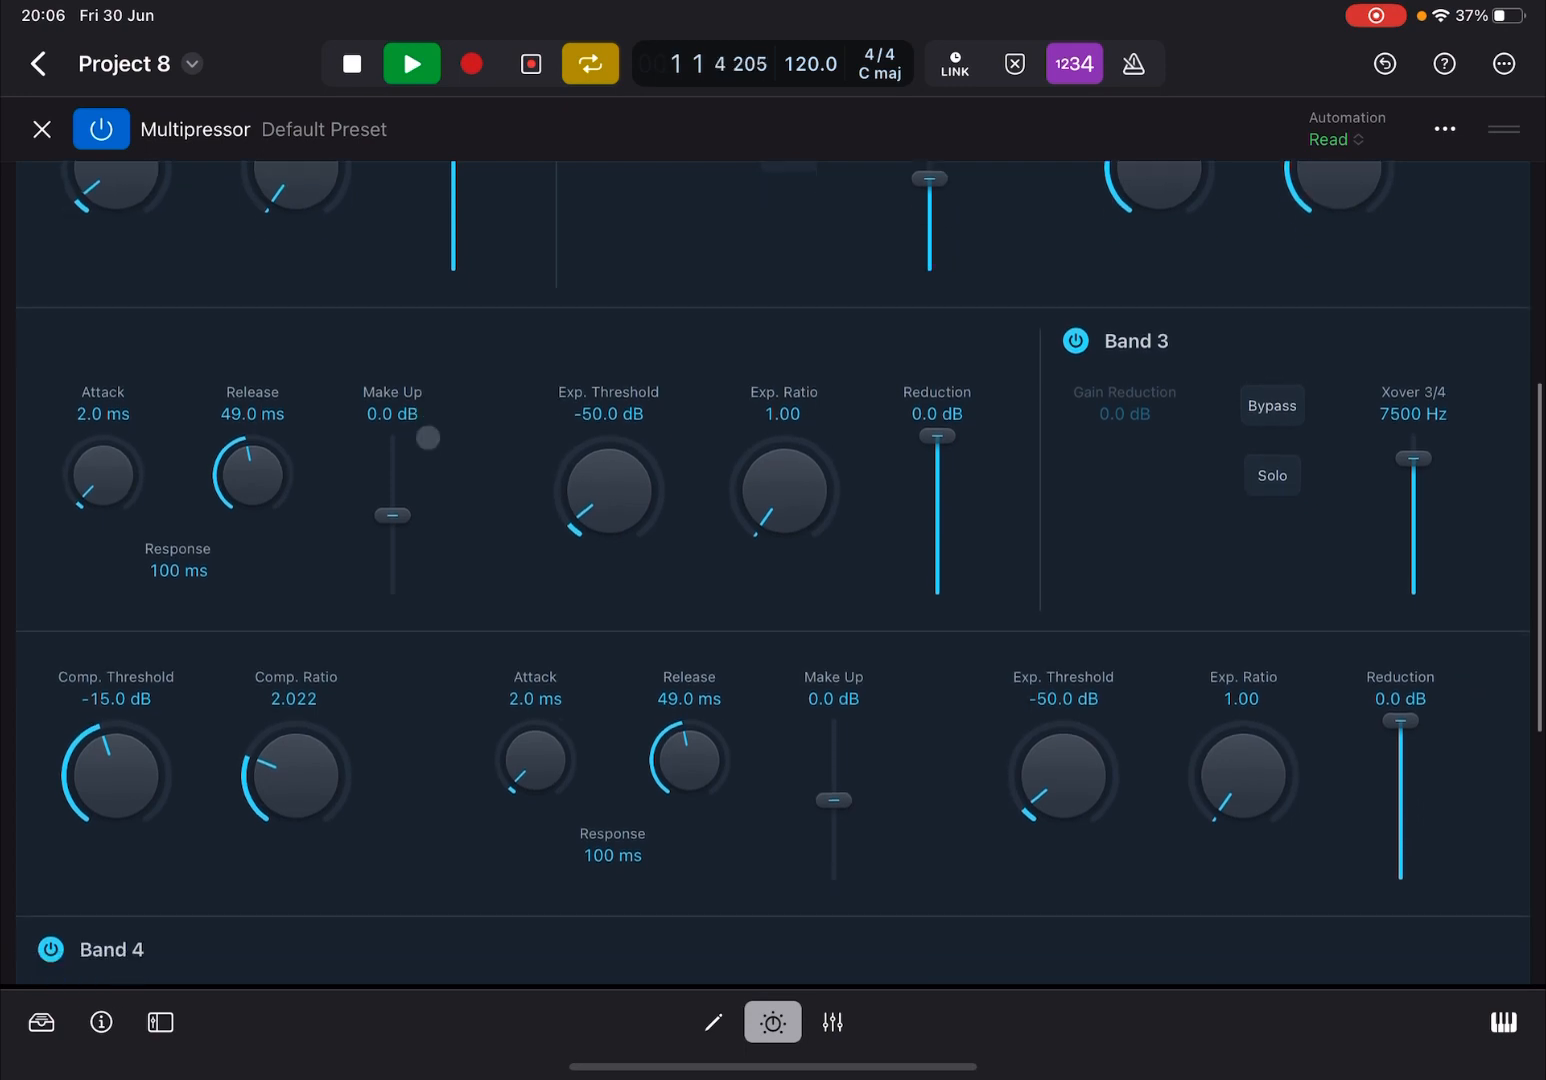
{"action": "scroll", "scroll_direction": "down", "scroll_amount": 3}
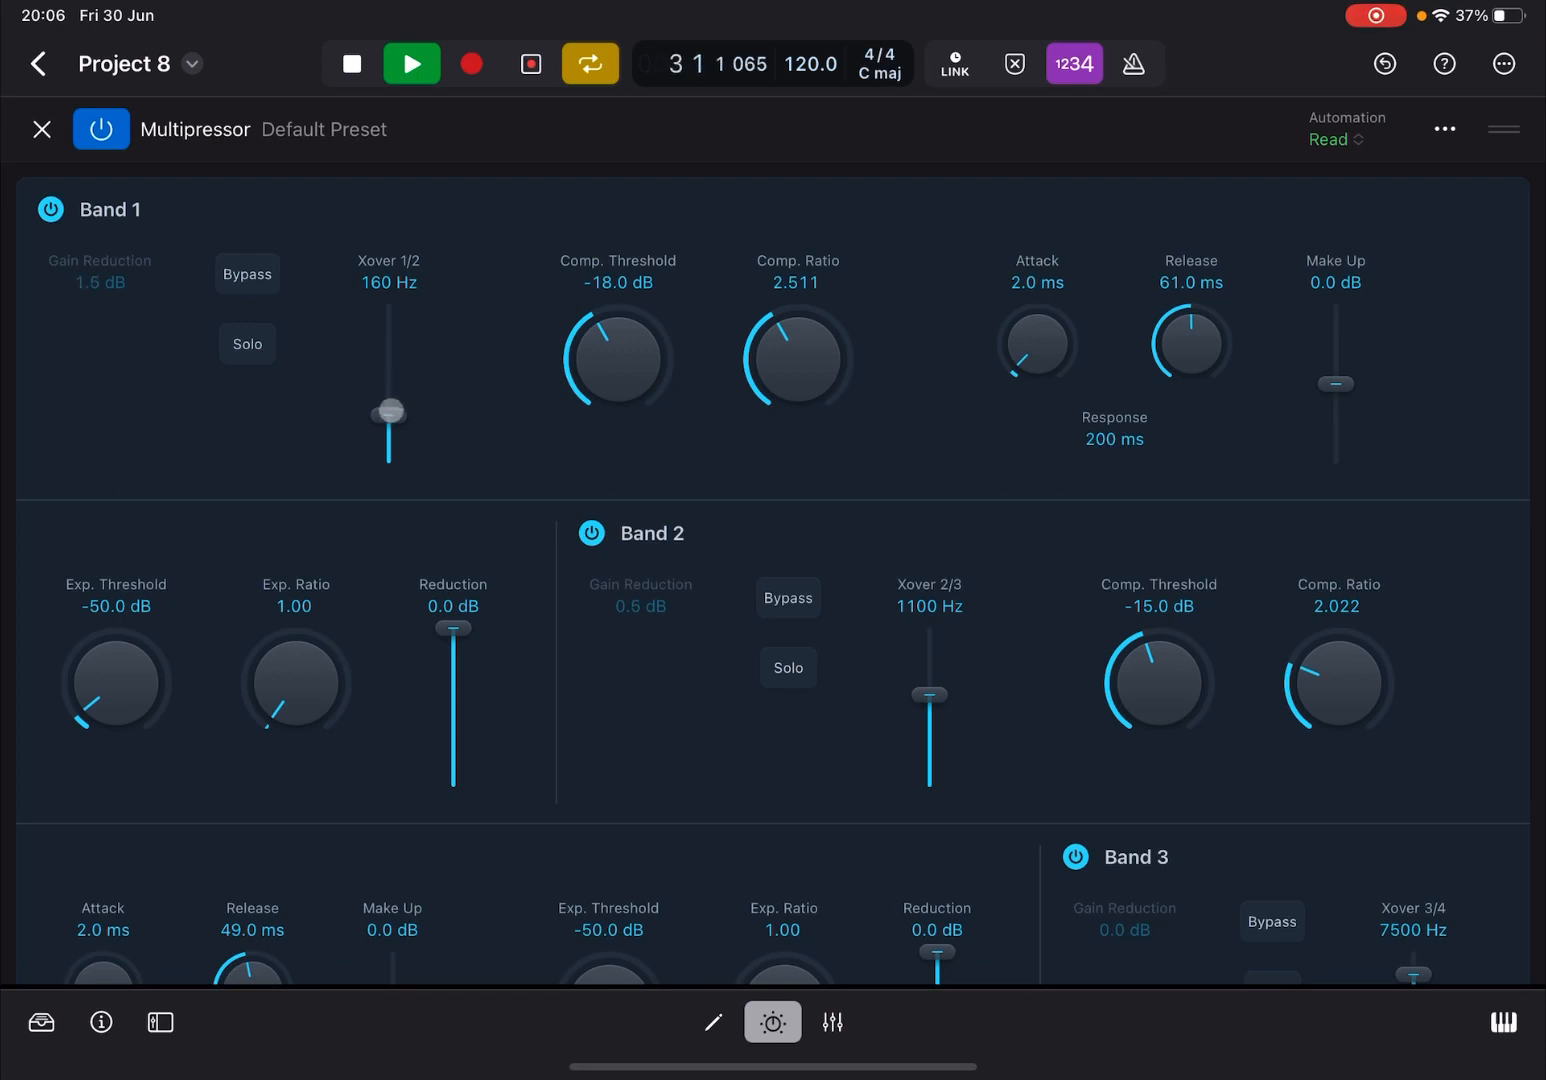
{"action": "left_click_drag", "start_coordinate": [388, 410], "coordinate": [388, 364]}
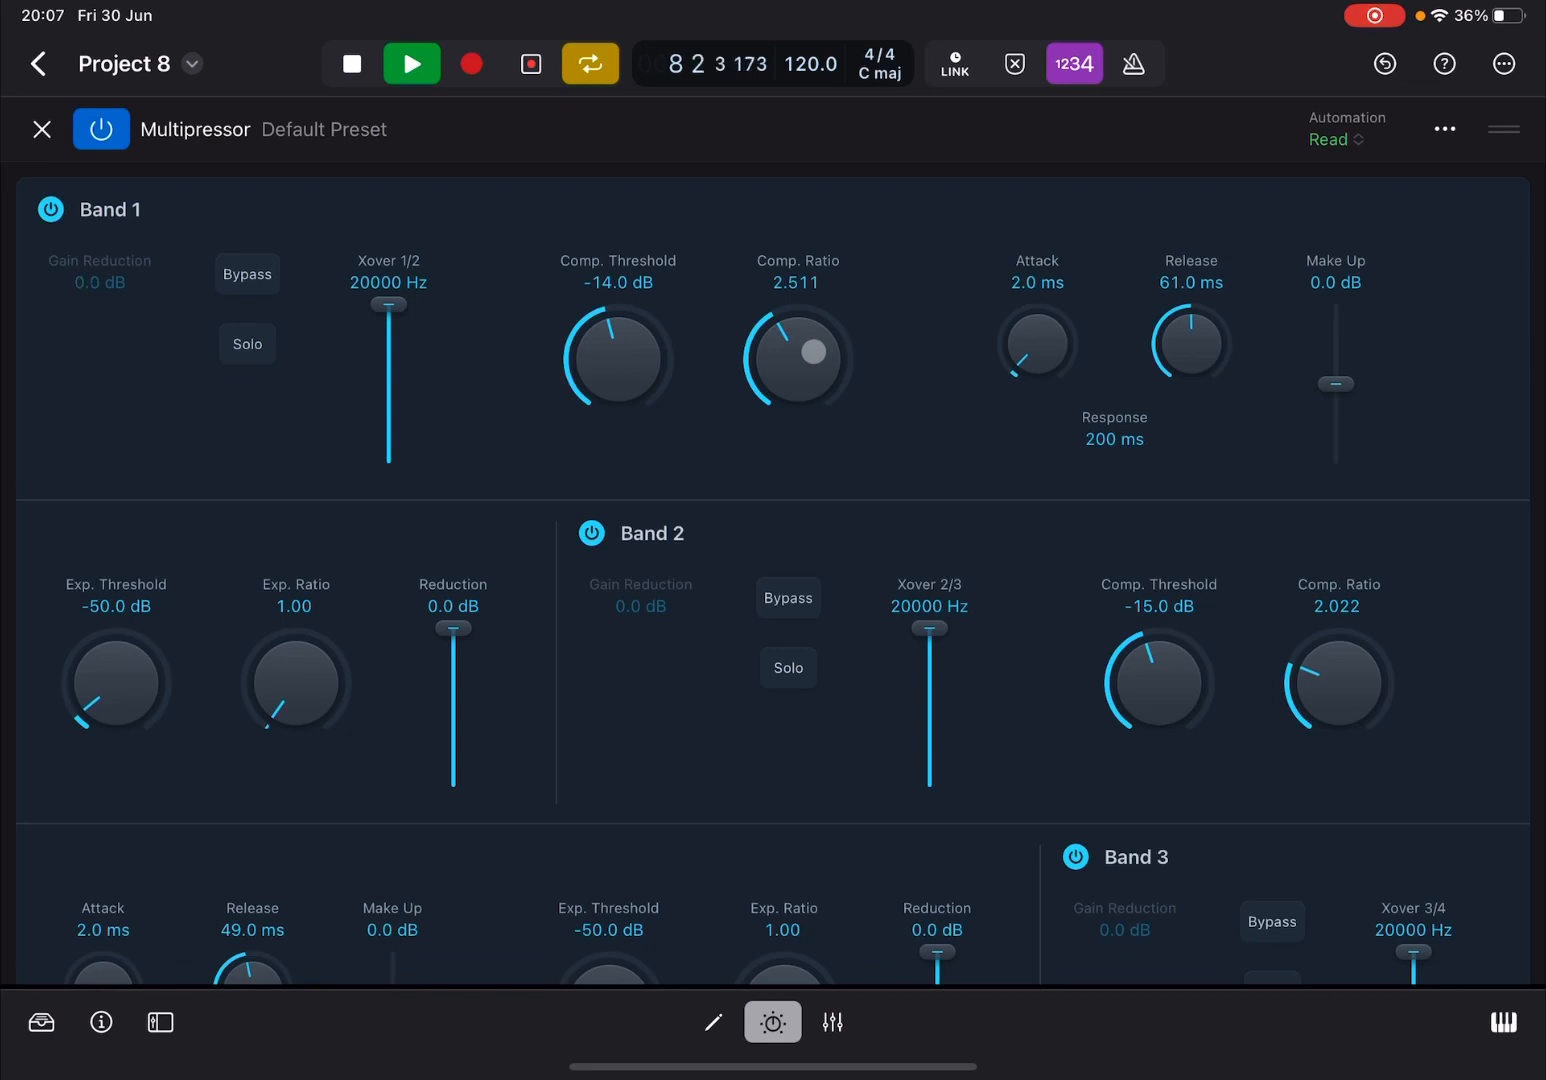
{"action": "left_click_drag", "start_coordinate": [798, 356], "coordinate": [830, 180]}
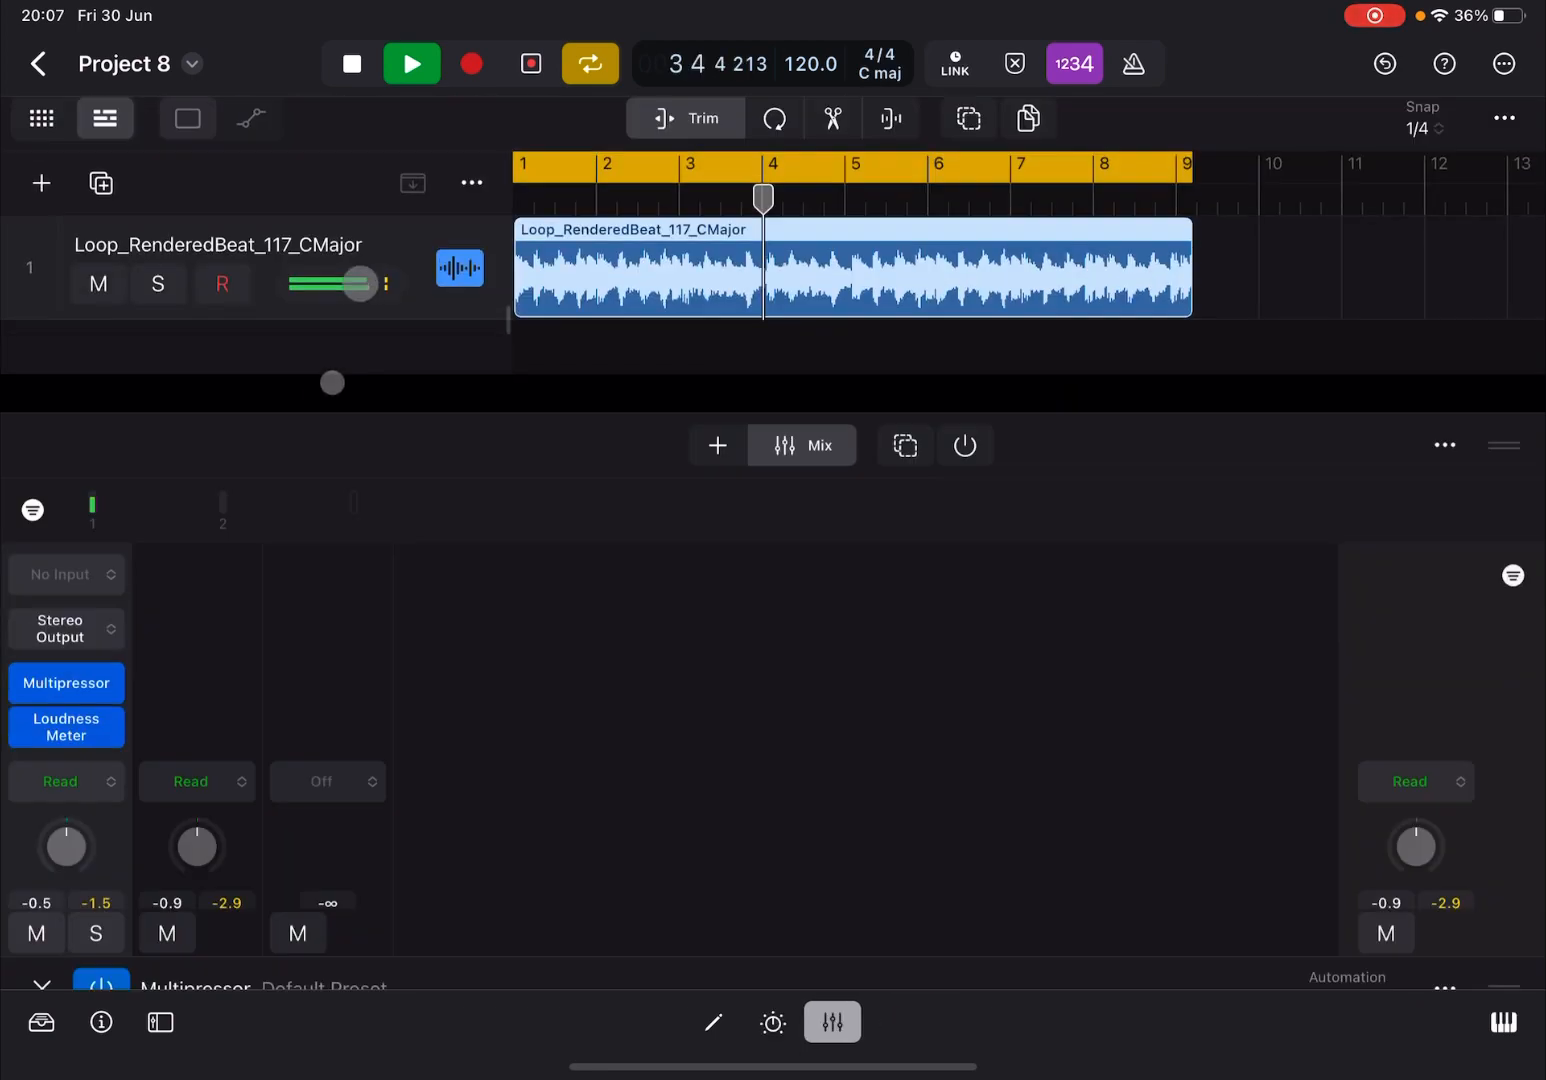
- Shorten Band 1's response time to 148 ms then 116 ms, checking the Loudness Meter between changes
{"action": "left_click", "coordinate": [66, 728]}
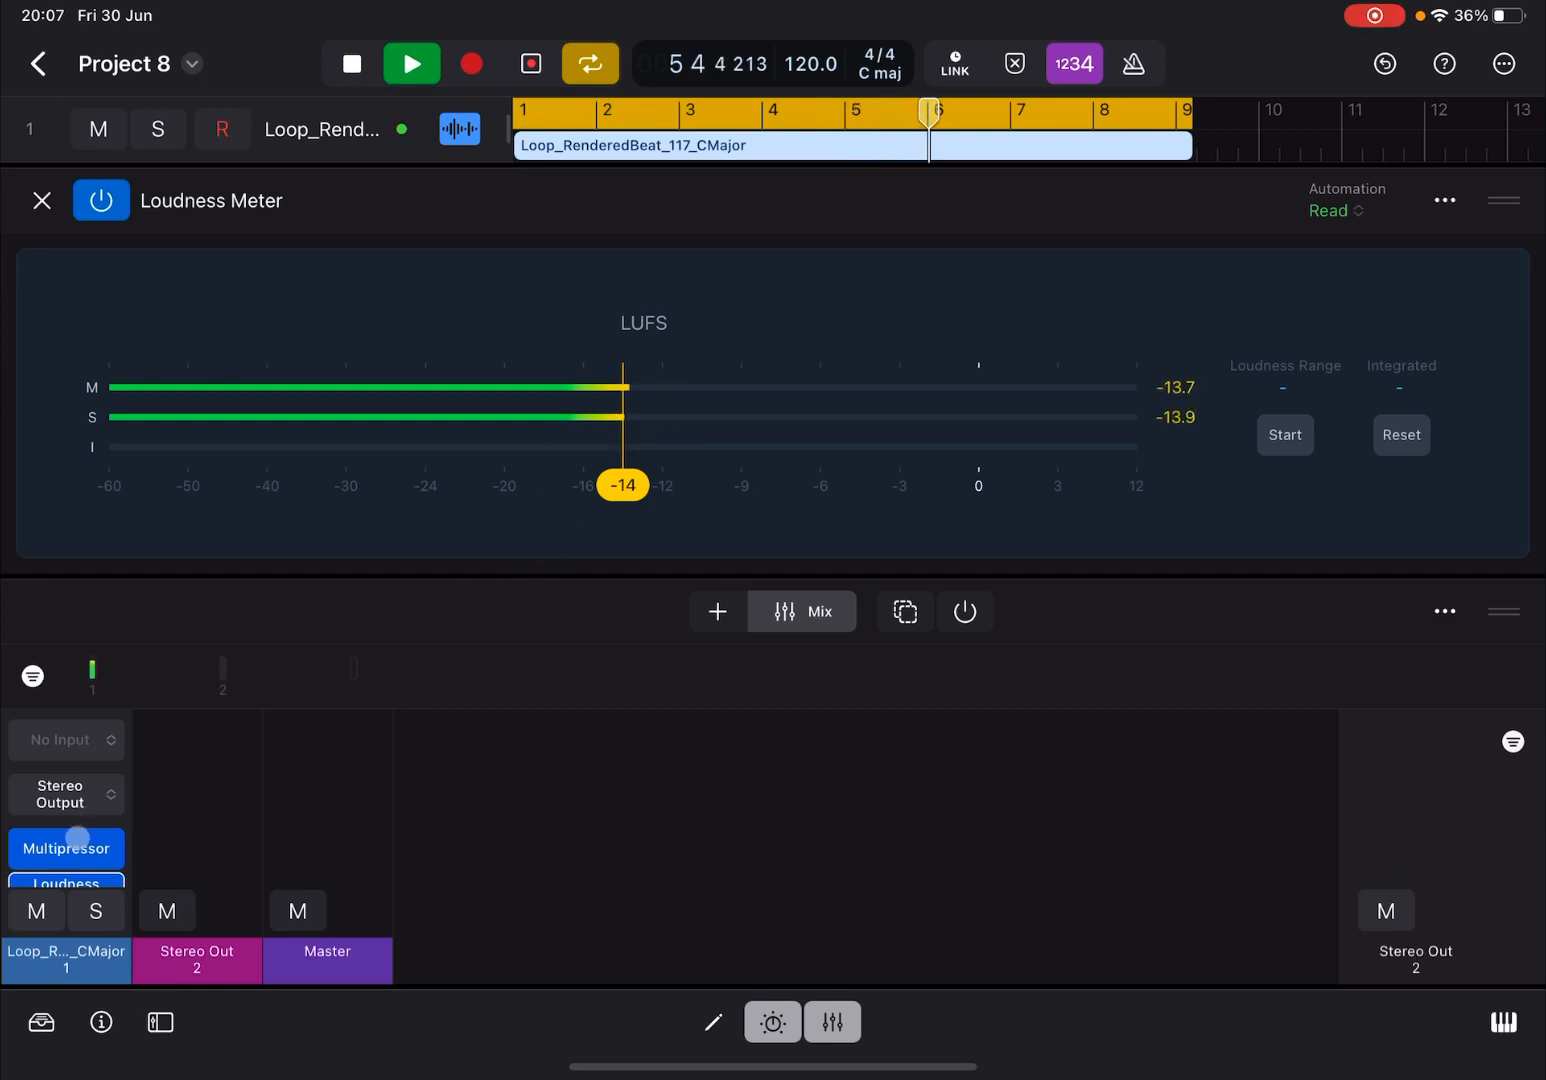
{"action": "left_click", "coordinate": [66, 848]}
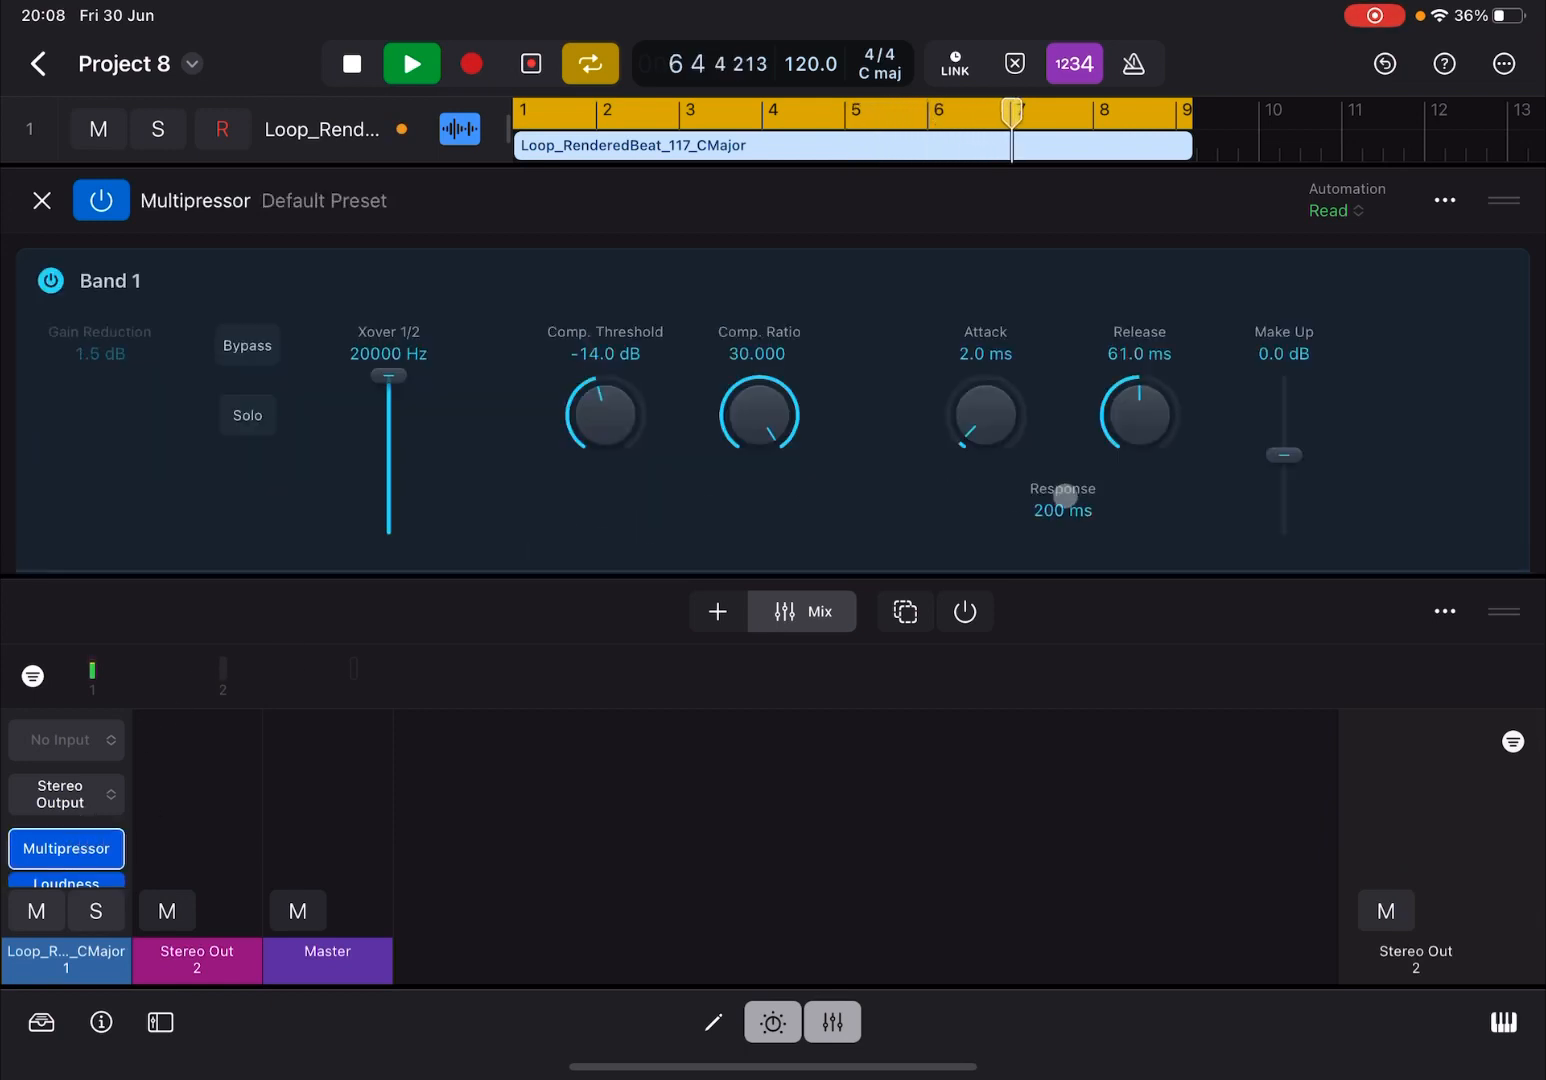
{"action": "left_click_drag", "start_coordinate": [1064, 492], "coordinate": [1036, 588]}
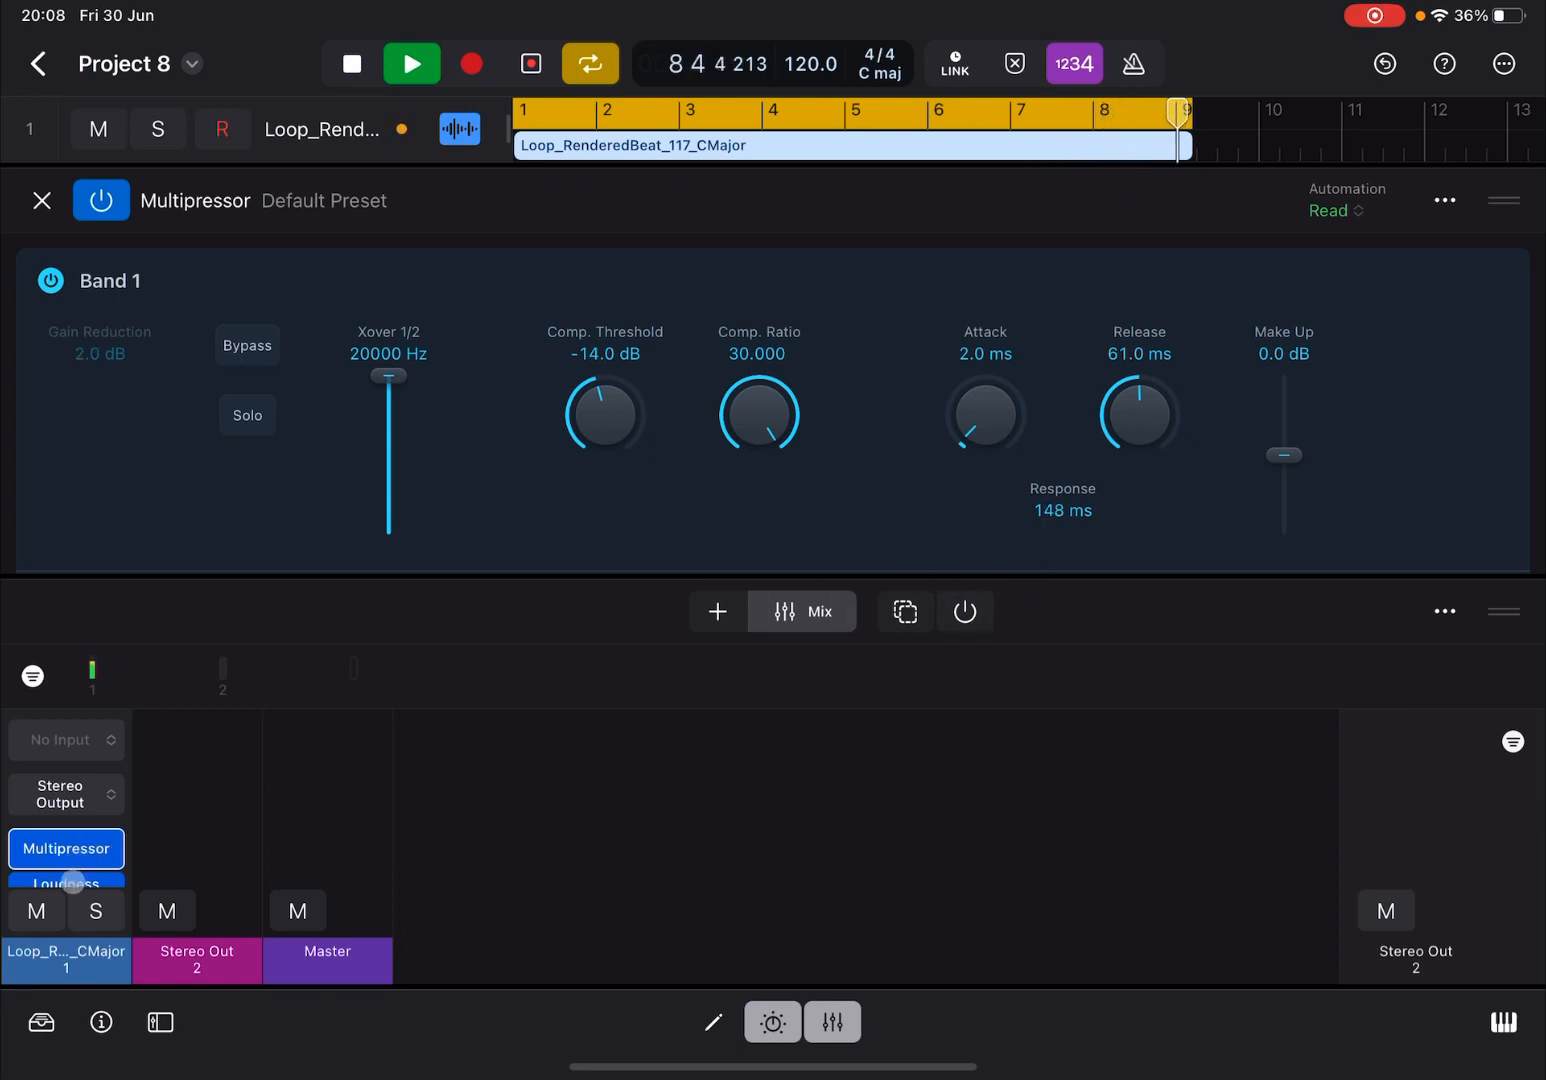
{"action": "left_click", "coordinate": [66, 882]}
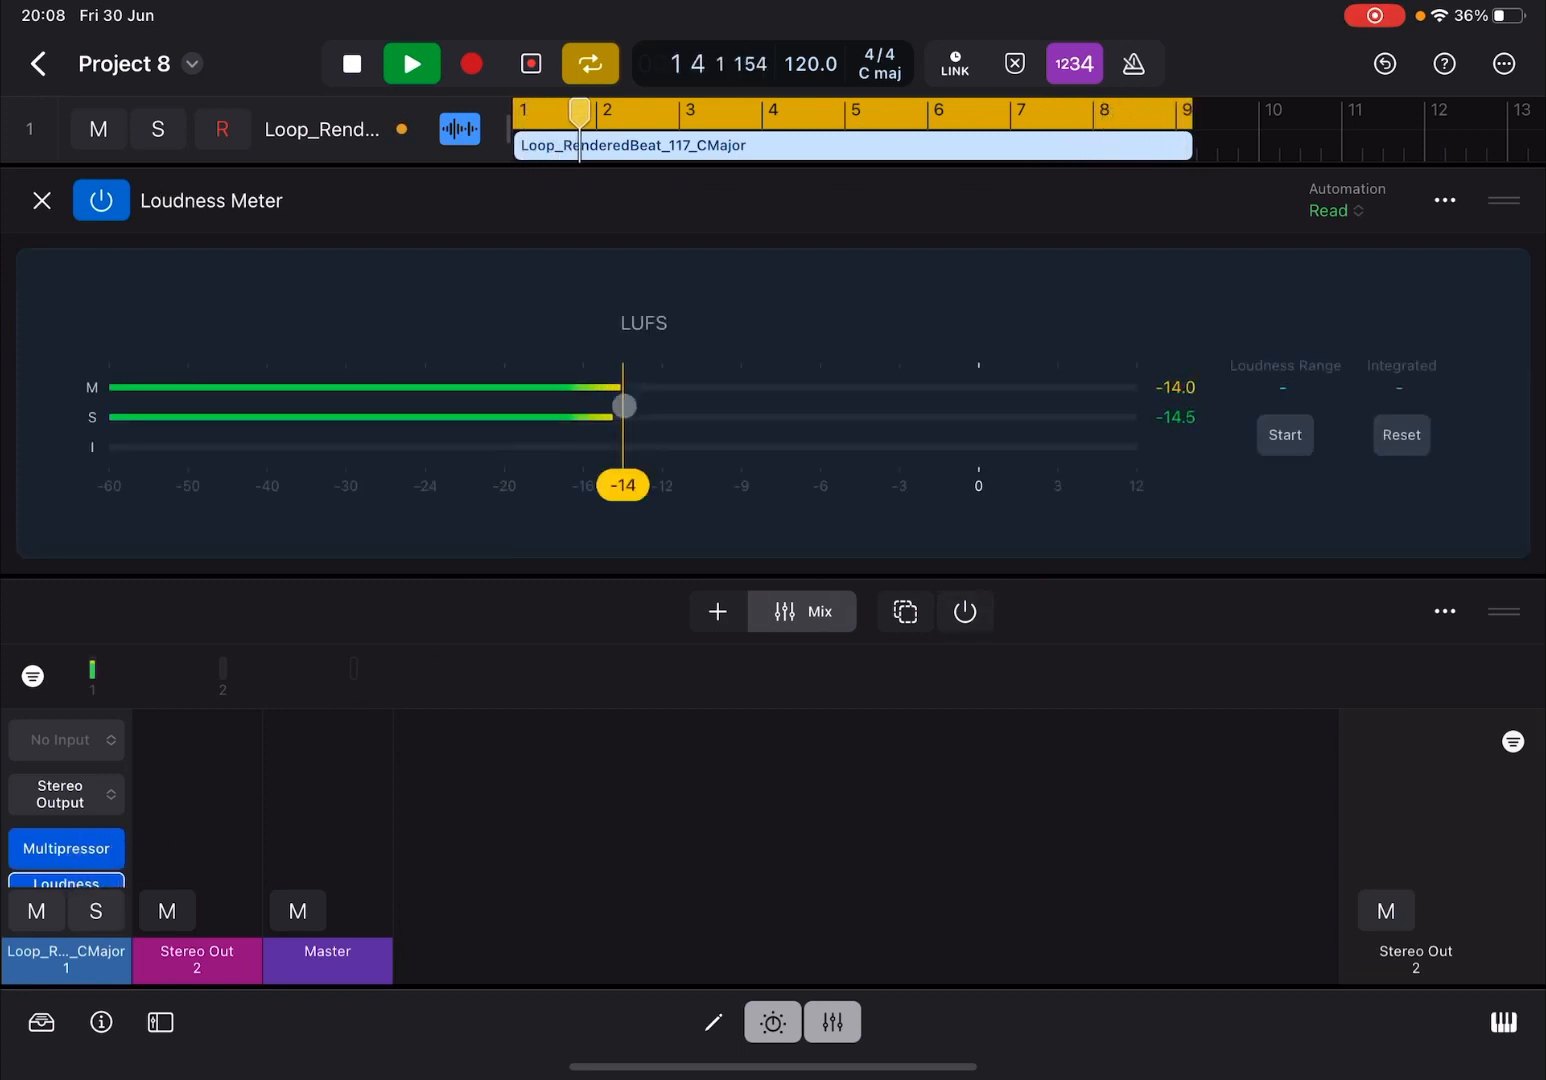
{"action": "left_click", "coordinate": [66, 848]}
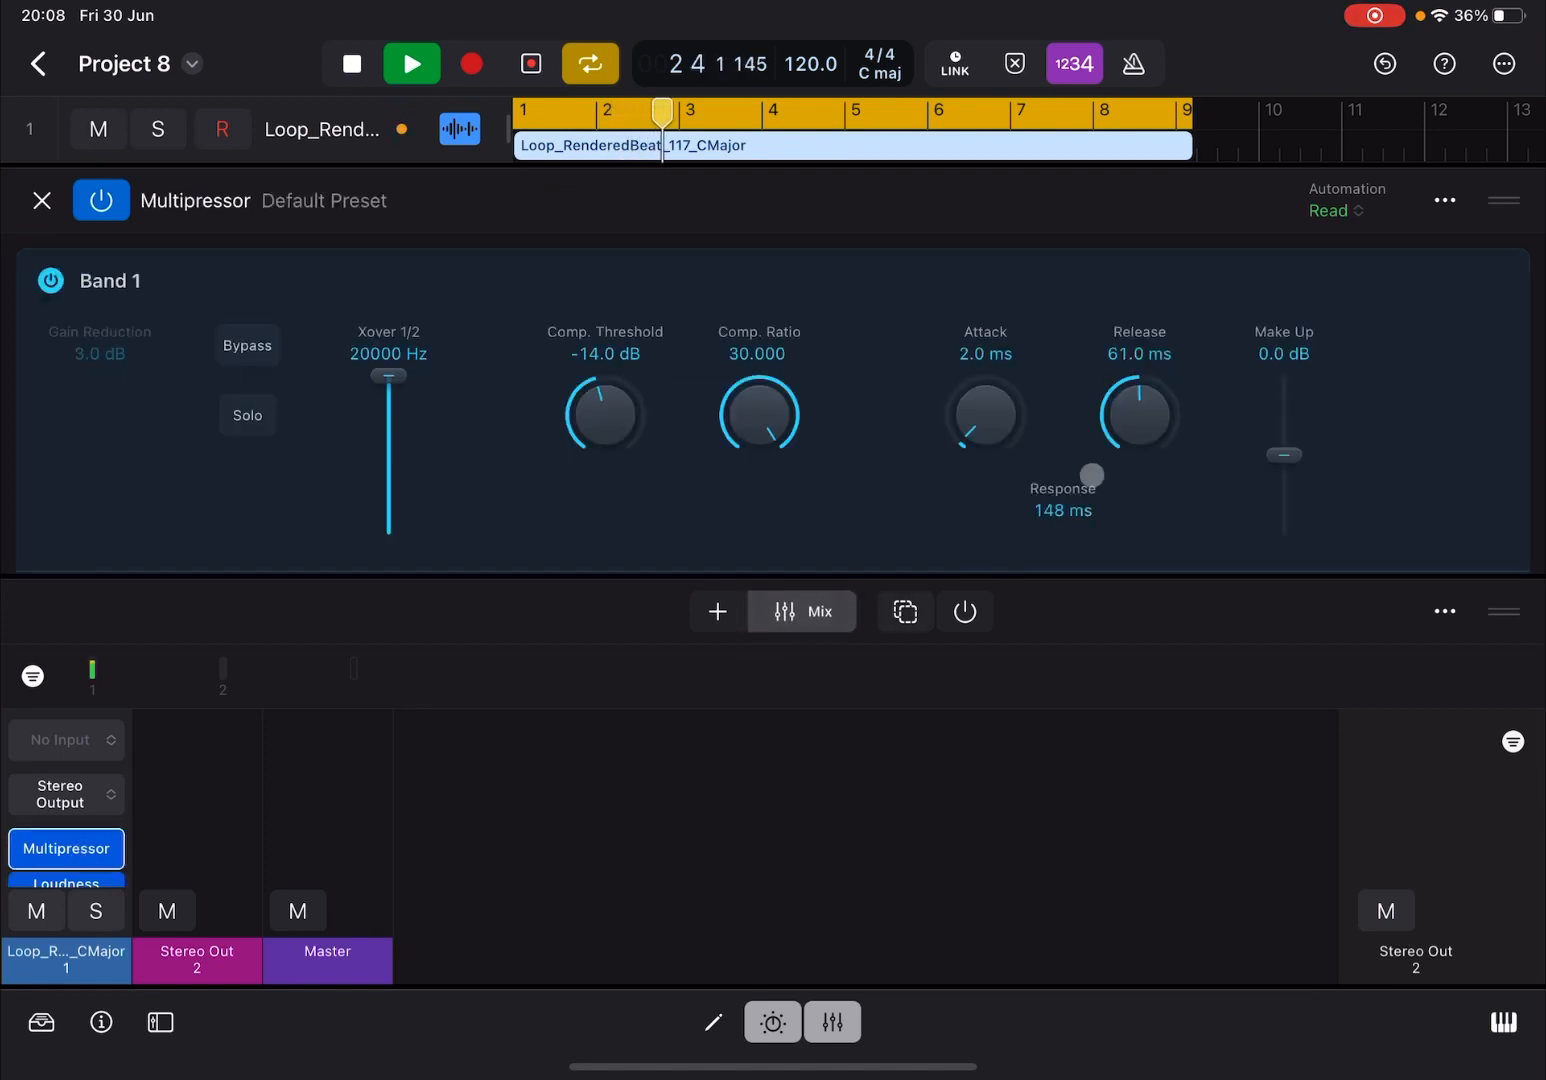
{"action": "left_click_drag", "start_coordinate": [1092, 476], "coordinate": [1072, 500]}
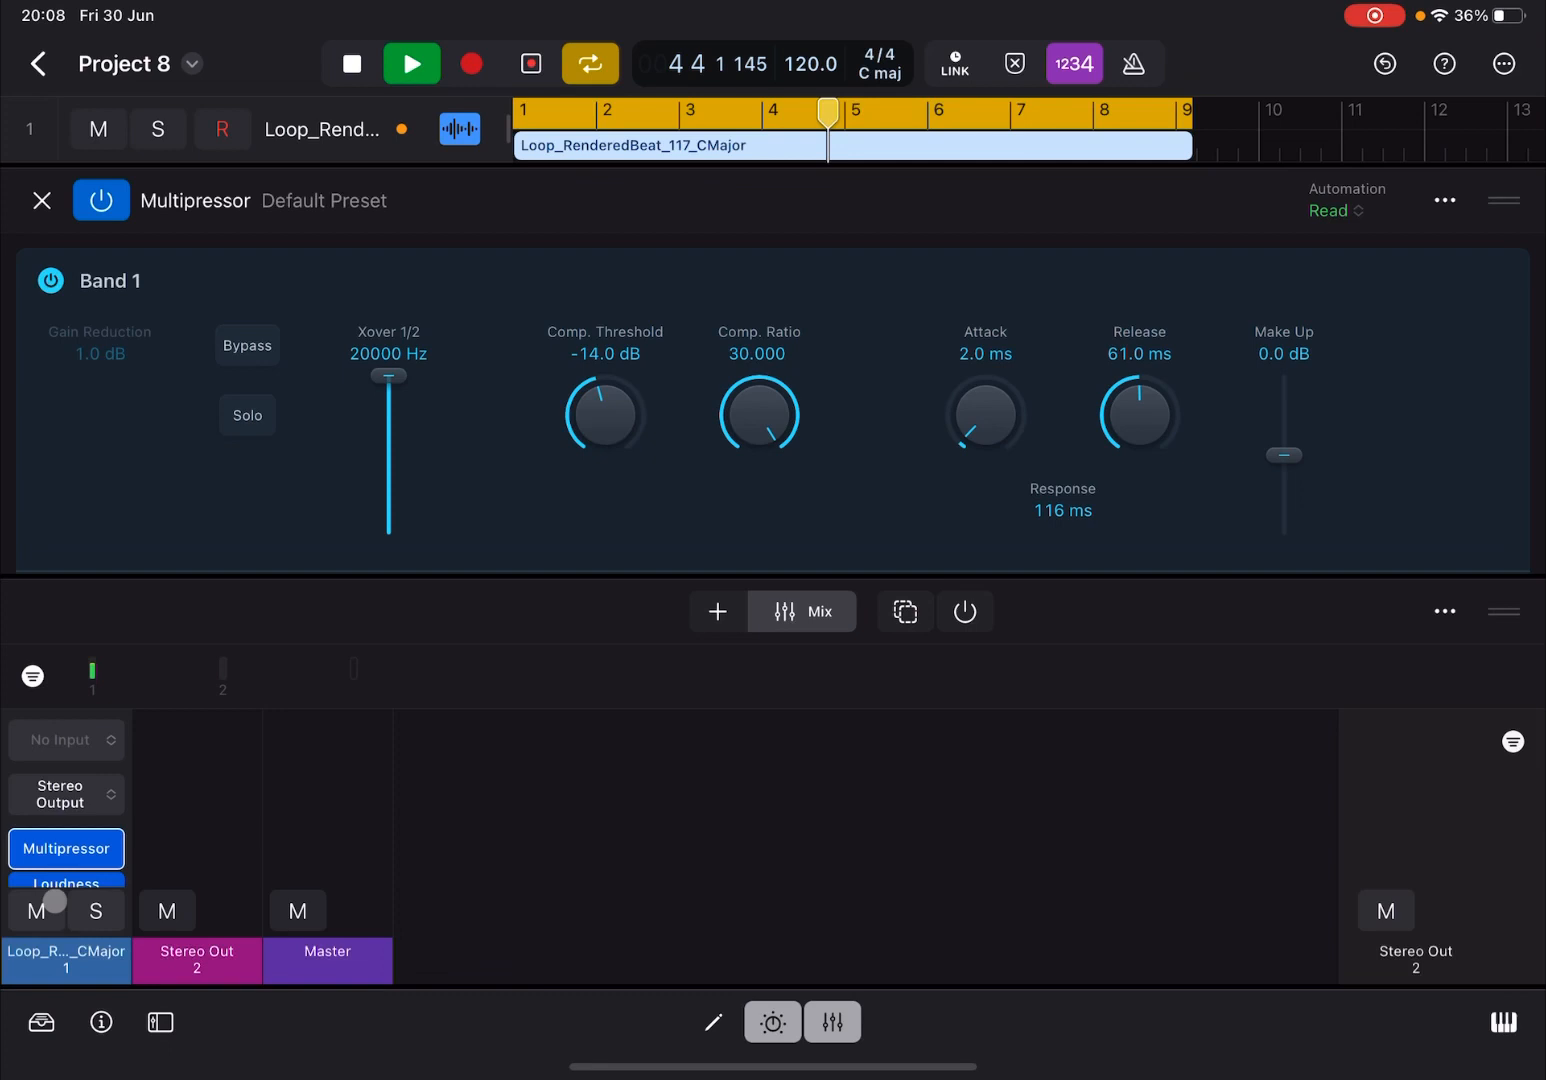
- Alternate between Loudness Meter and Multipressor to confirm the loop reads about −15 LUFS, under −14
{"action": "left_click", "coordinate": [66, 884]}
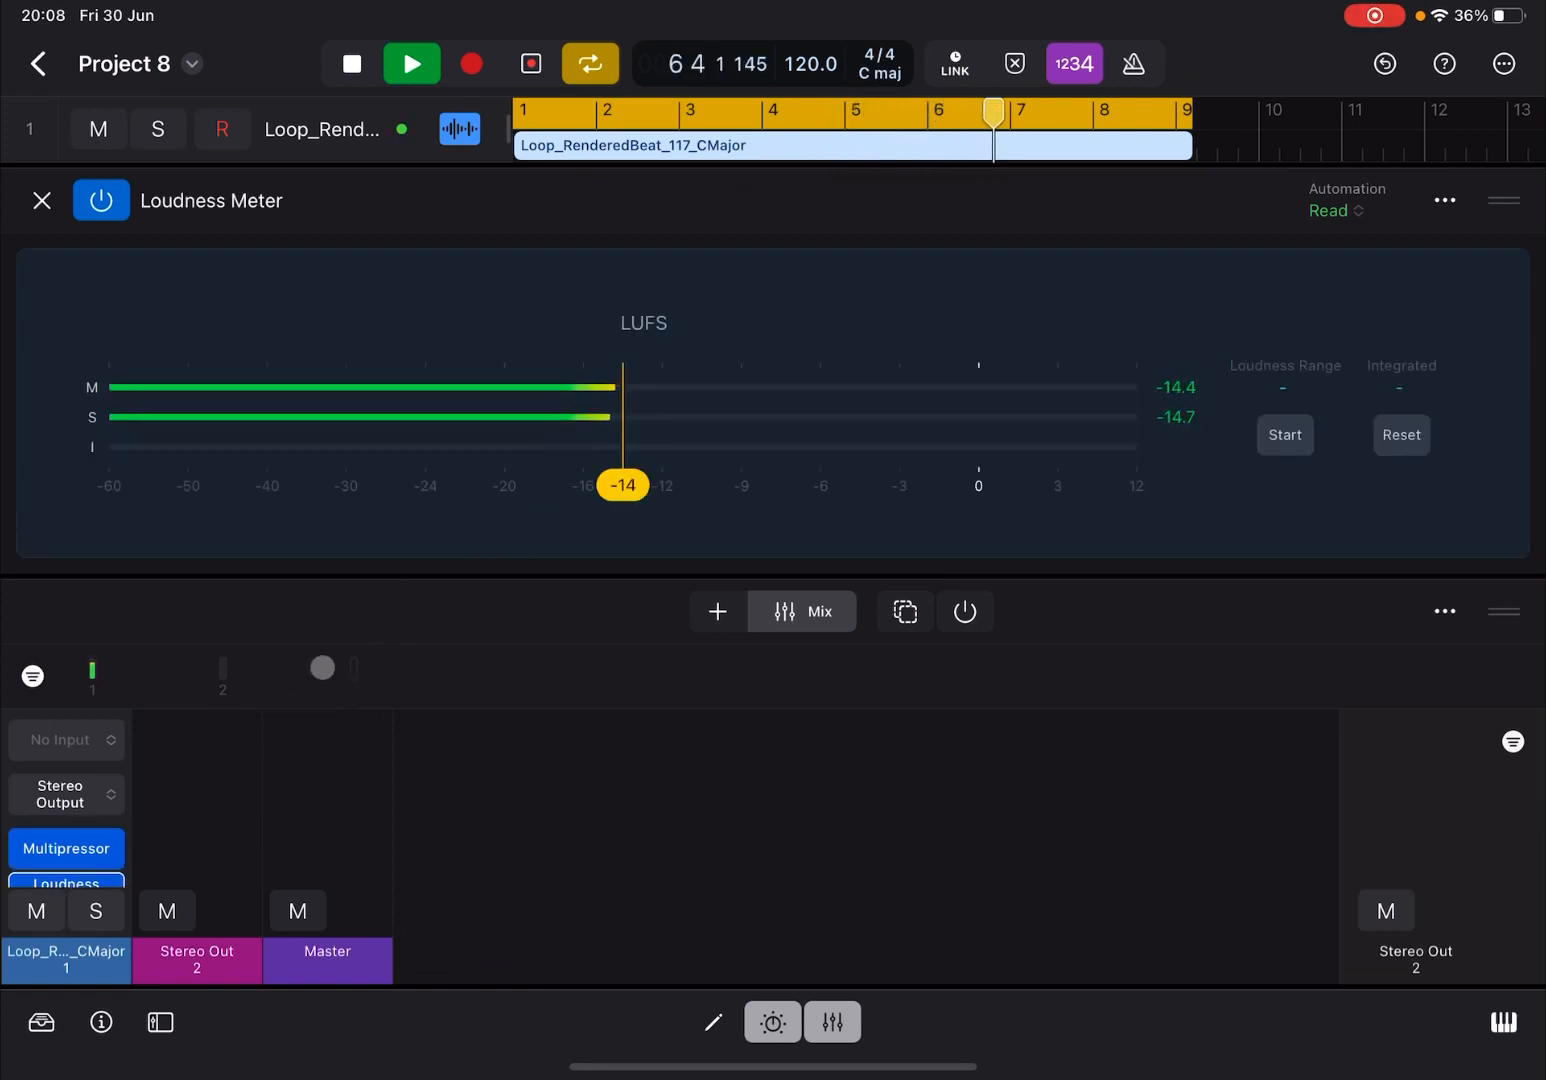
{"action": "left_click", "coordinate": [66, 848]}
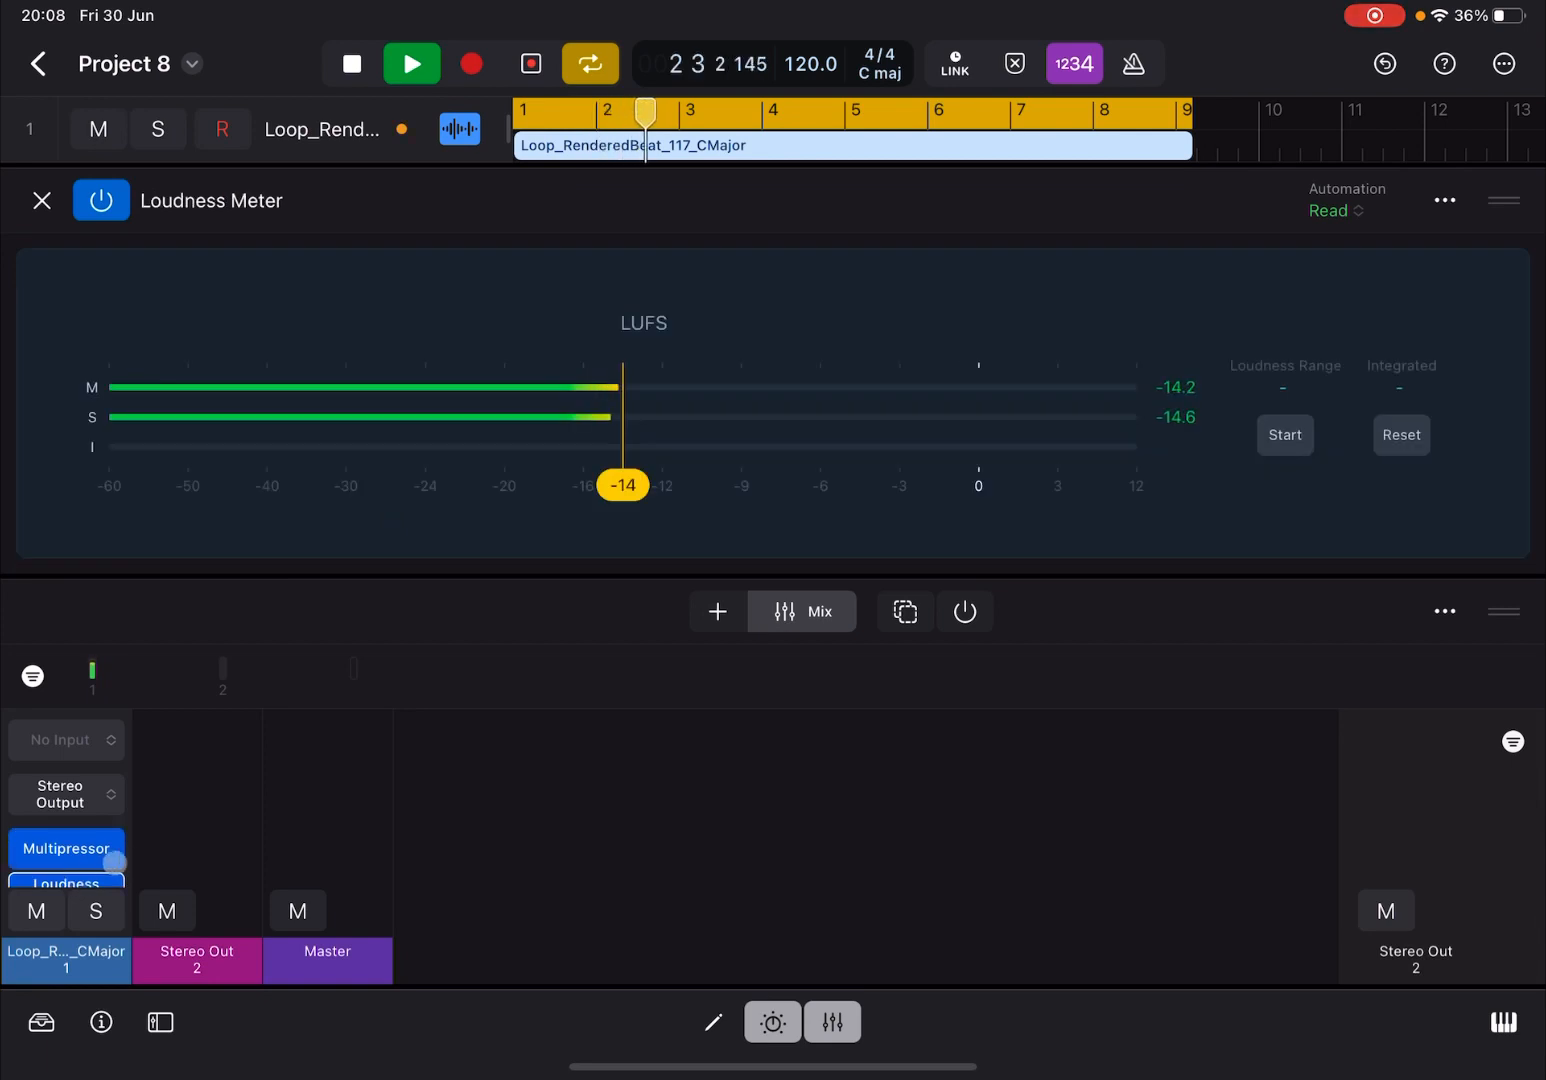
{"action": "left_click", "coordinate": [66, 848]}
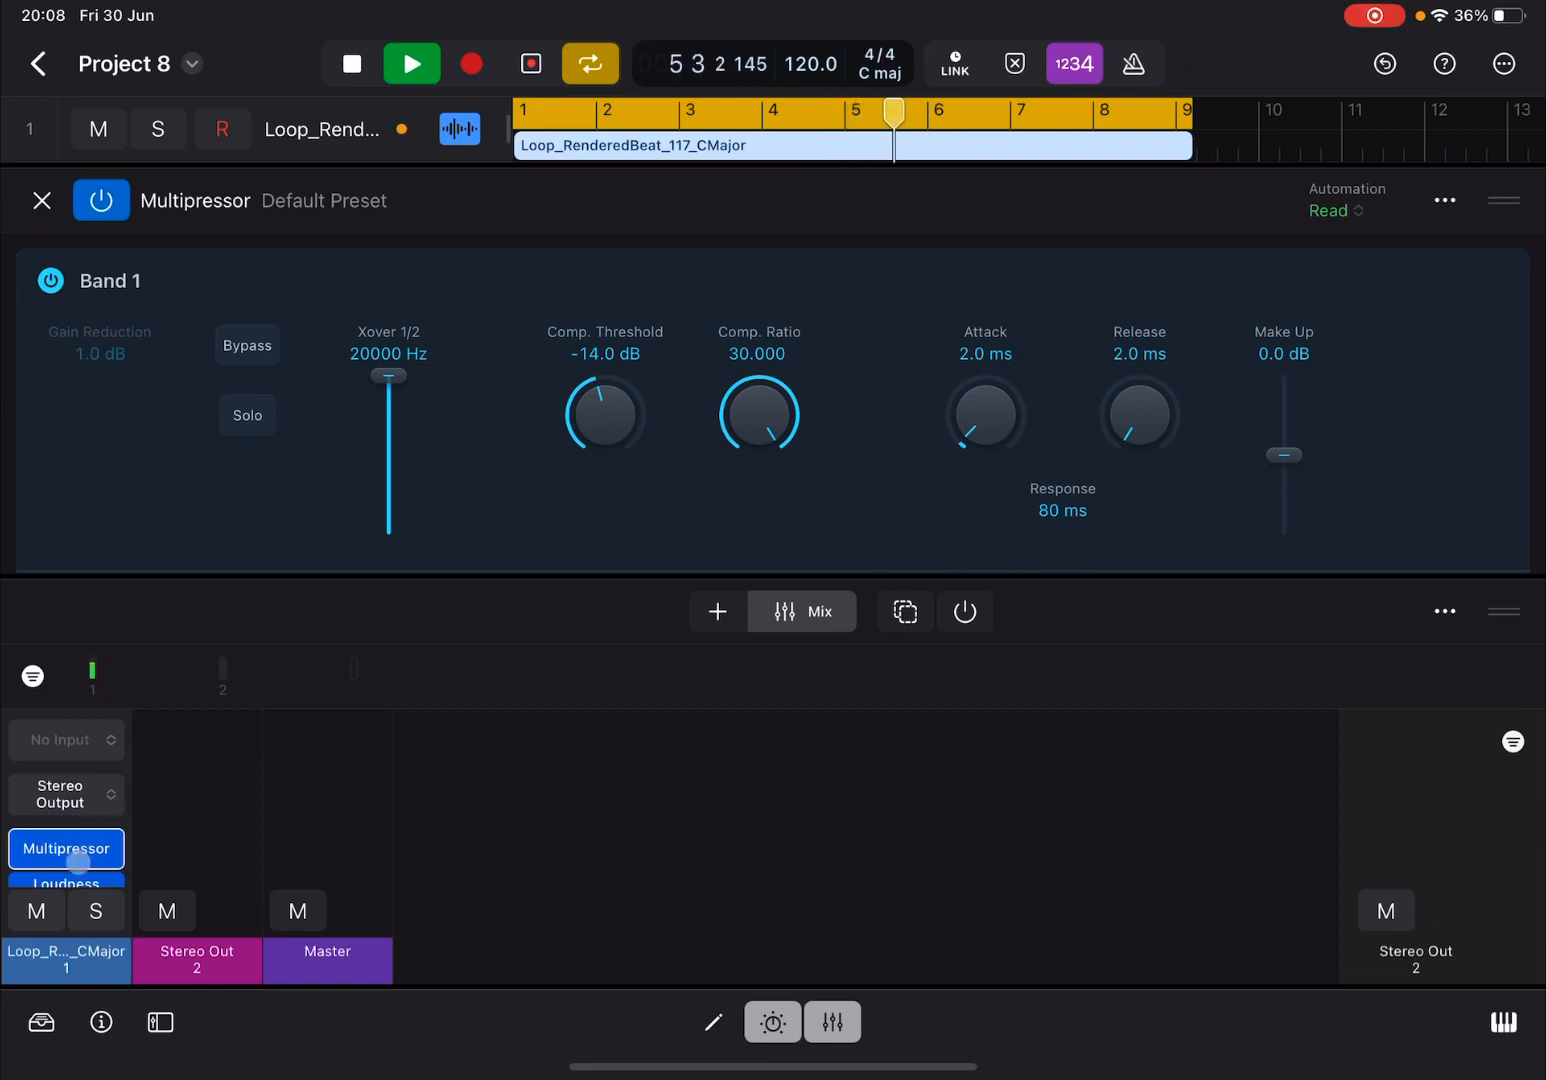
{"action": "left_click", "coordinate": [66, 884]}
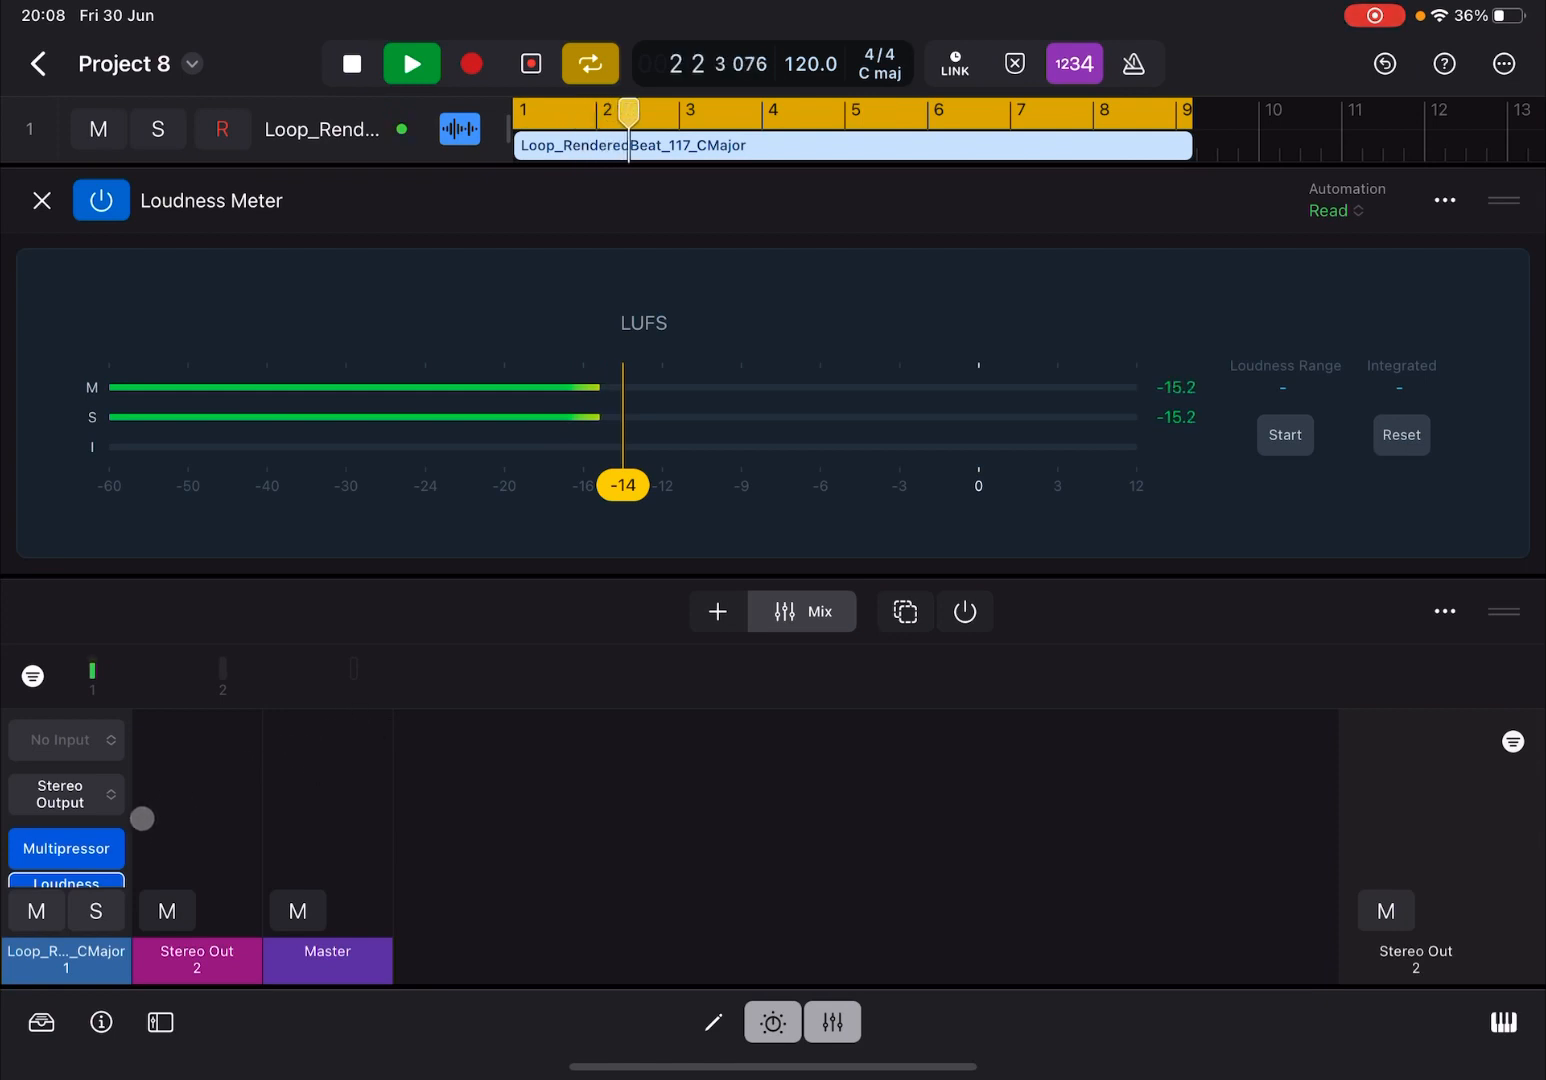
{"action": "left_click", "coordinate": [66, 848]}
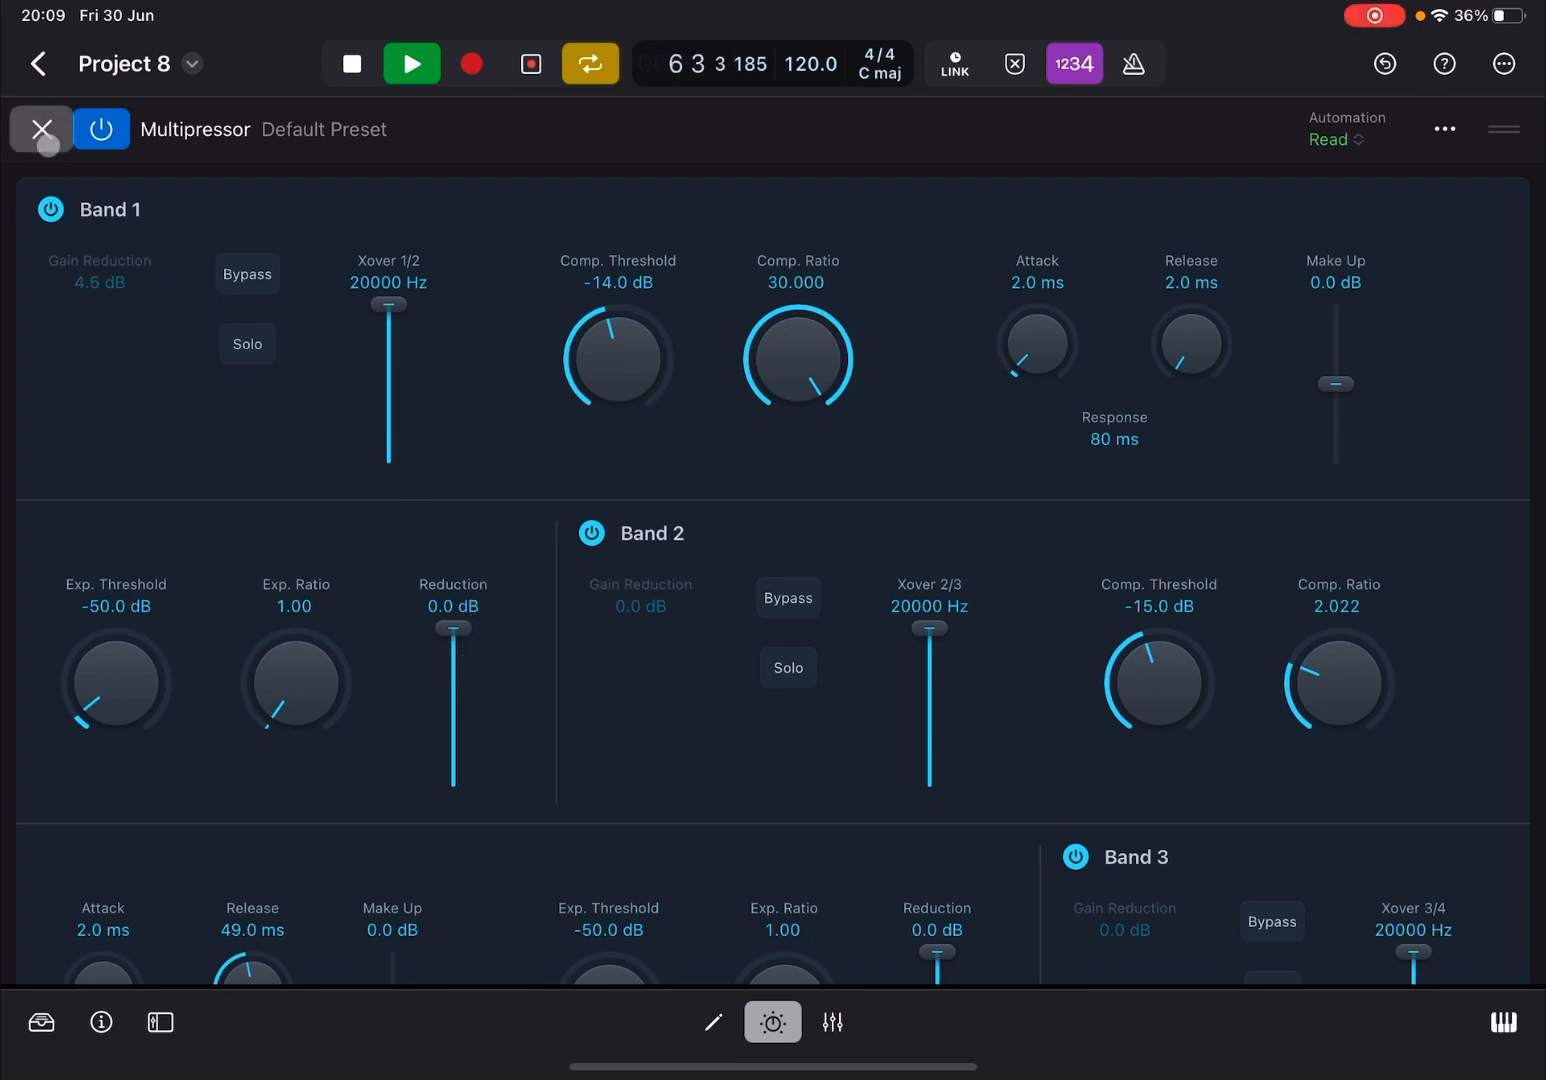
- Close the Multipressor window, leaving the full mixer showing
{"action": "left_click", "coordinate": [40, 128]}
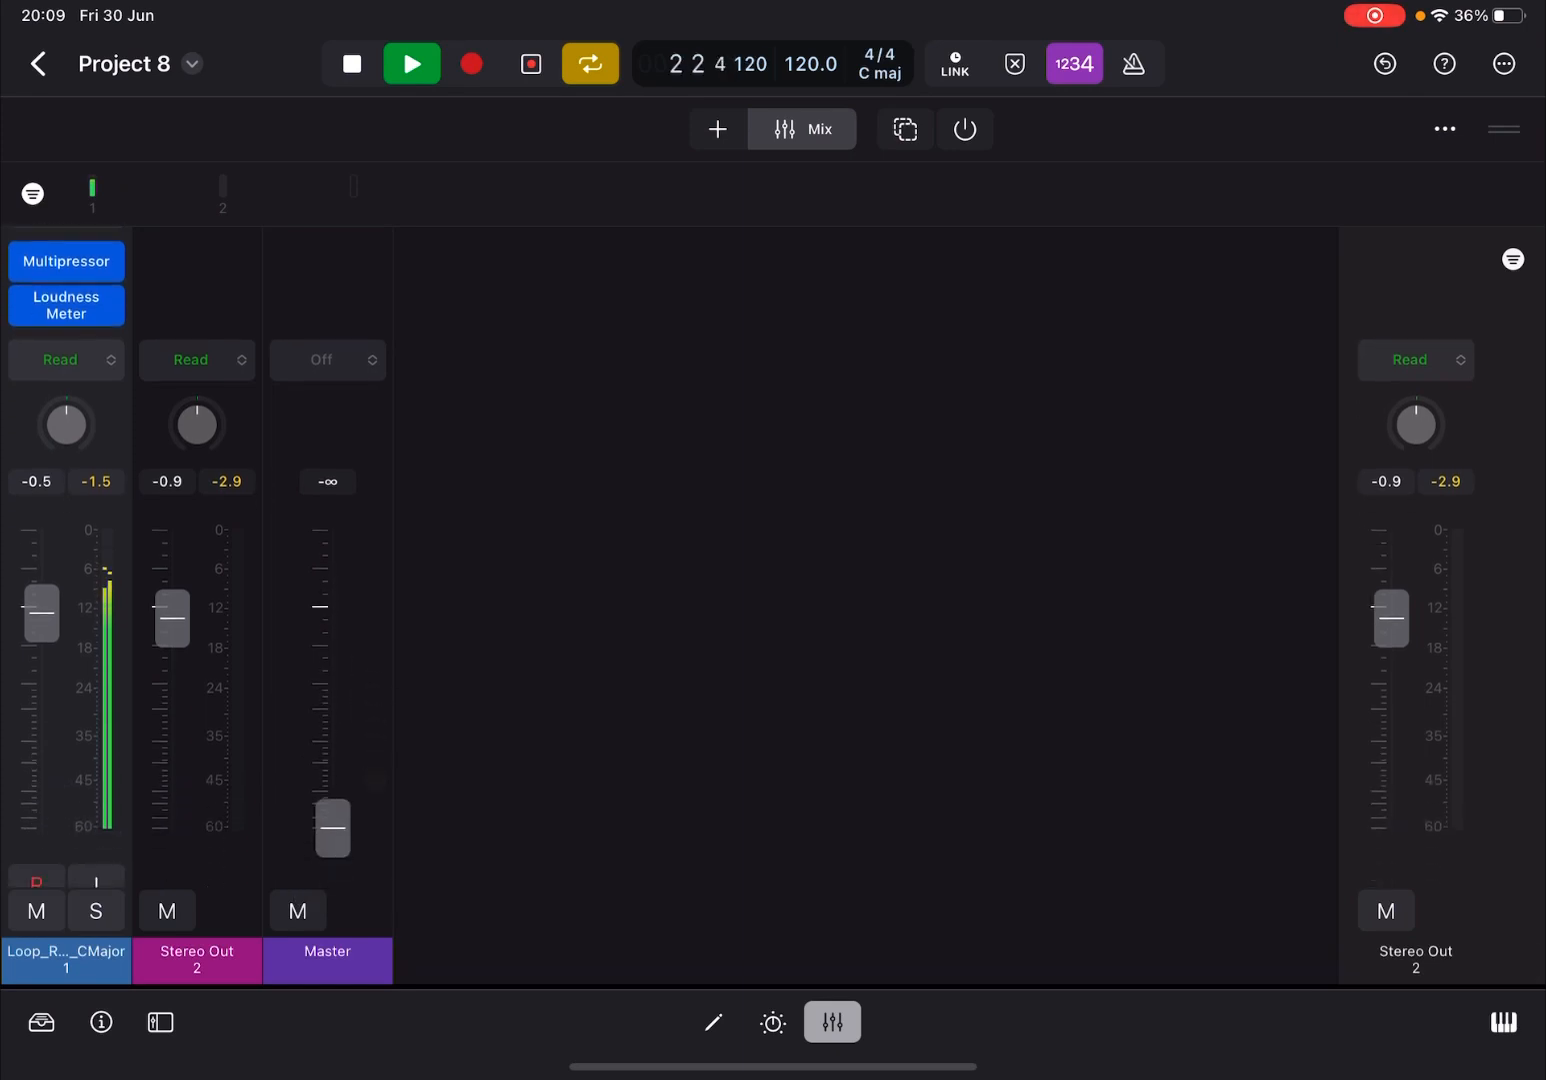
- Raise the Master fader to 0 dB, recheck the Loudness Meter, then boost Master to +6 dB before export
{"action": "left_click_drag", "start_coordinate": [332, 828], "coordinate": [332, 620]}
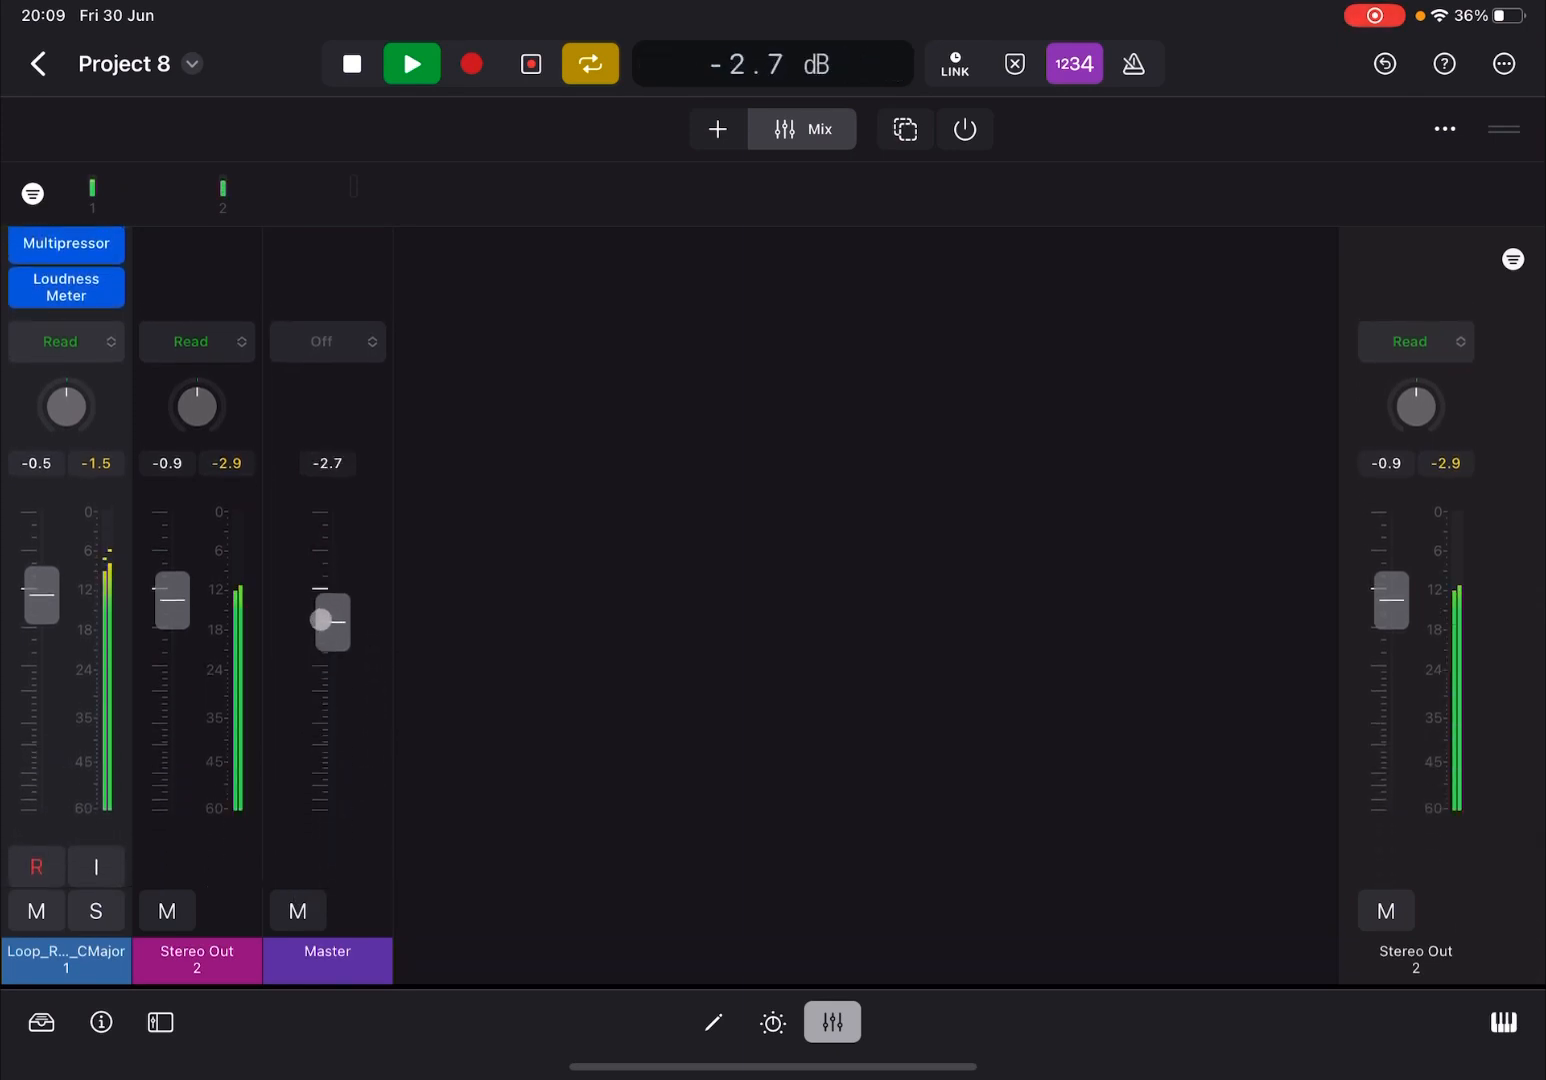
{"action": "left_click_drag", "start_coordinate": [332, 620], "coordinate": [332, 588]}
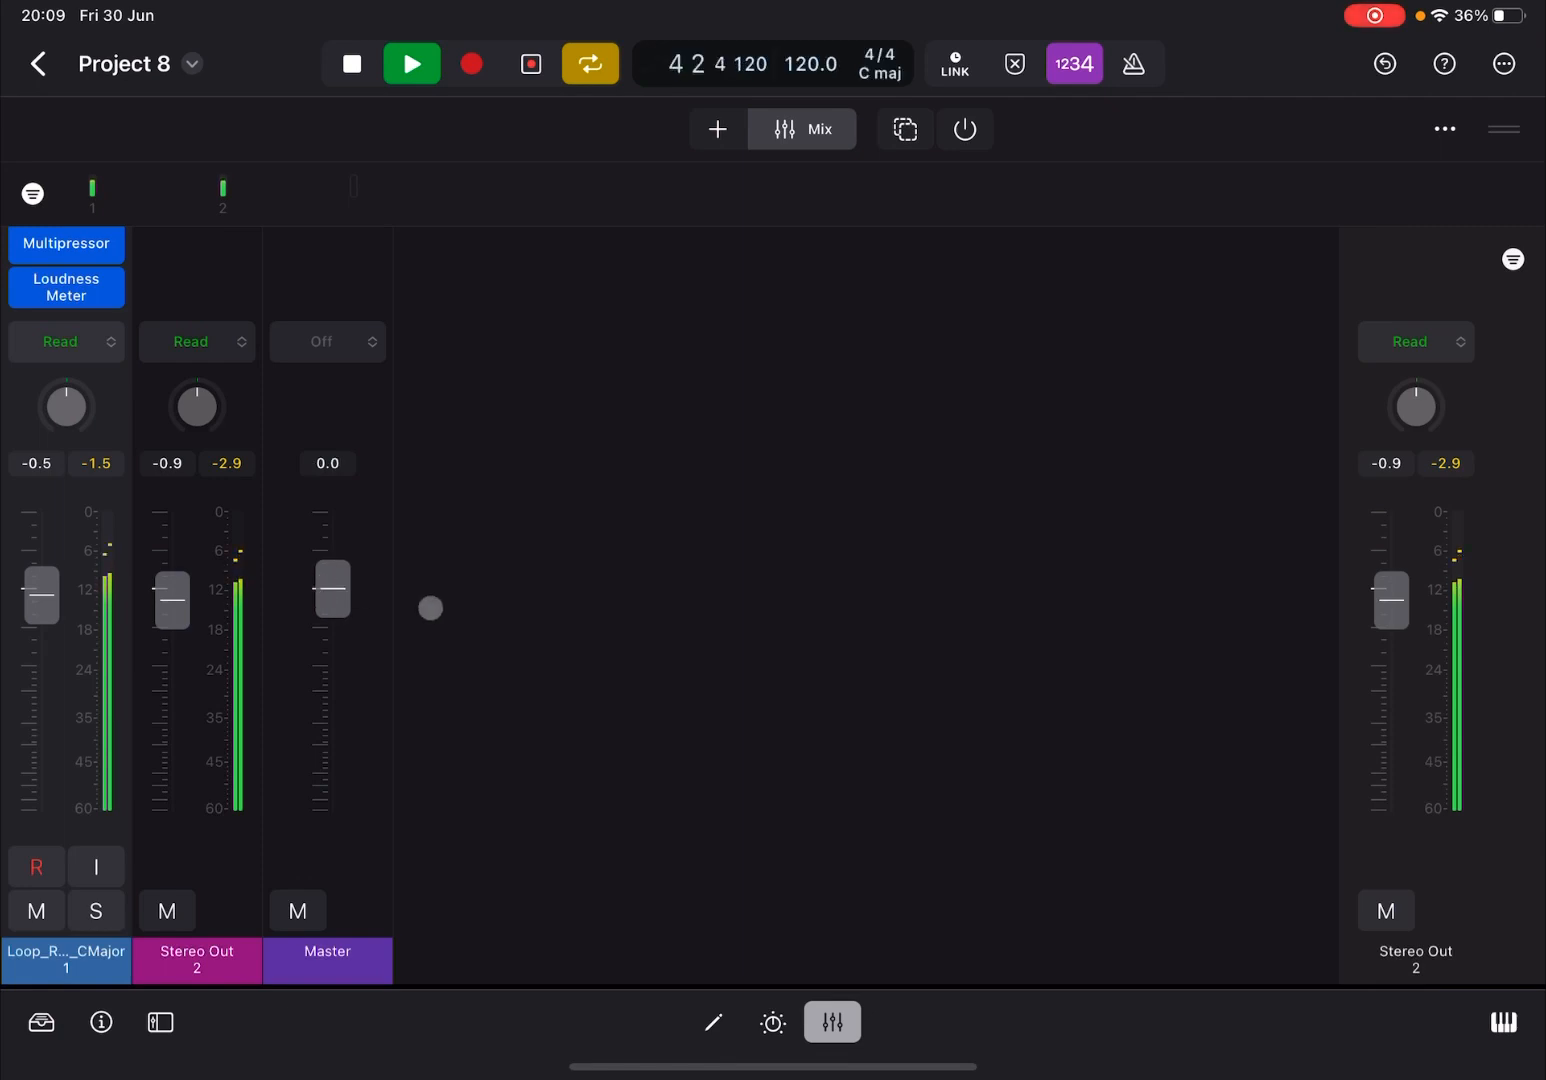
{"action": "left_click", "coordinate": [66, 288]}
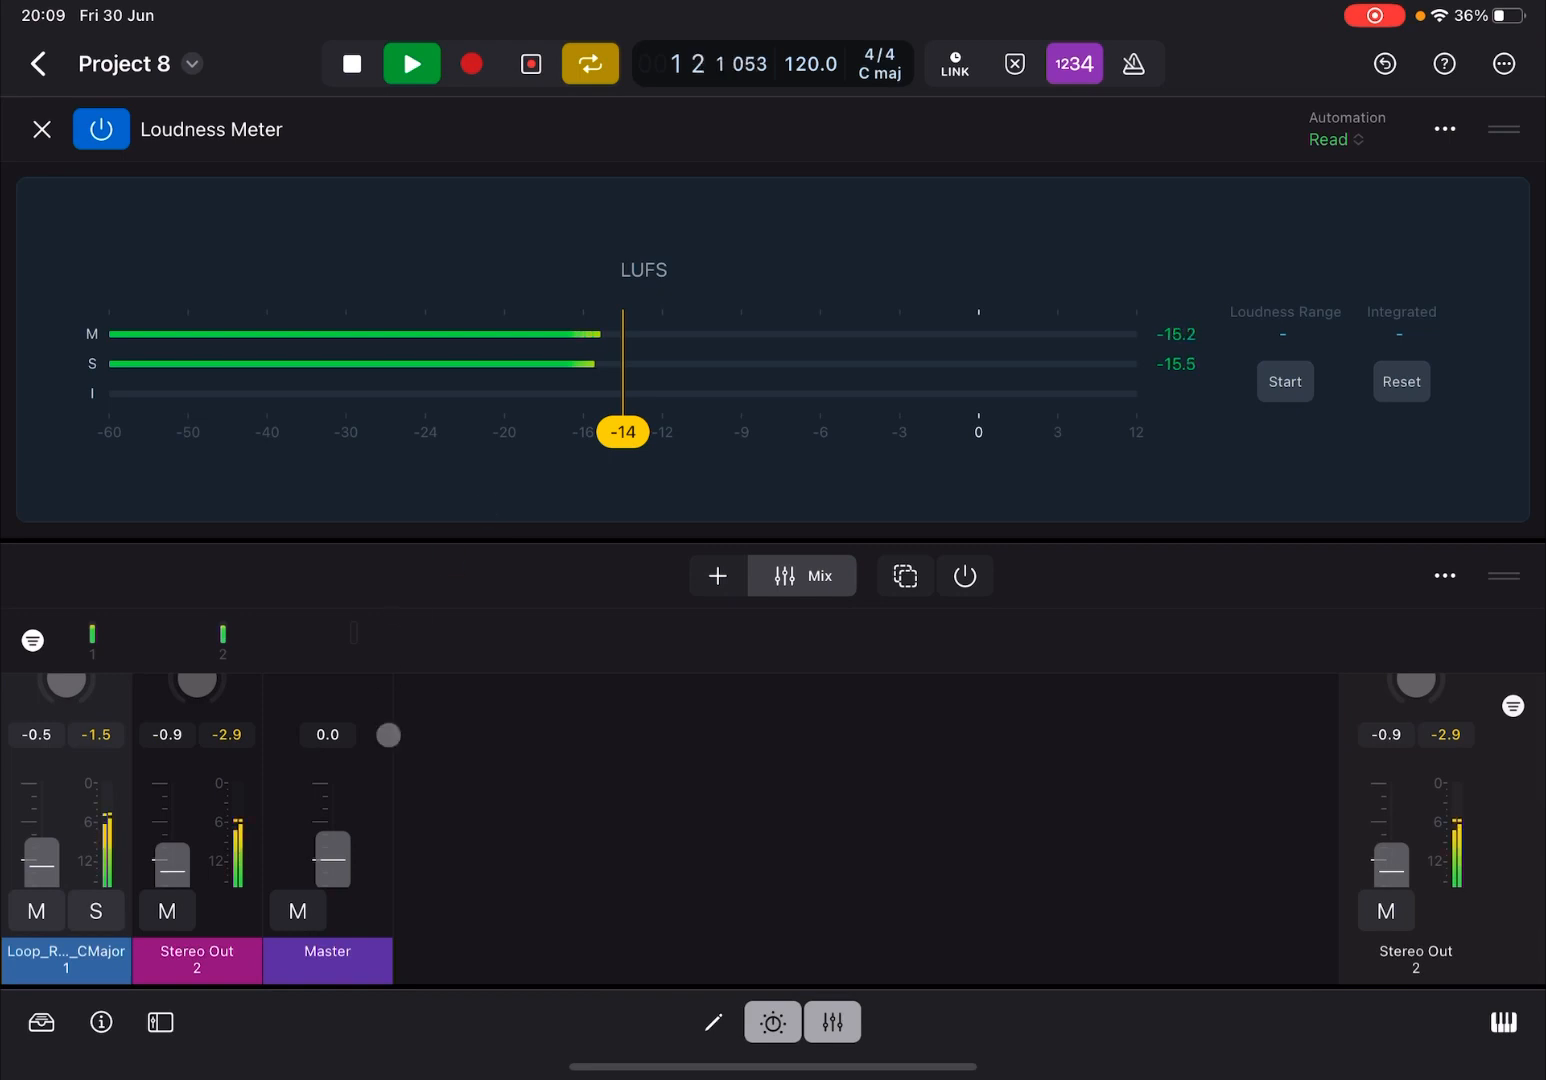
{"action": "left_click_drag", "start_coordinate": [332, 860], "coordinate": [332, 780]}
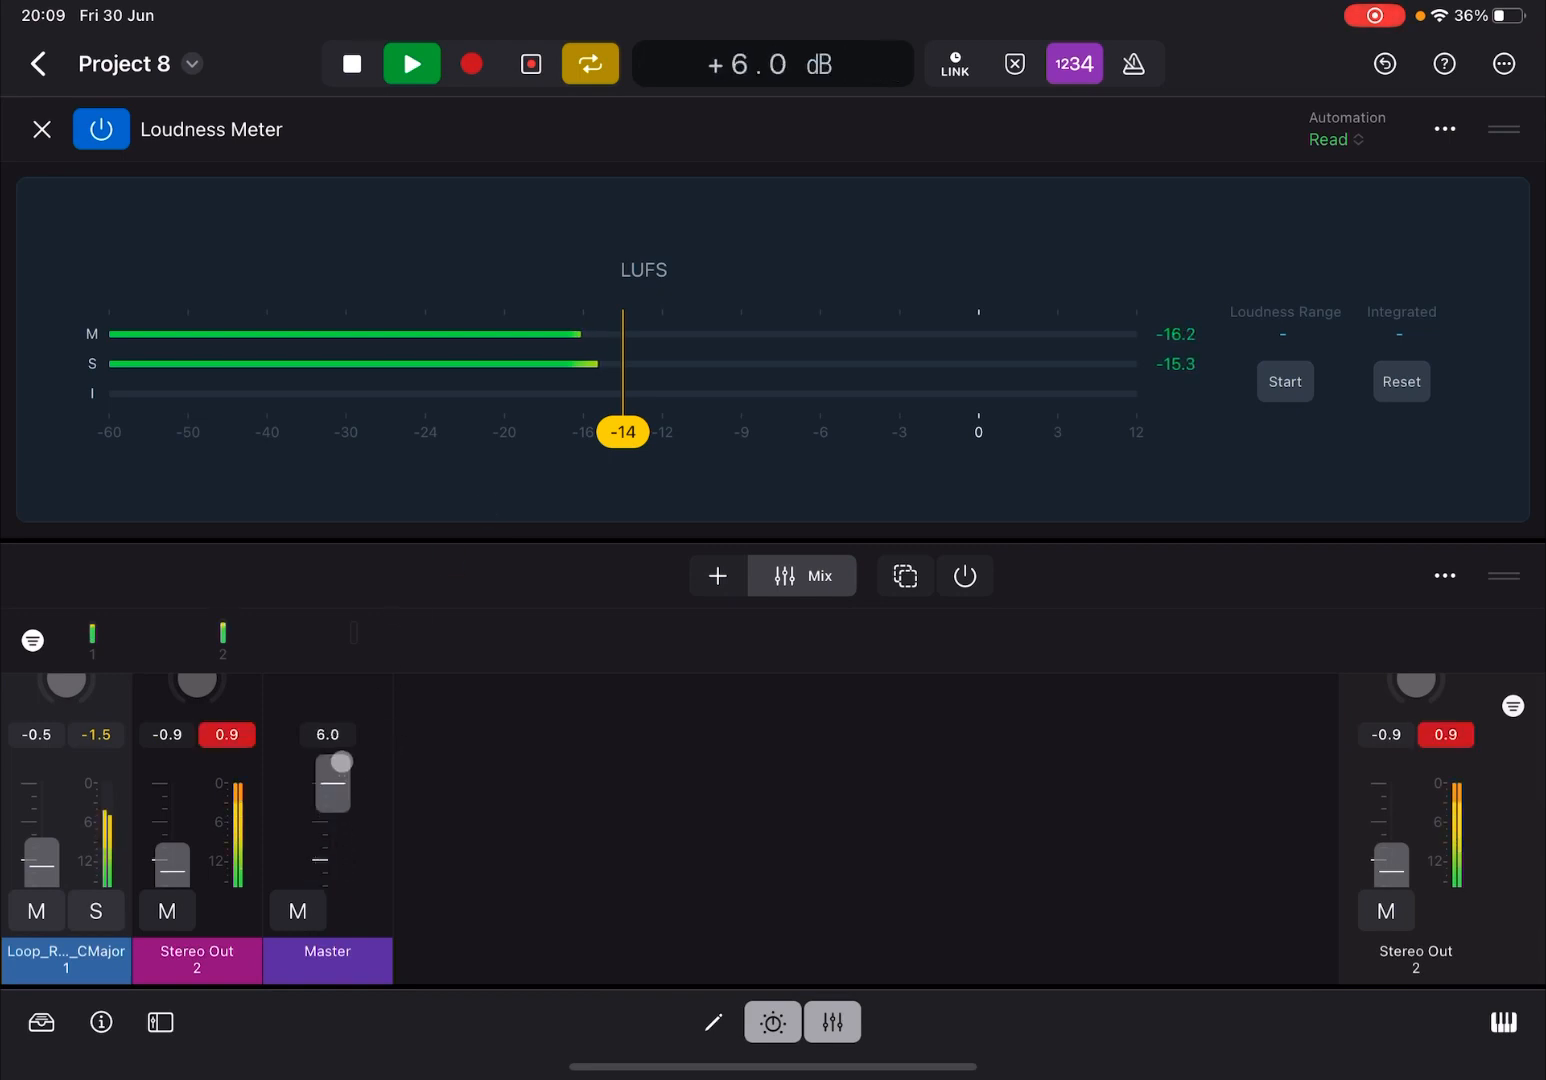
{"action": "left_click_drag", "start_coordinate": [332, 780], "coordinate": [332, 844]}
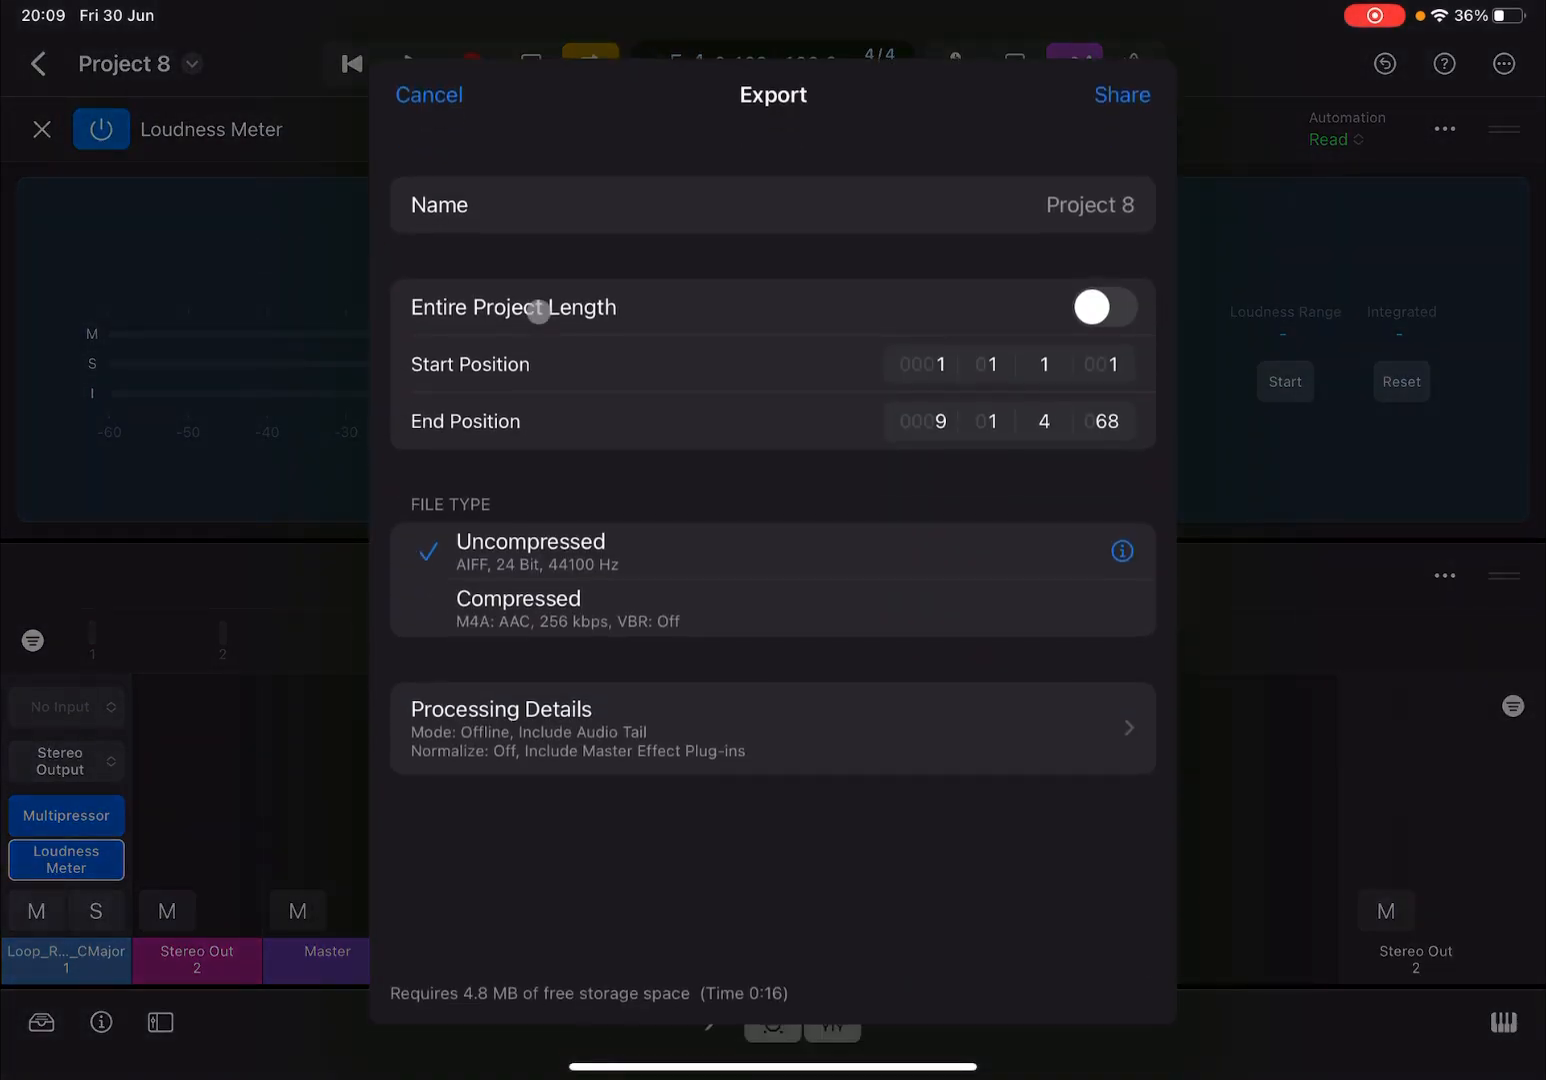
- Share the bounced Project 8 audio (4.9 MB) and save it to Files
{"action": "left_click", "coordinate": [428, 94]}
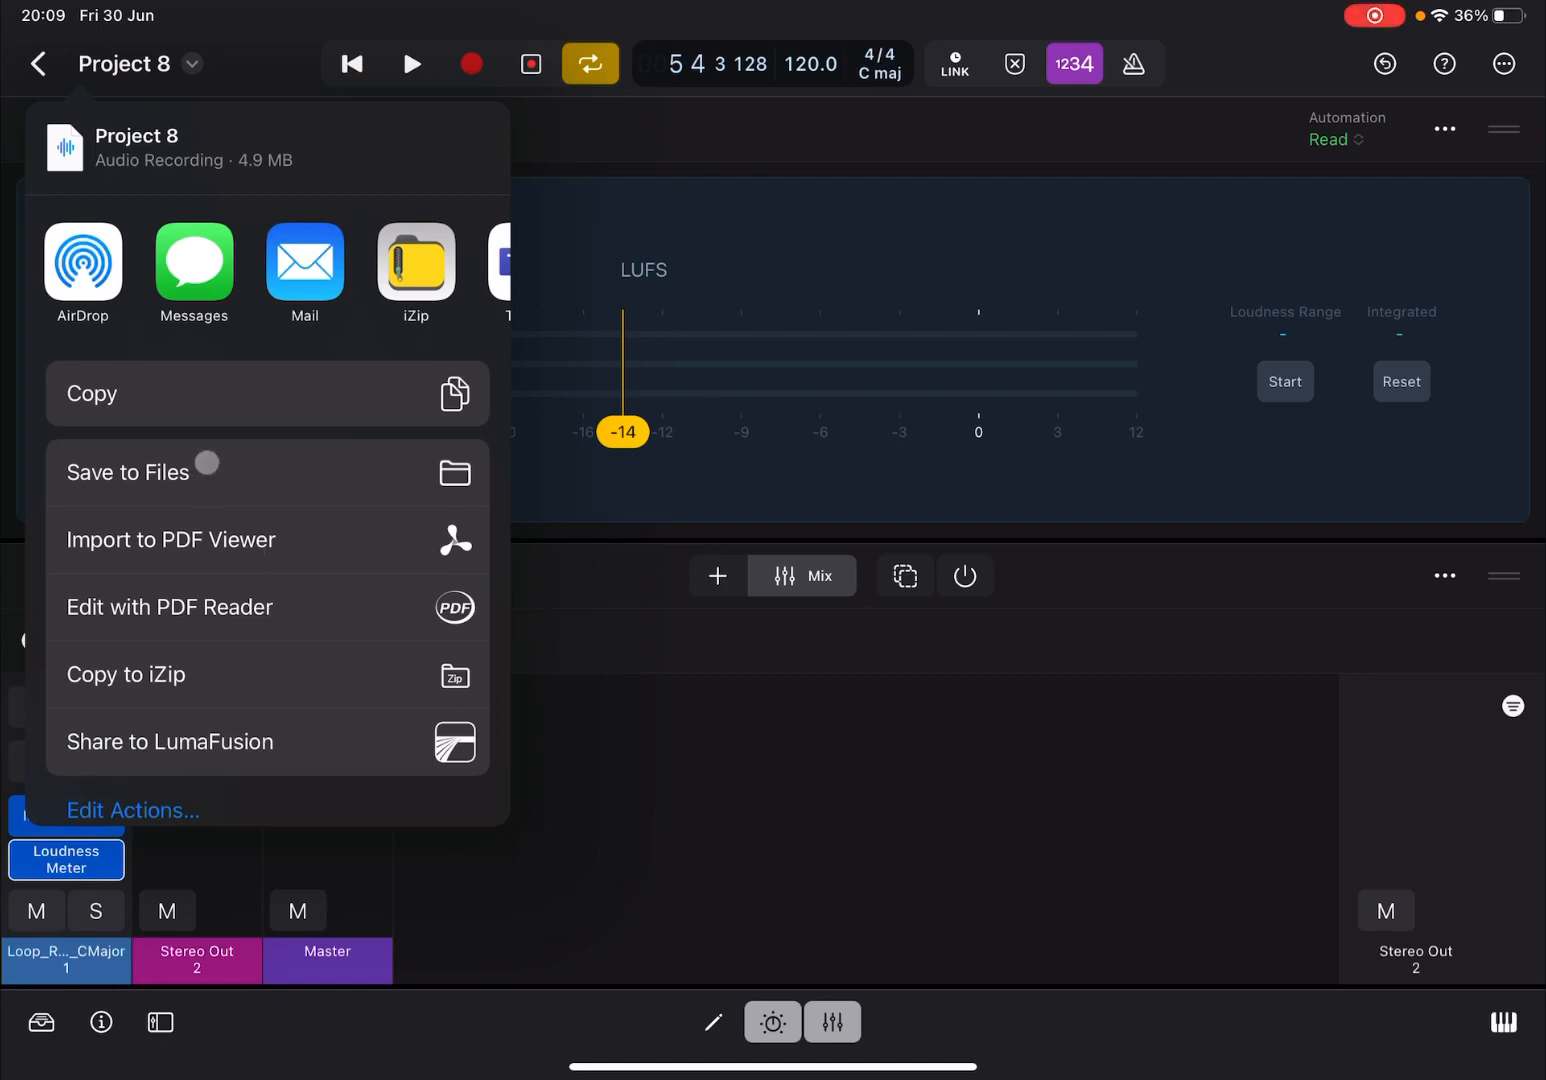
{"action": "left_click", "coordinate": [128, 472]}
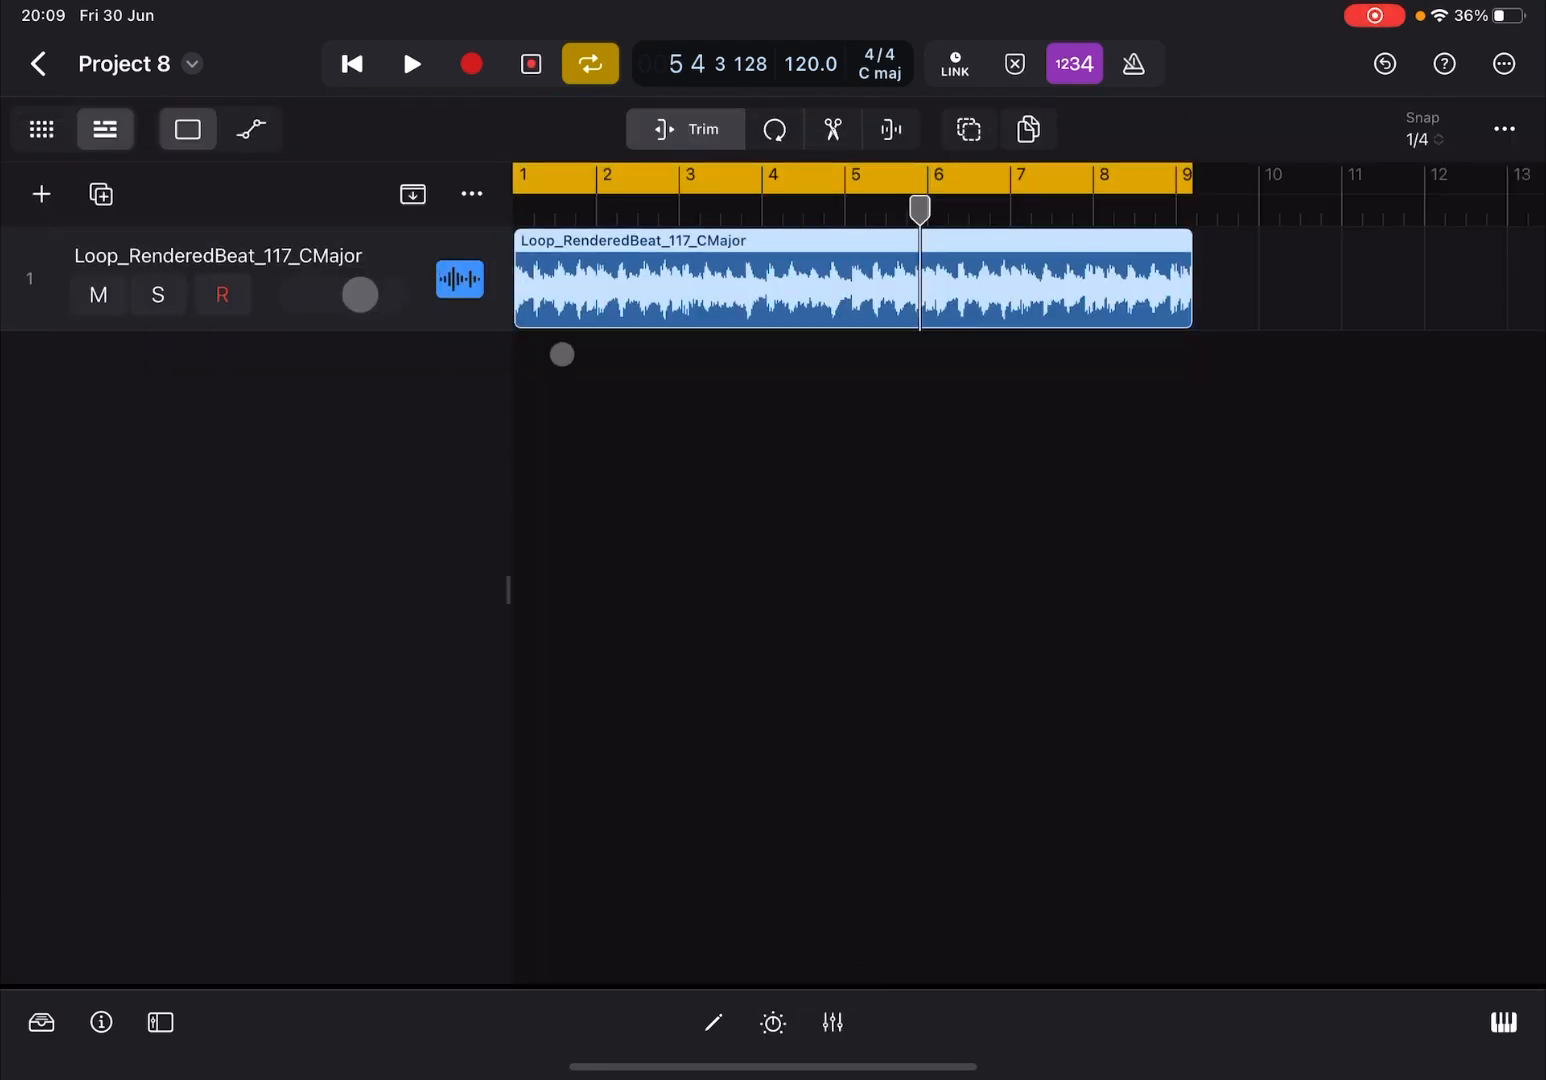
- Import the Project 8 bounce onto track 1 and bring the mixer back up
{"action": "left_click", "coordinate": [700, 280]}
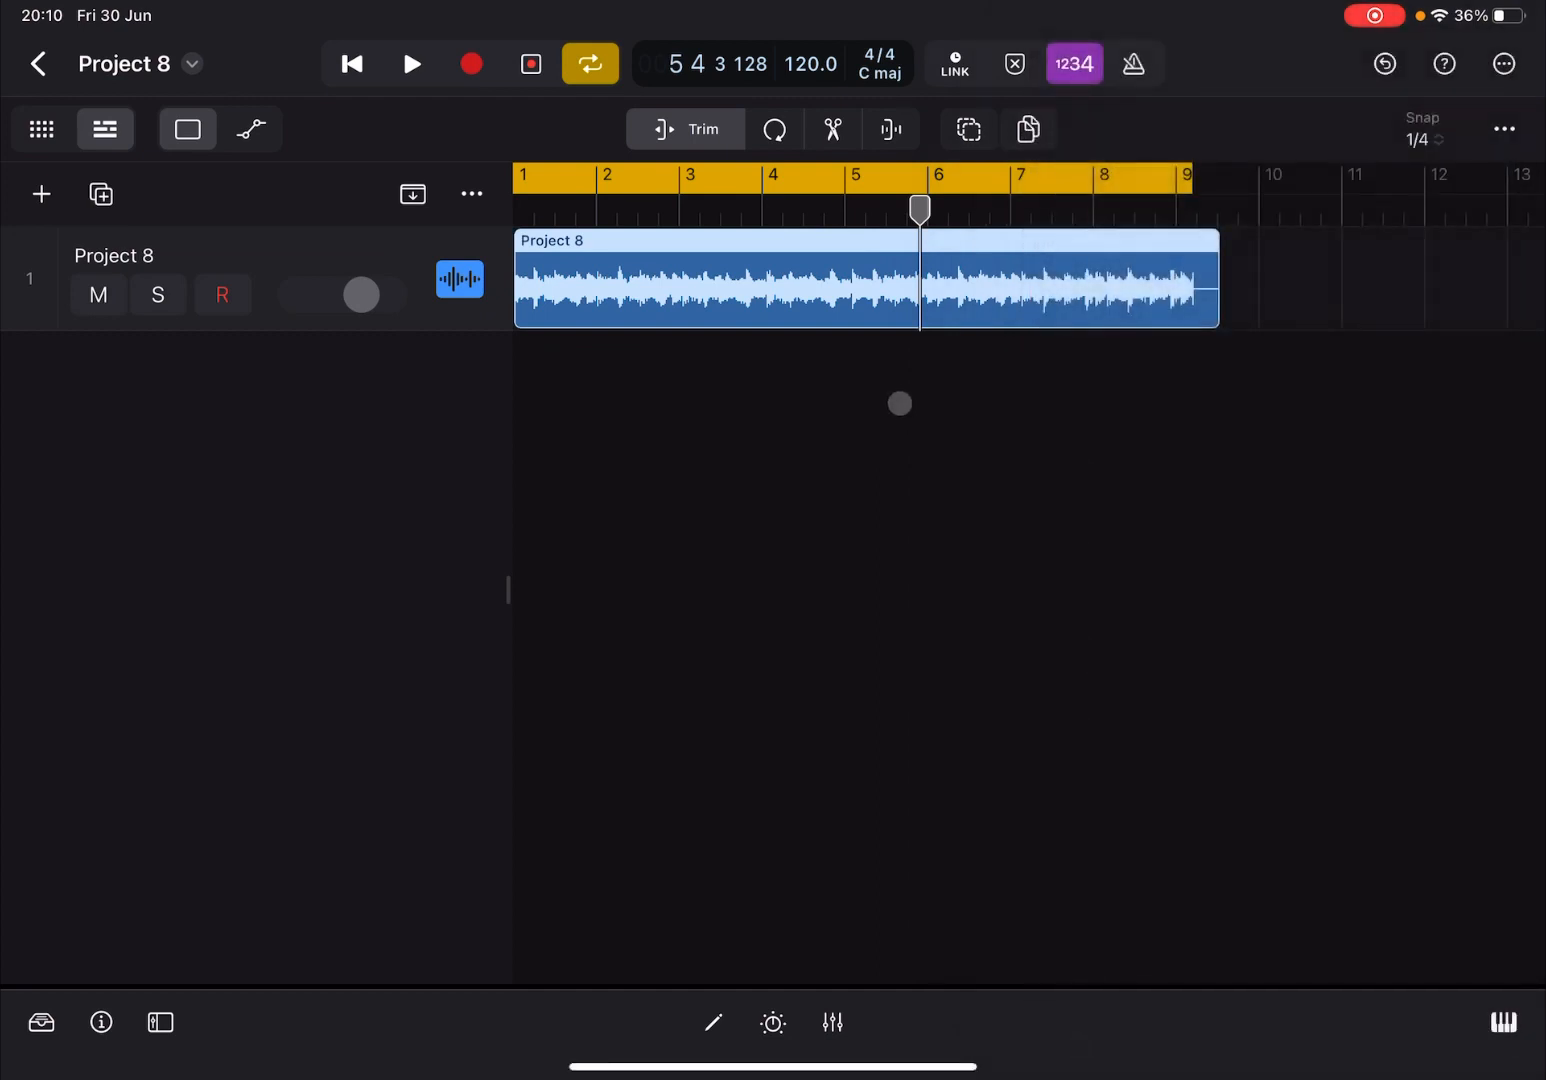
{"action": "left_click", "coordinate": [832, 1022]}
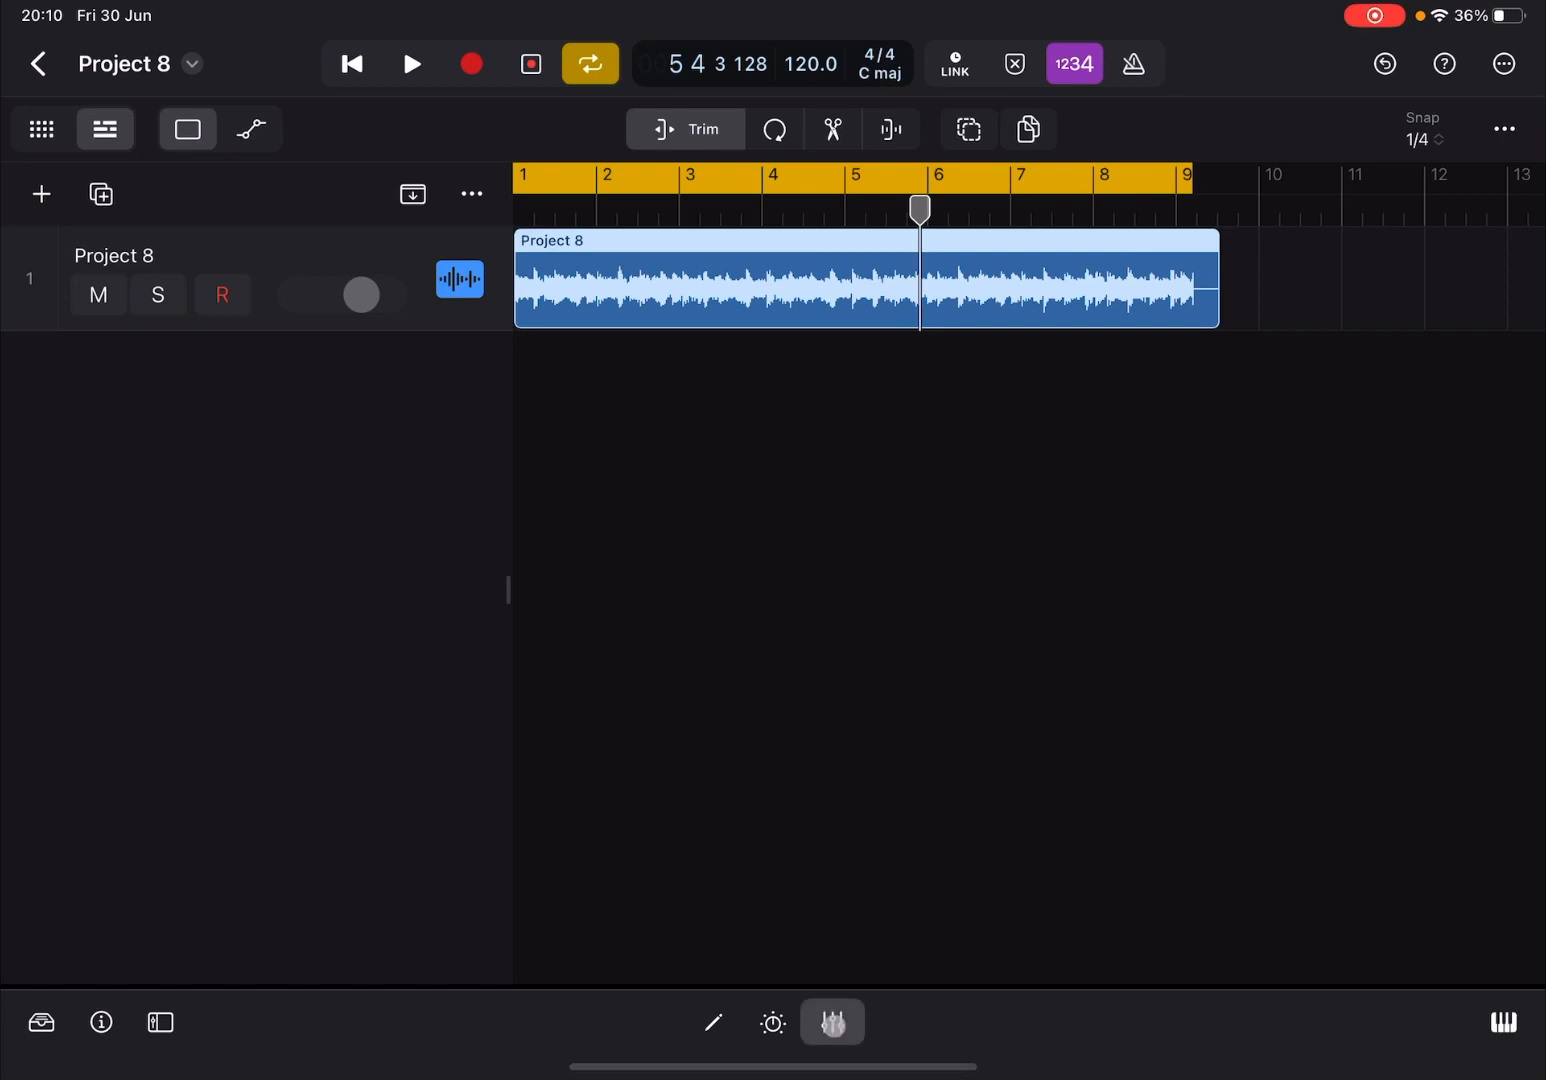
{"action": "left_click", "coordinate": [832, 1022]}
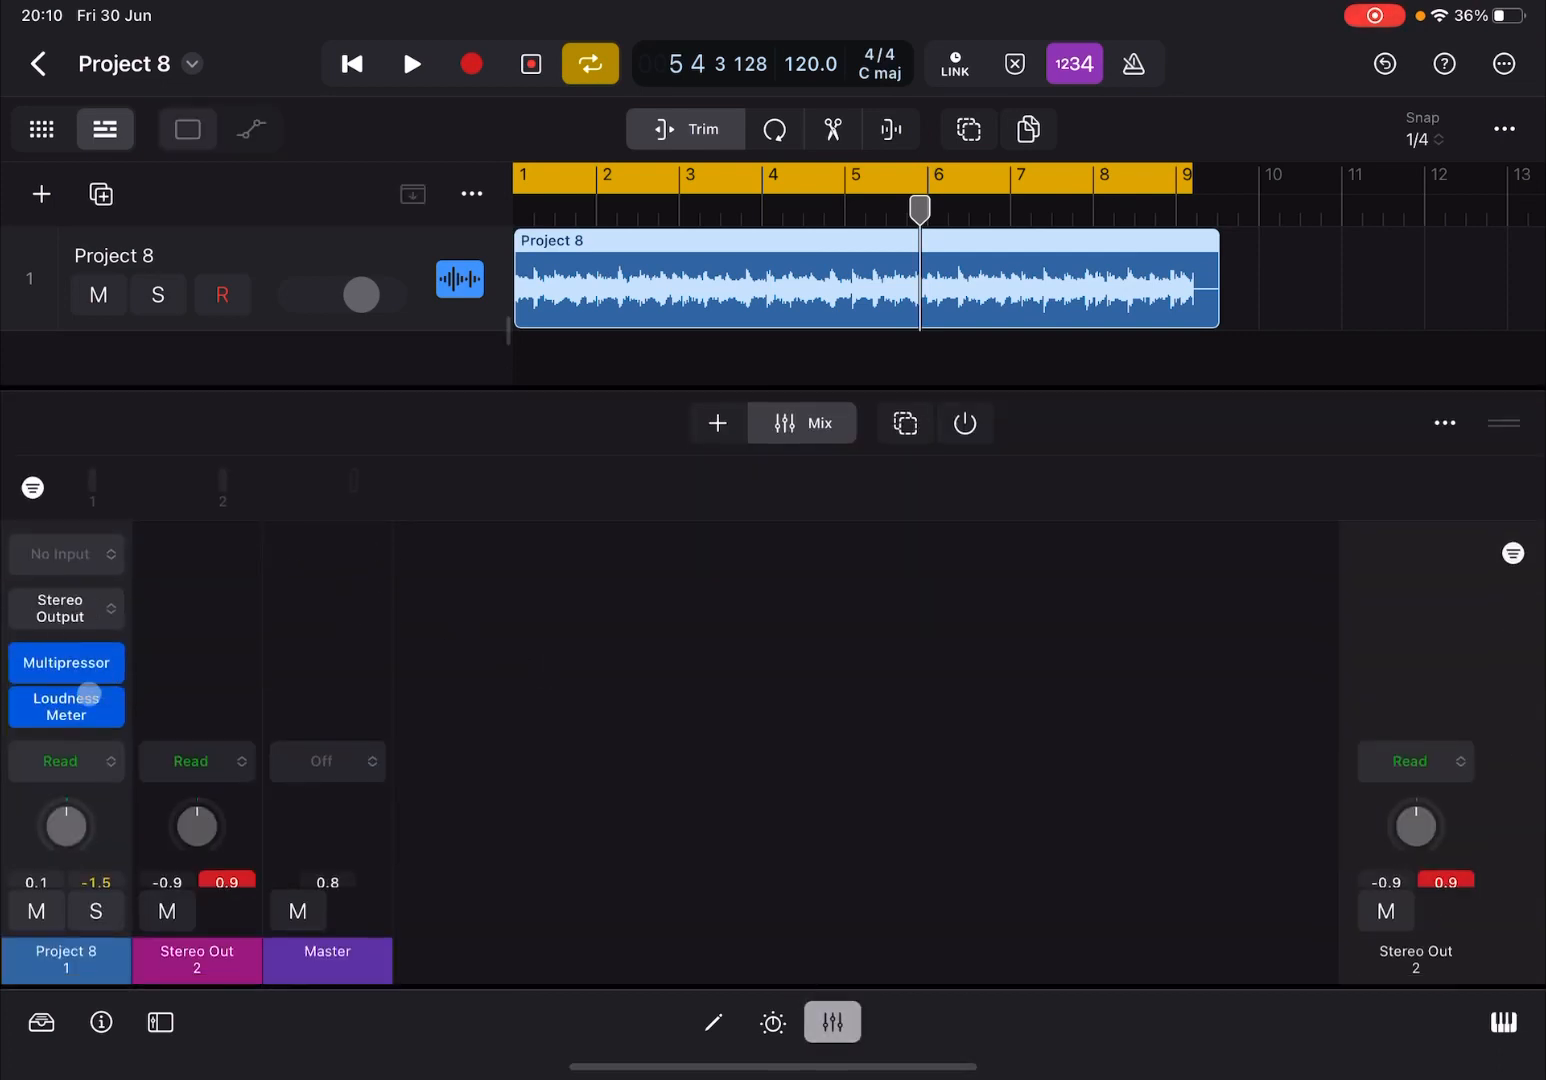
- Measure the bounce at about −16 LUFS with the Loudness Meter, then show the Multipressor Band 1 settings
{"action": "left_click", "coordinate": [66, 704]}
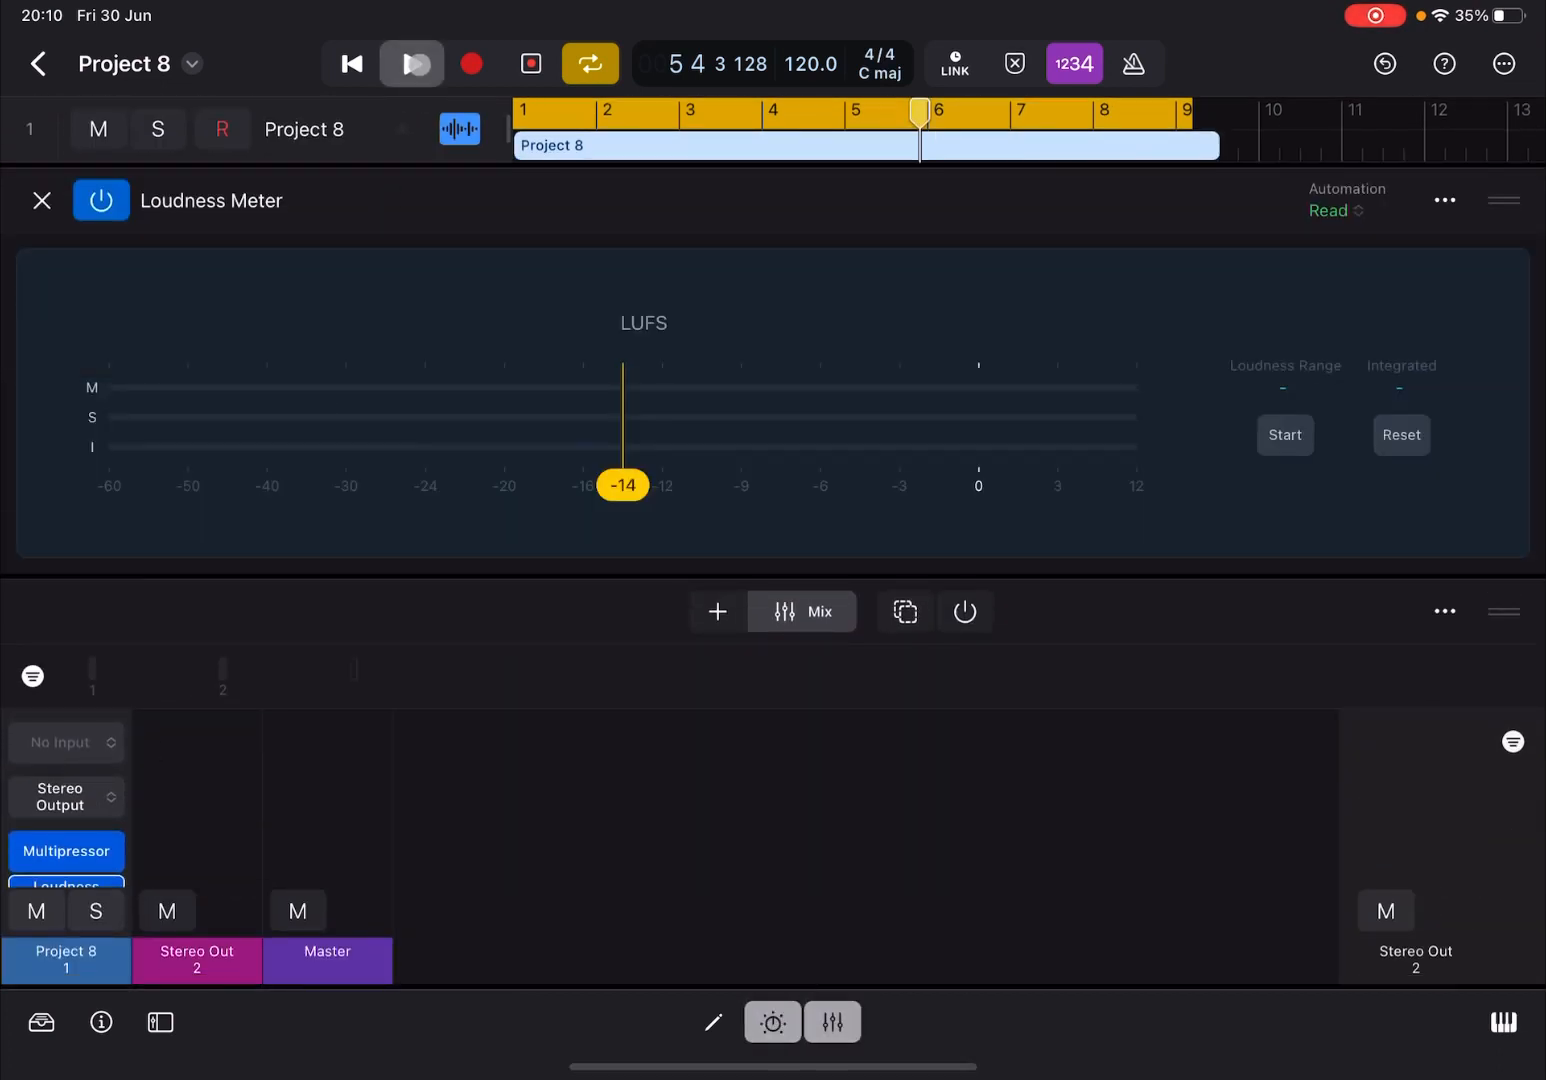
{"action": "left_click", "coordinate": [412, 64]}
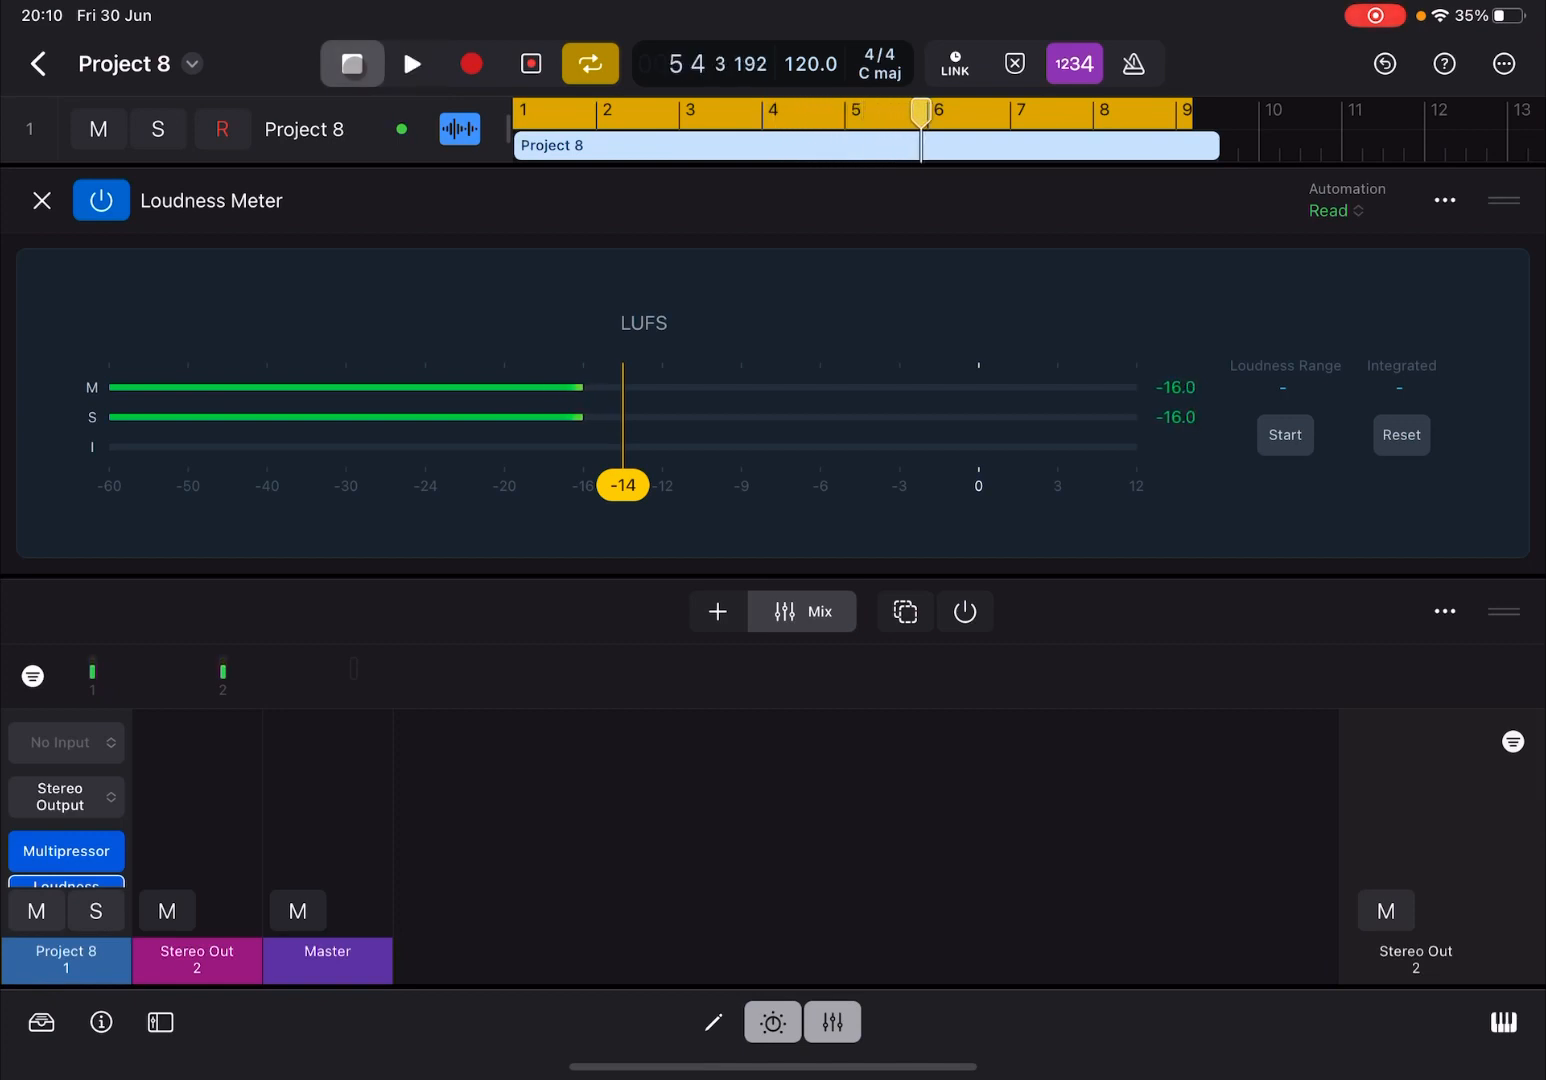
{"action": "left_click", "coordinate": [66, 852]}
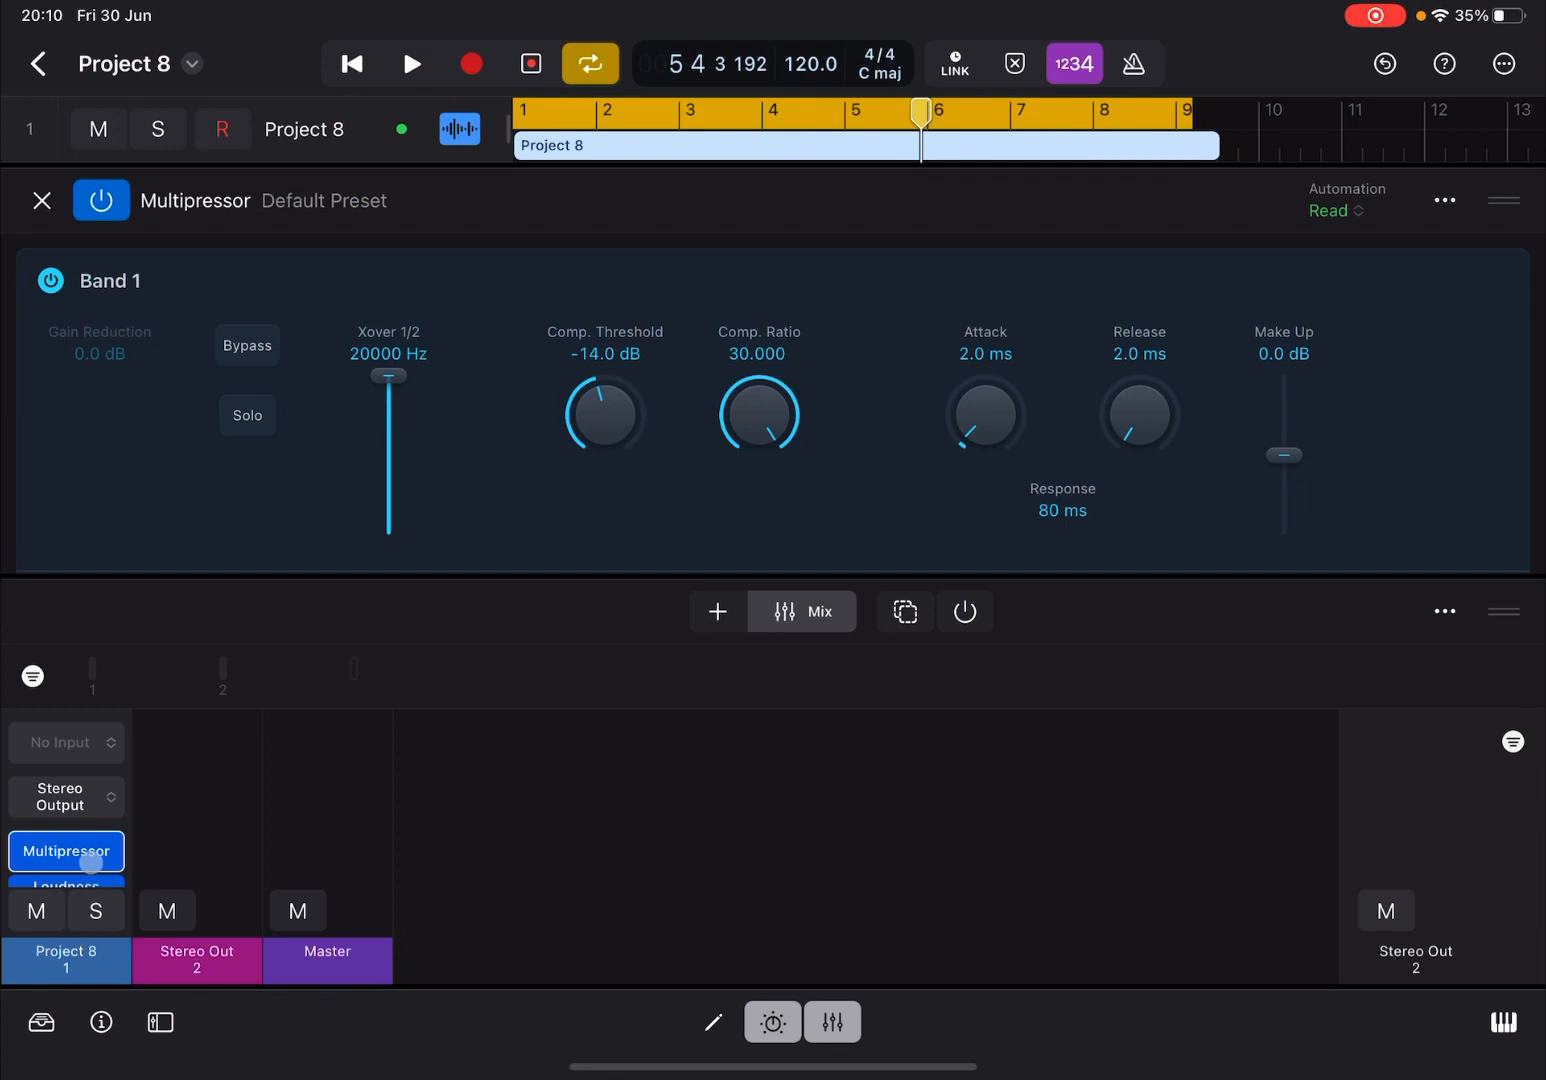
{"action": "left_click", "coordinate": [42, 200]}
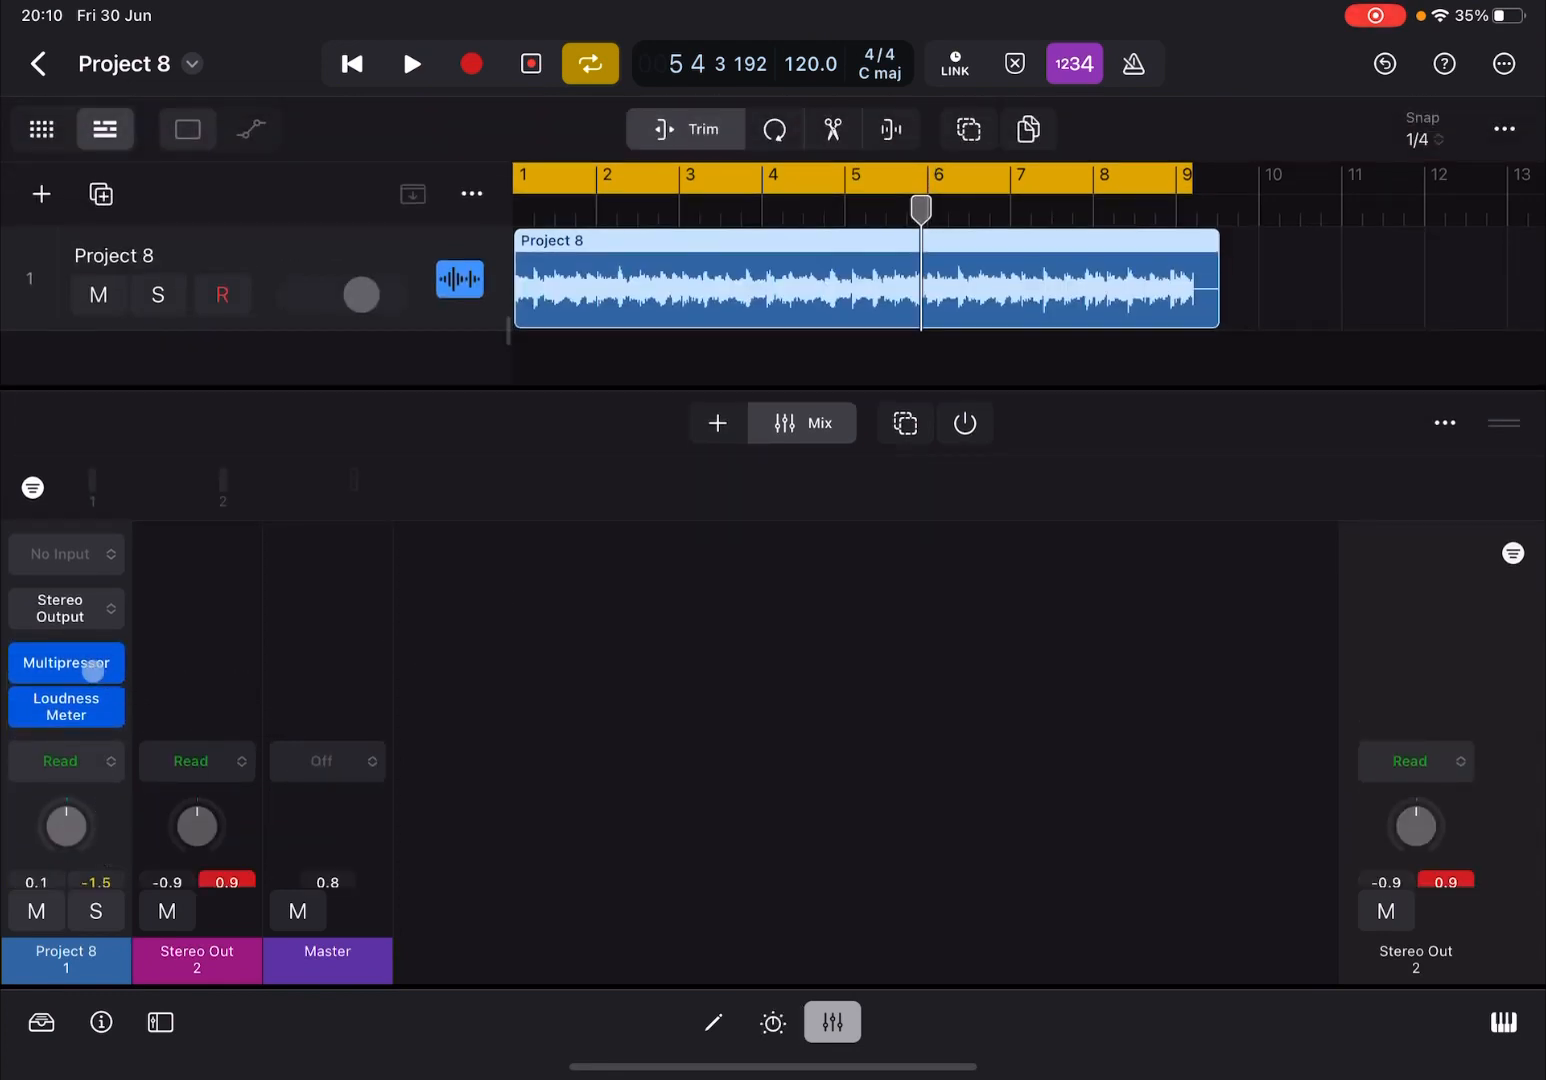
{"action": "left_click", "coordinate": [66, 664]}
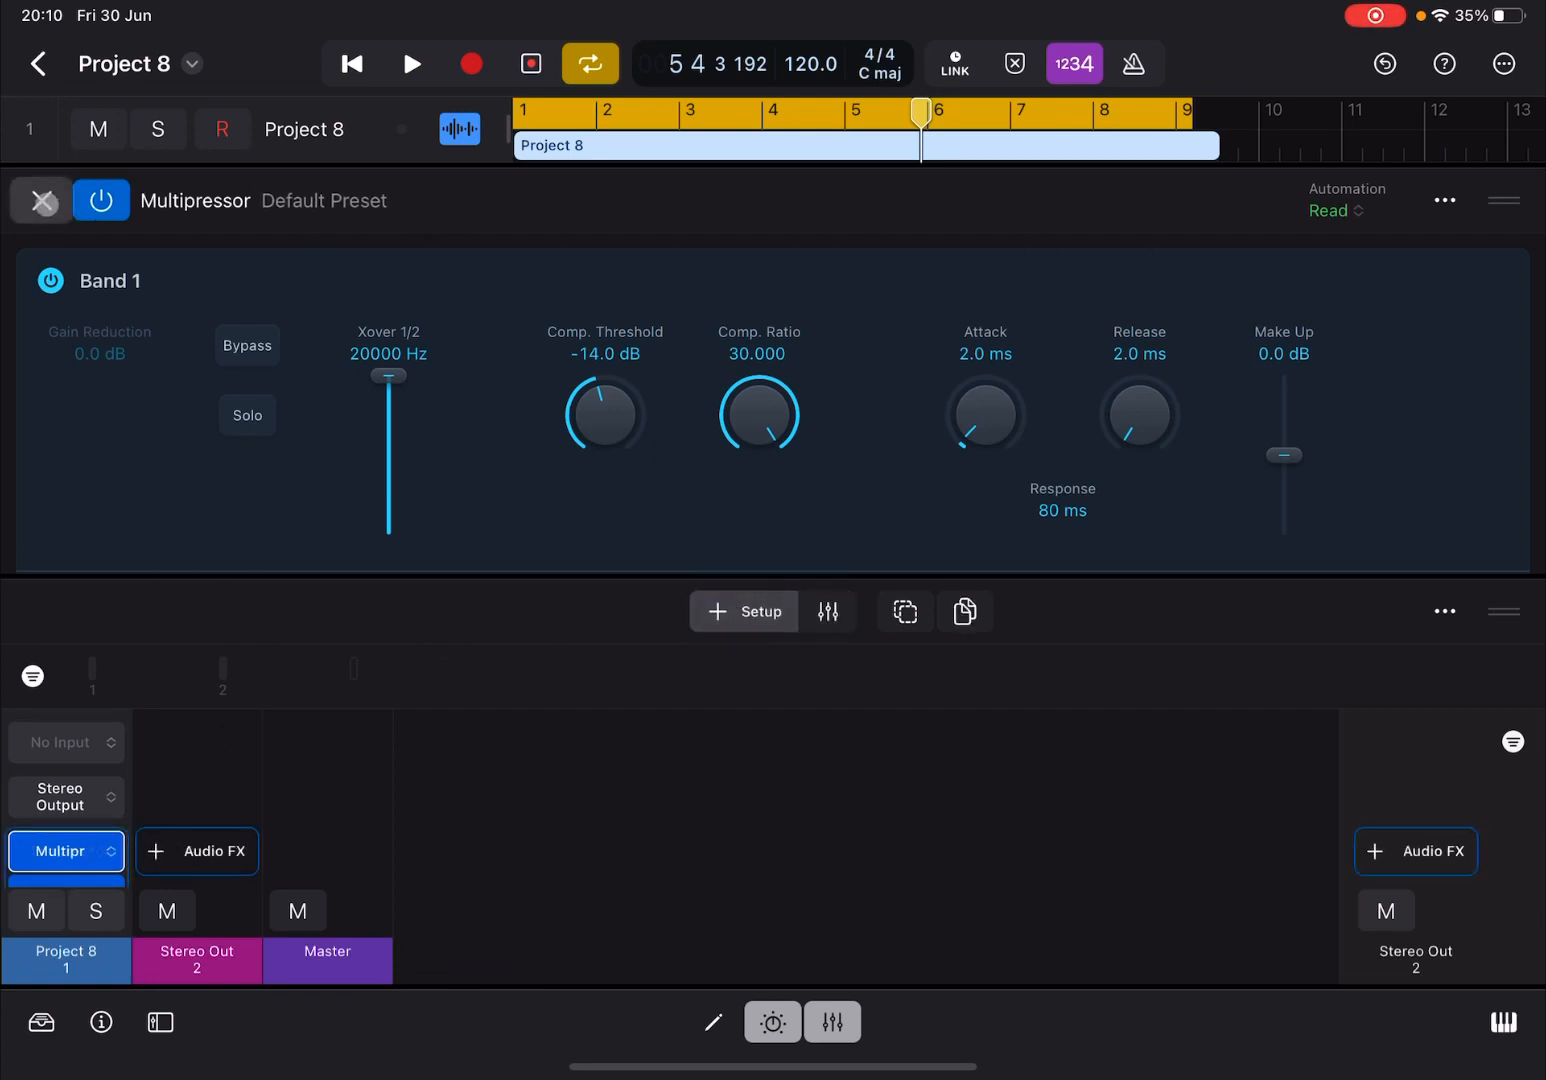
- Remove the Multipressor from the bounce track and re-measure at about −15.8 LUFS
{"action": "left_click", "coordinate": [60, 852]}
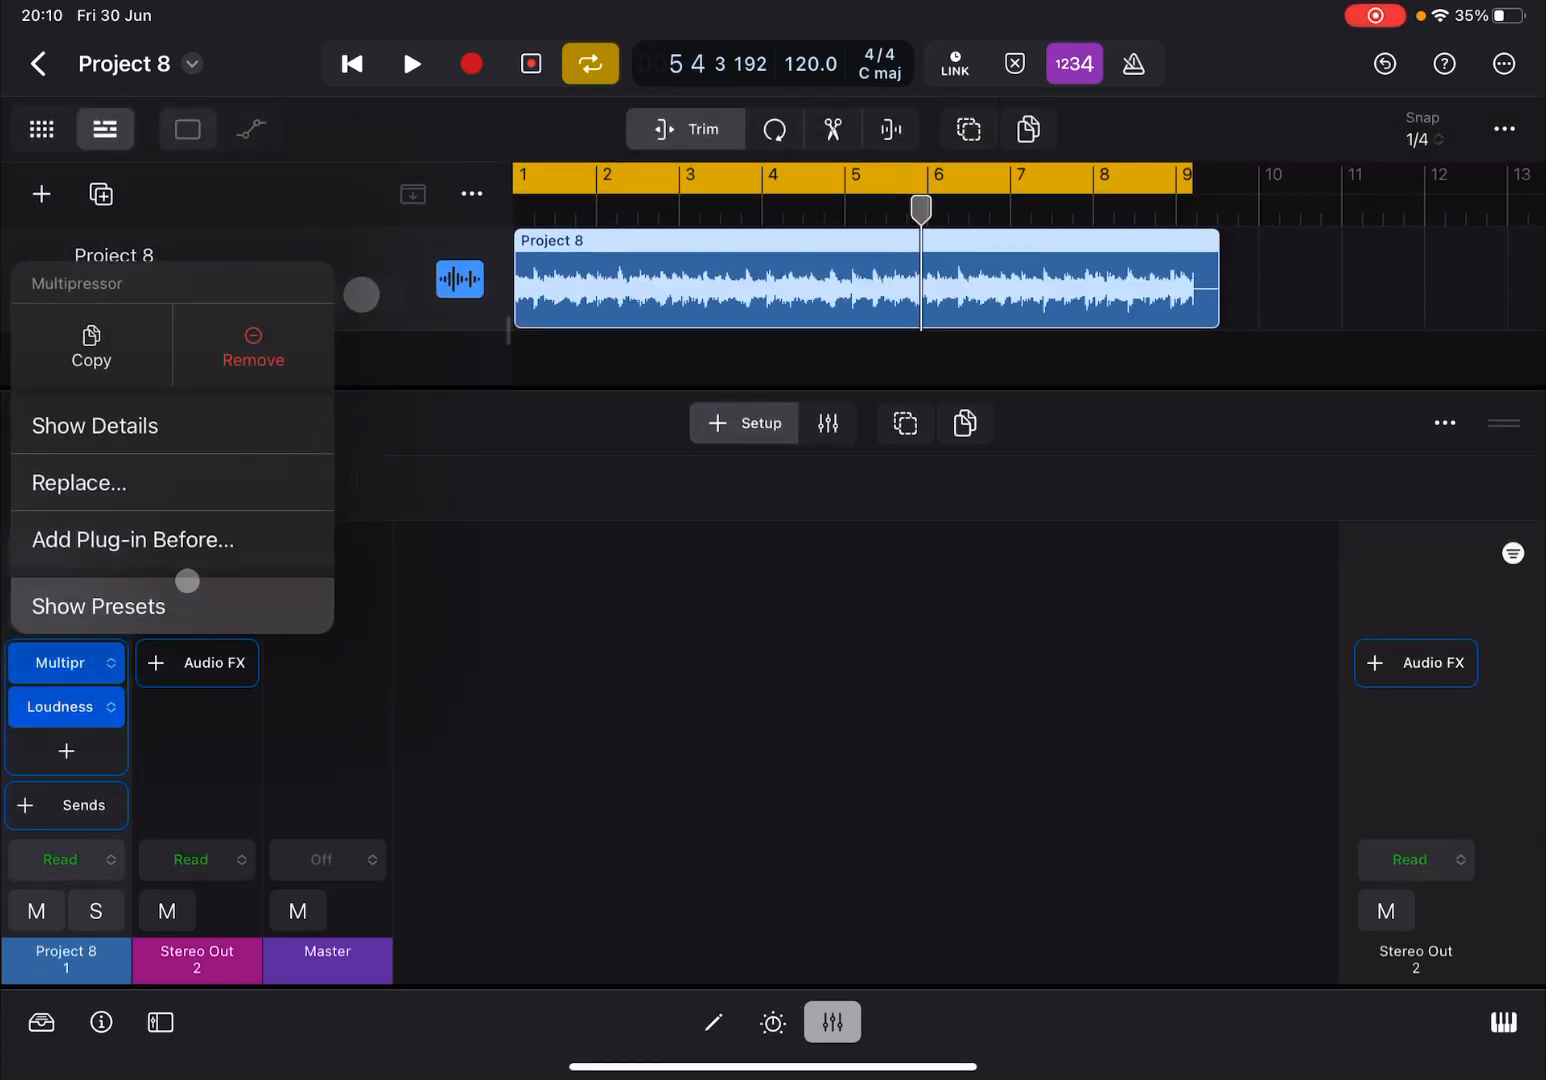
{"action": "left_click", "coordinate": [252, 358]}
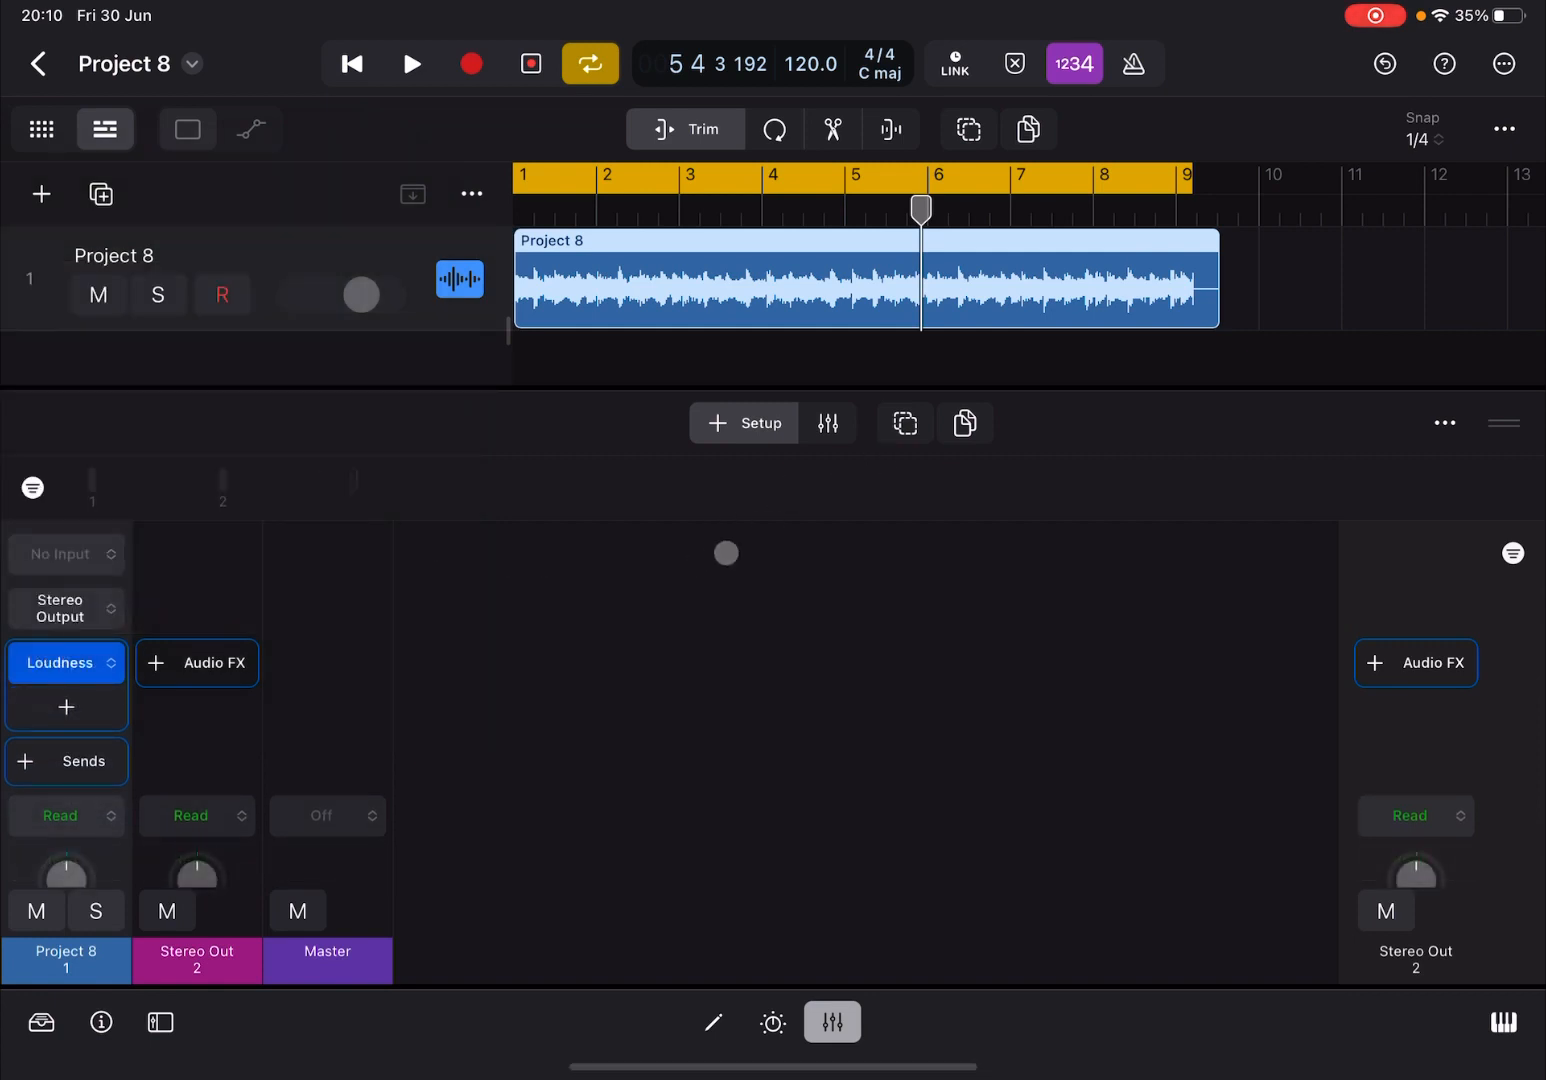
{"action": "left_click", "coordinate": [828, 422]}
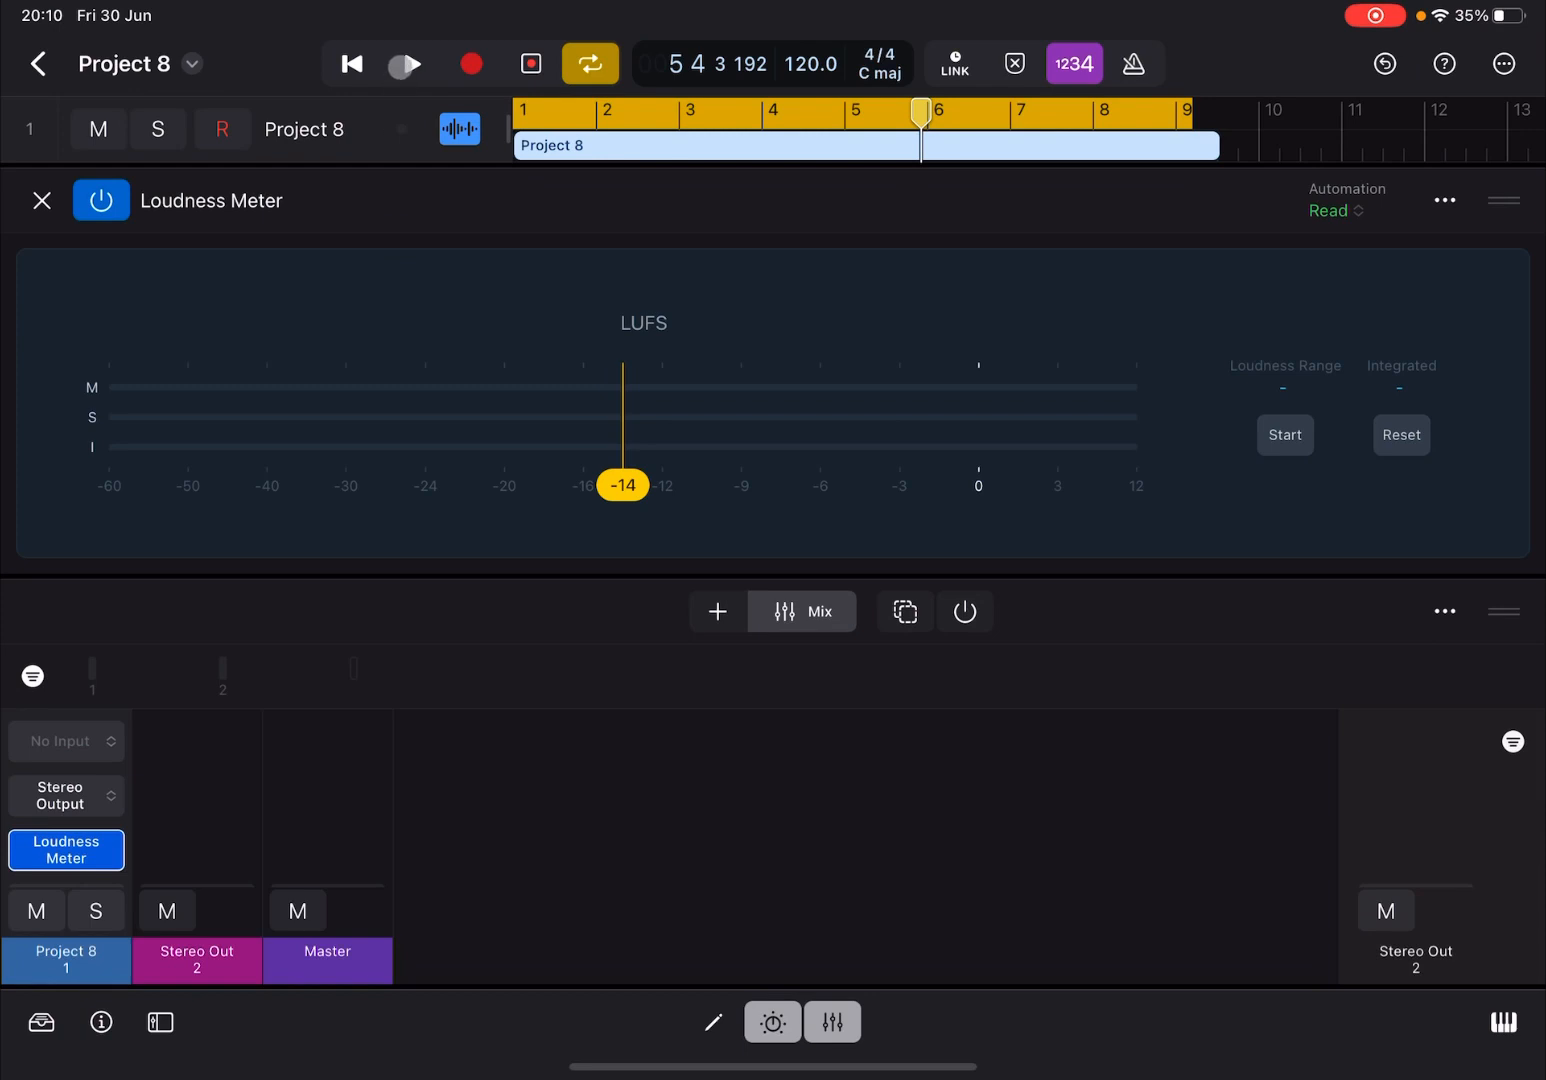
{"action": "left_click", "coordinate": [410, 64]}
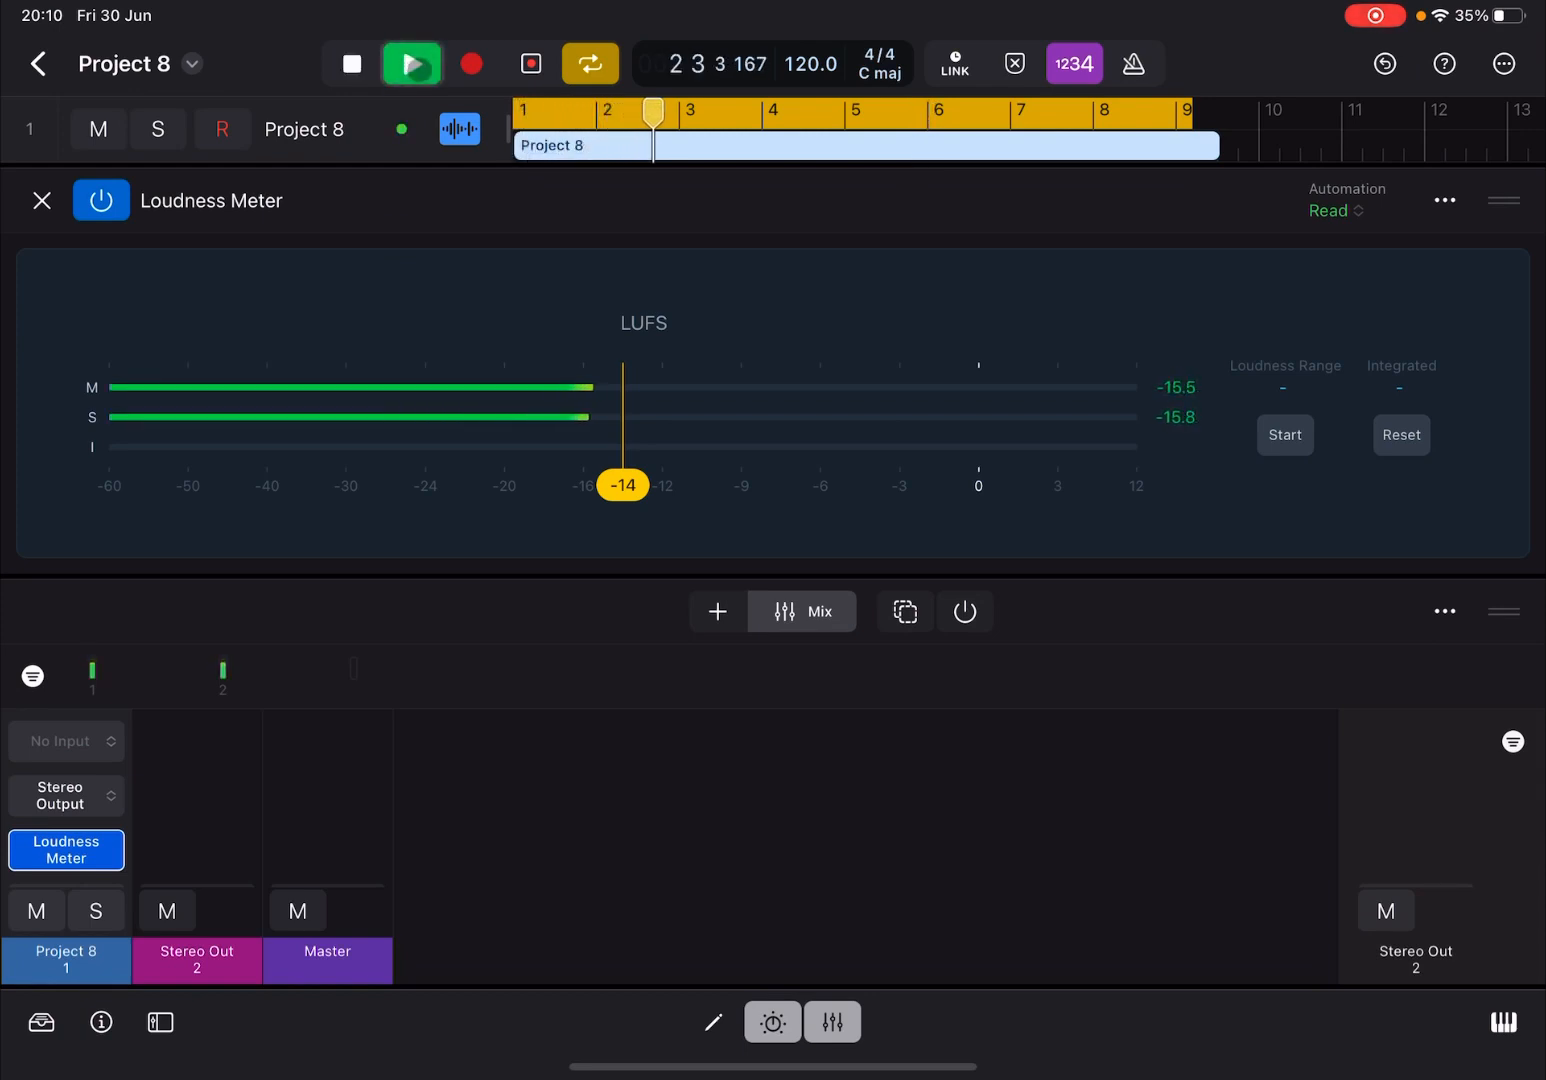
{"action": "left_click", "coordinate": [412, 64]}
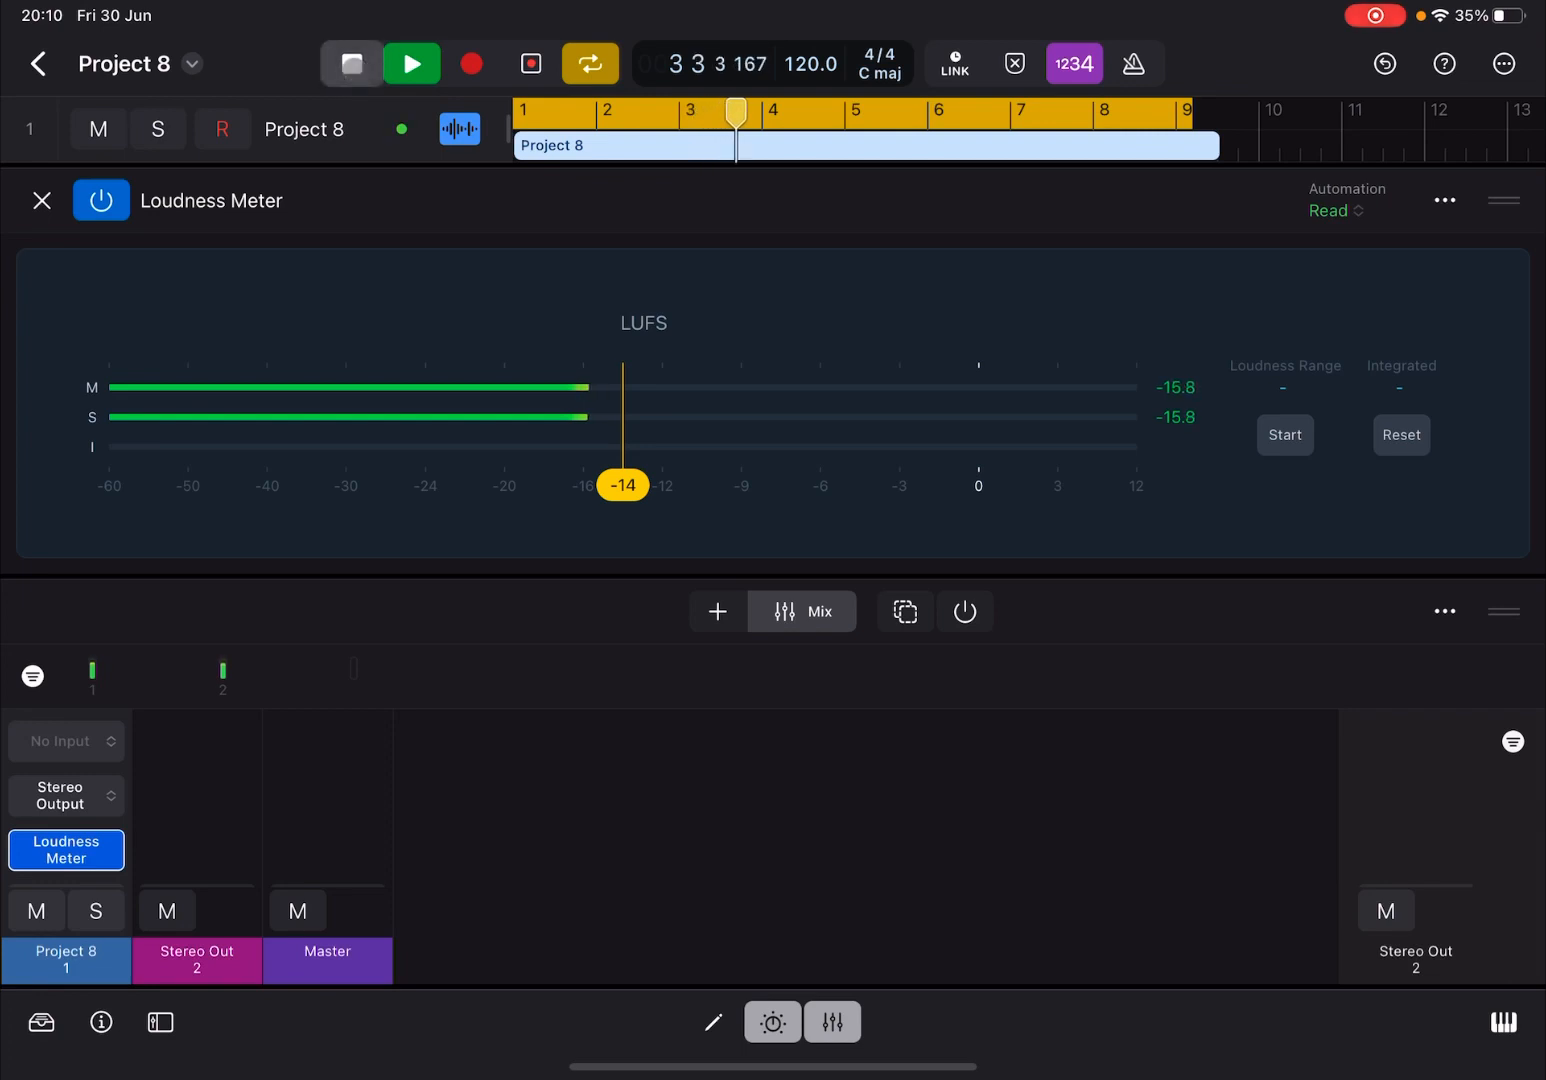